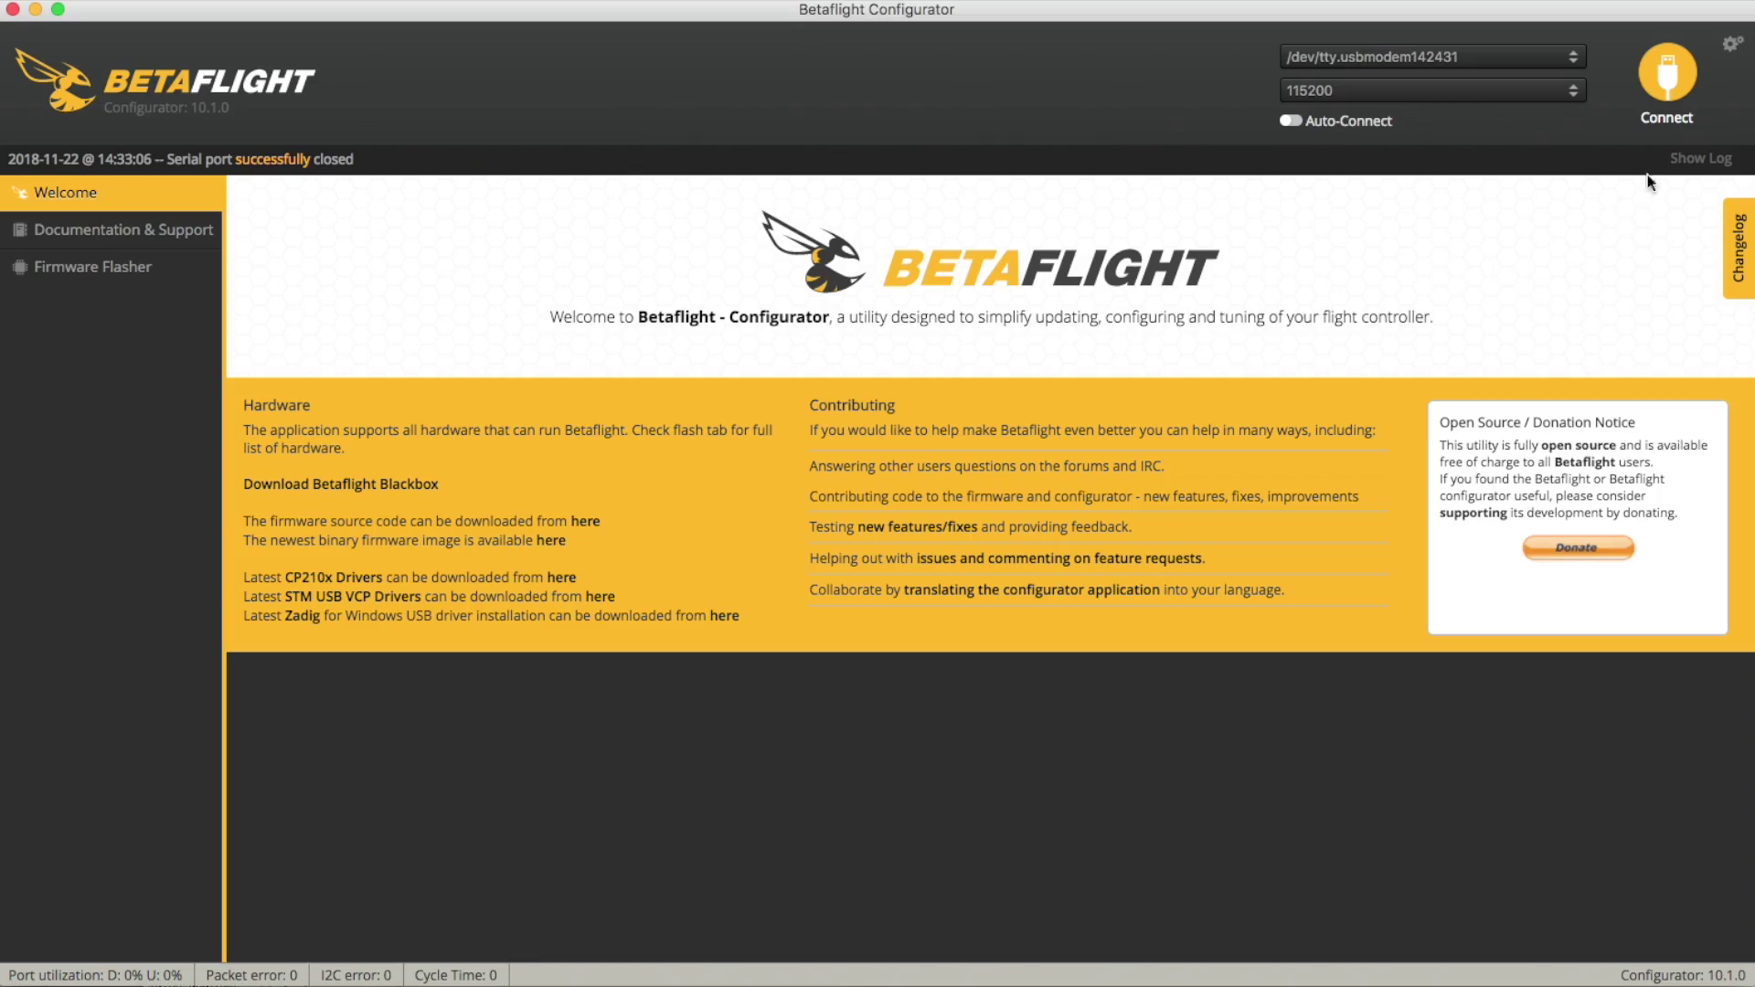
Connect to the flight controller running BTFL 3.5.0 to load the Setup page.
click(1667, 84)
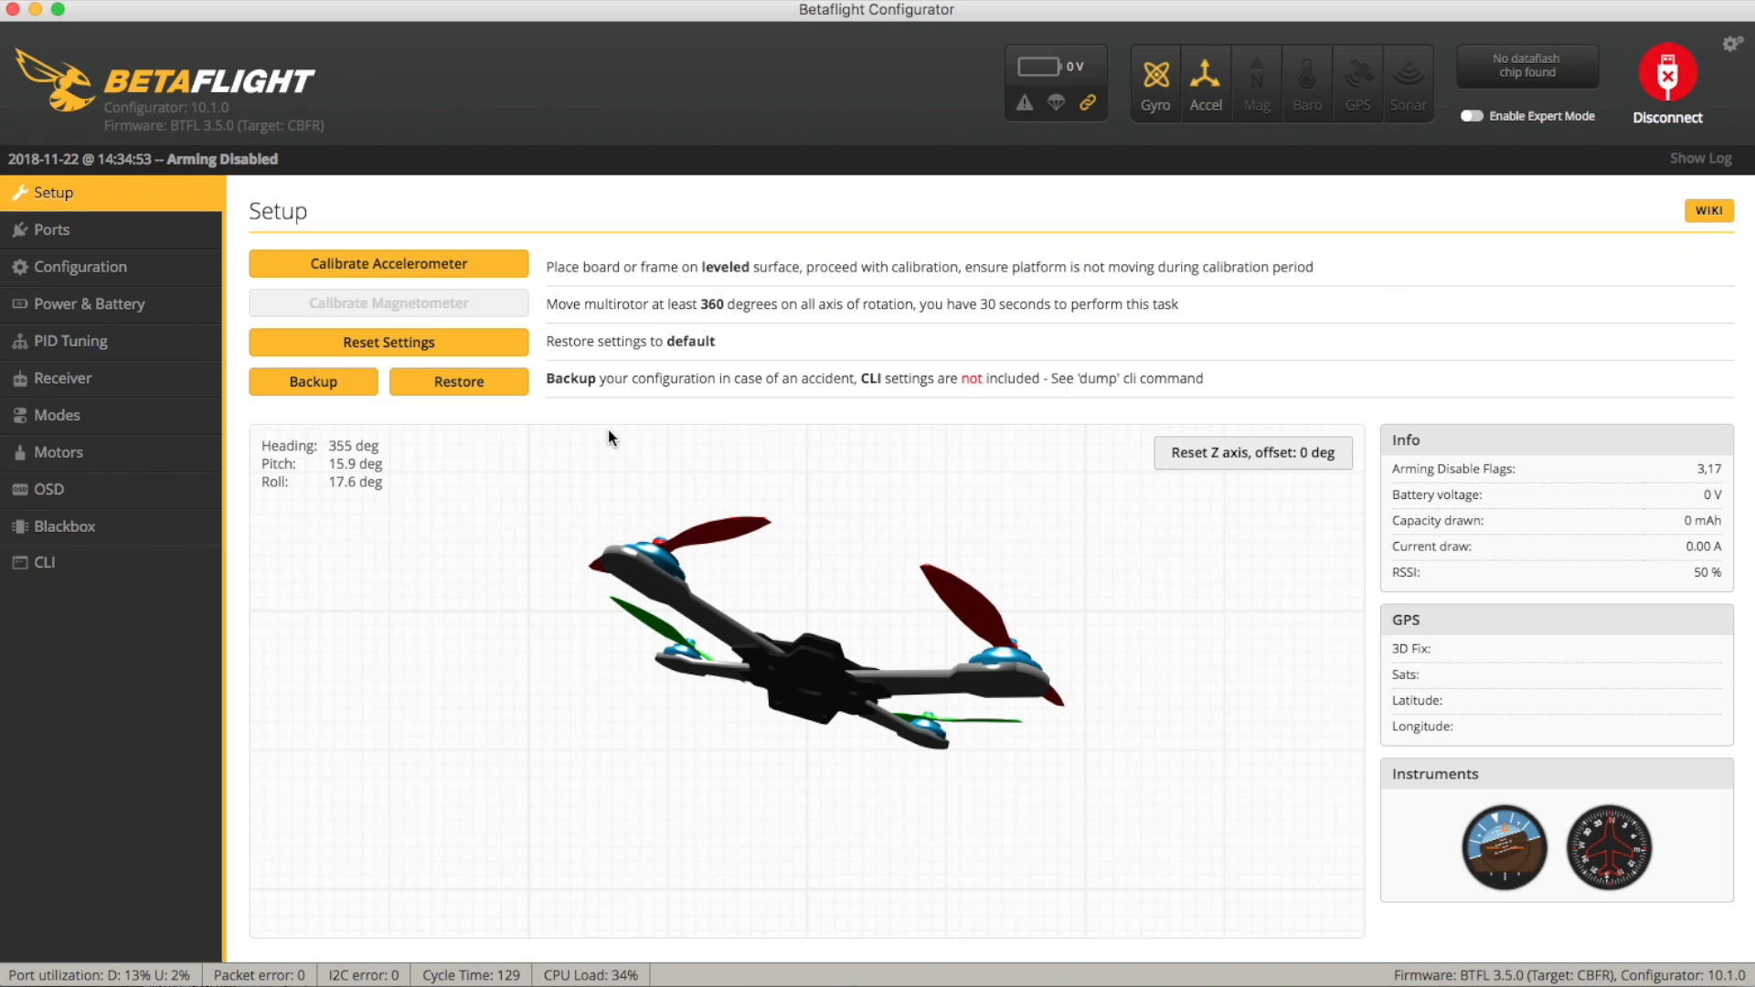
mouse_move(388, 343)
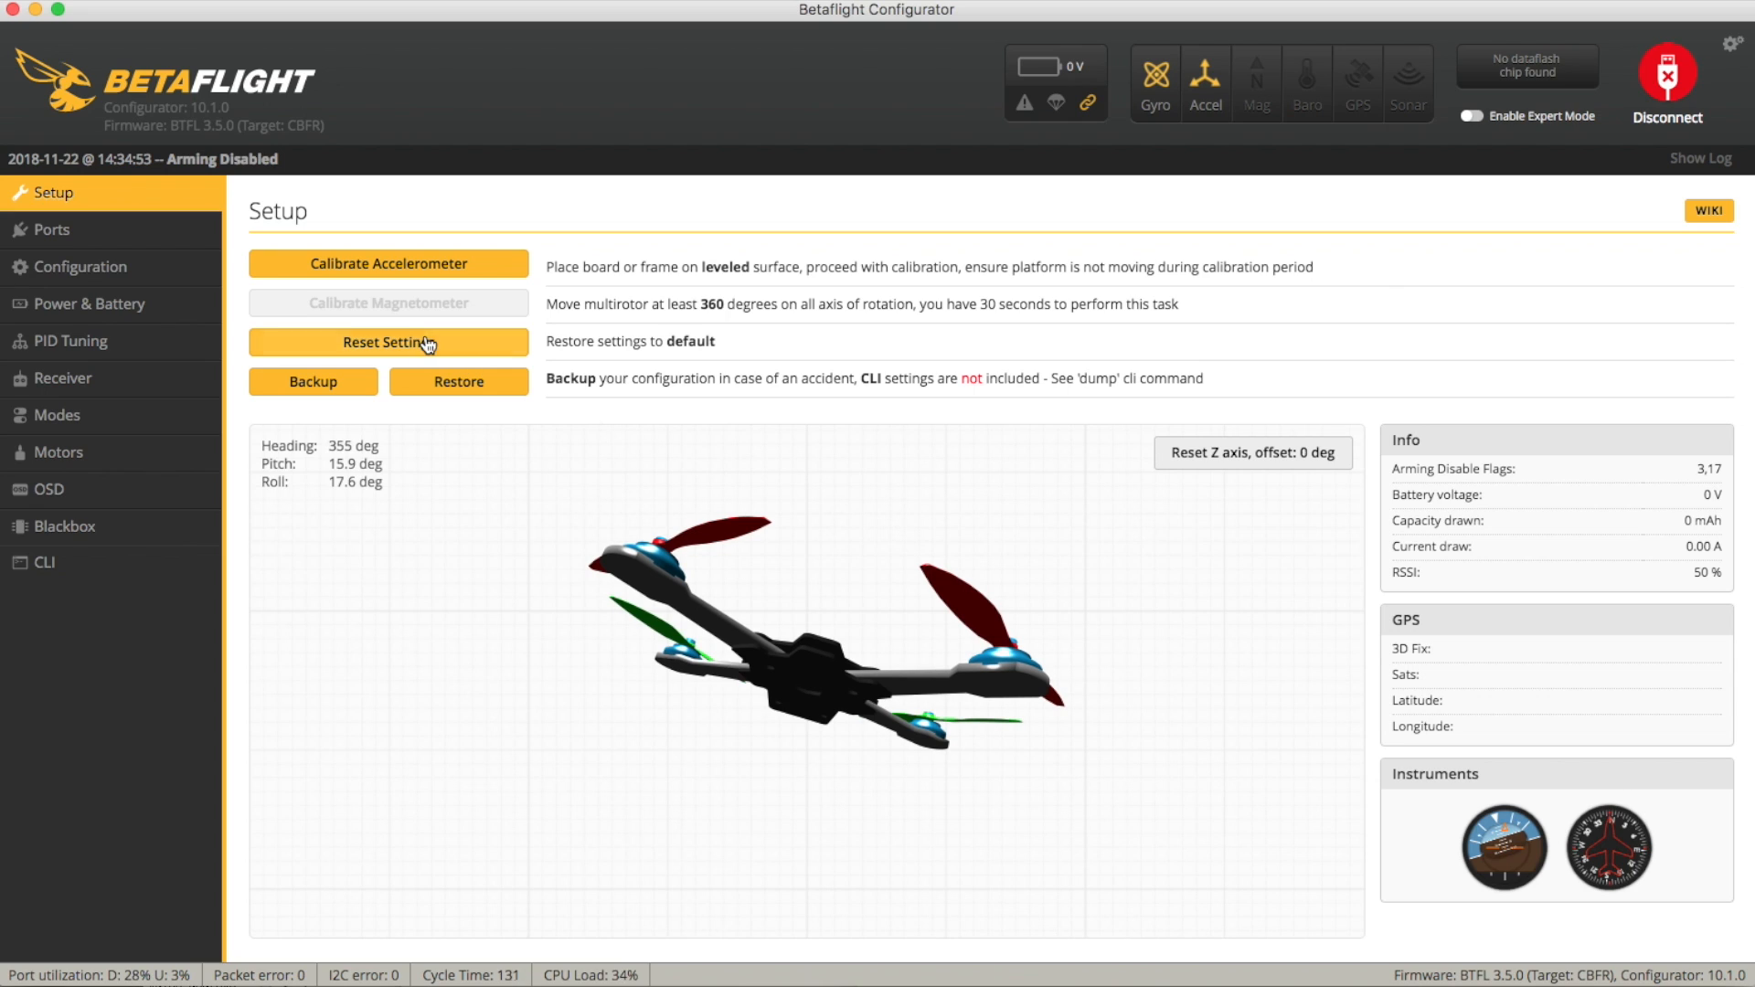
mouse_move(220, 229)
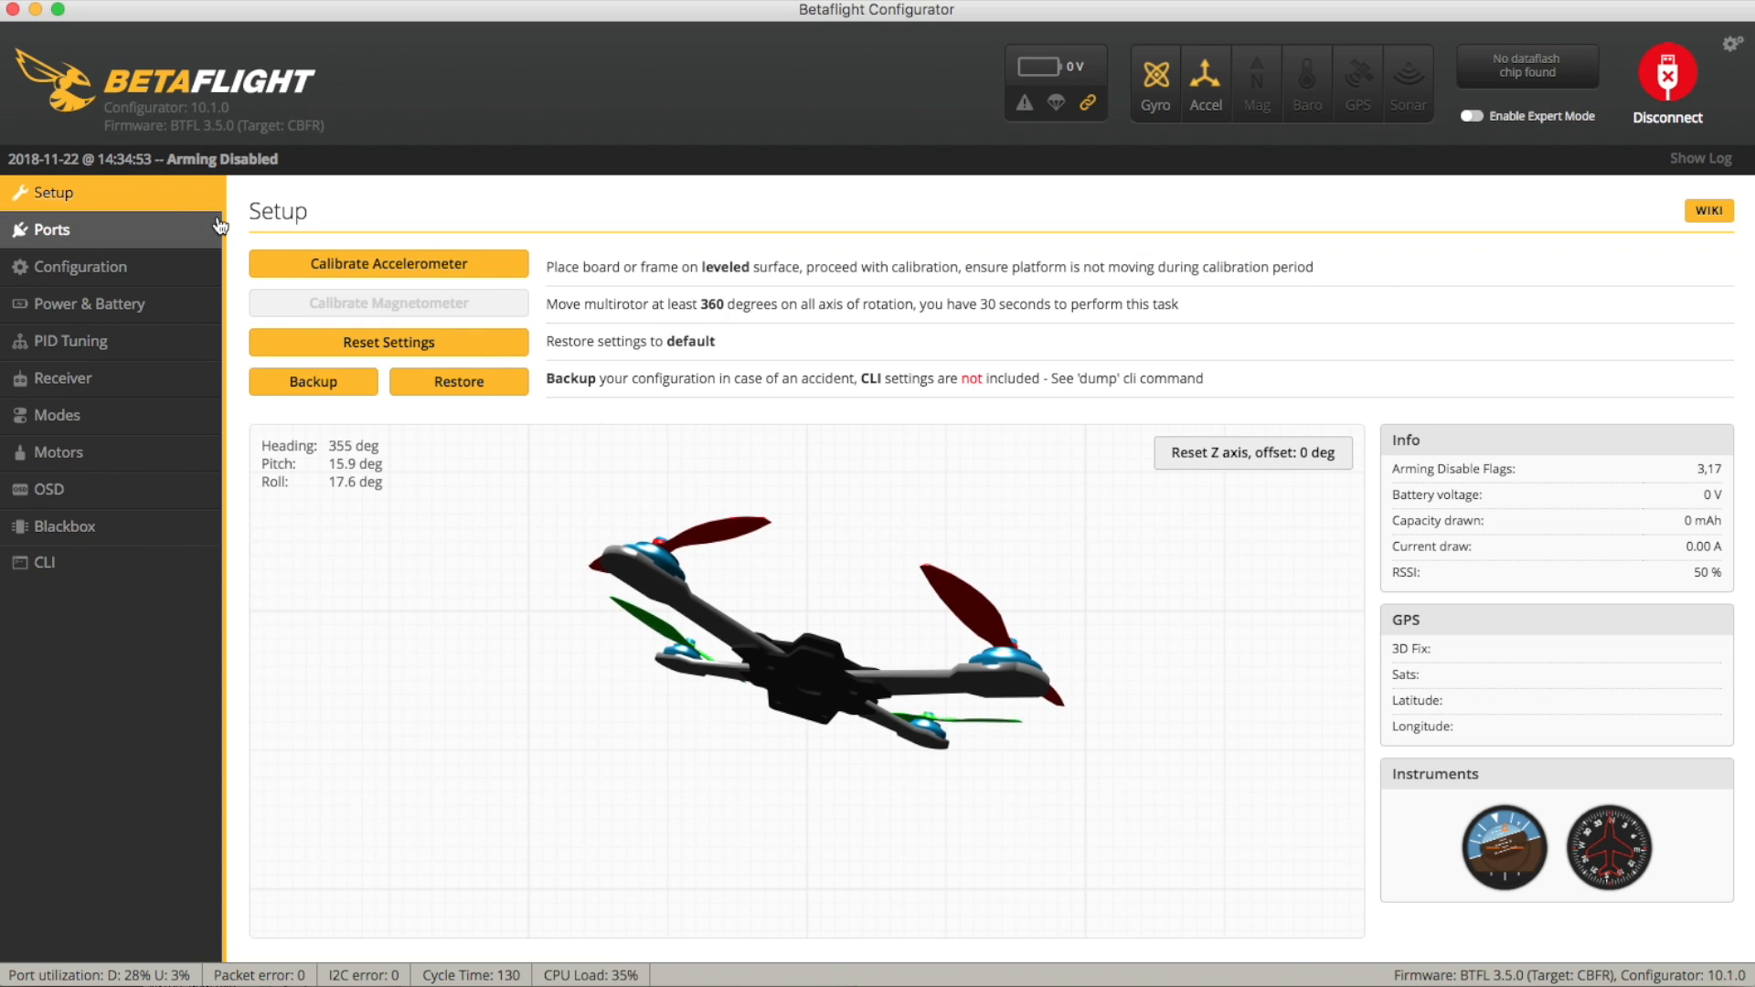
On PID Tuning, copy Rateprofile 1's values into Rateprofile 2 and select Rateprofile 2.
click(70, 340)
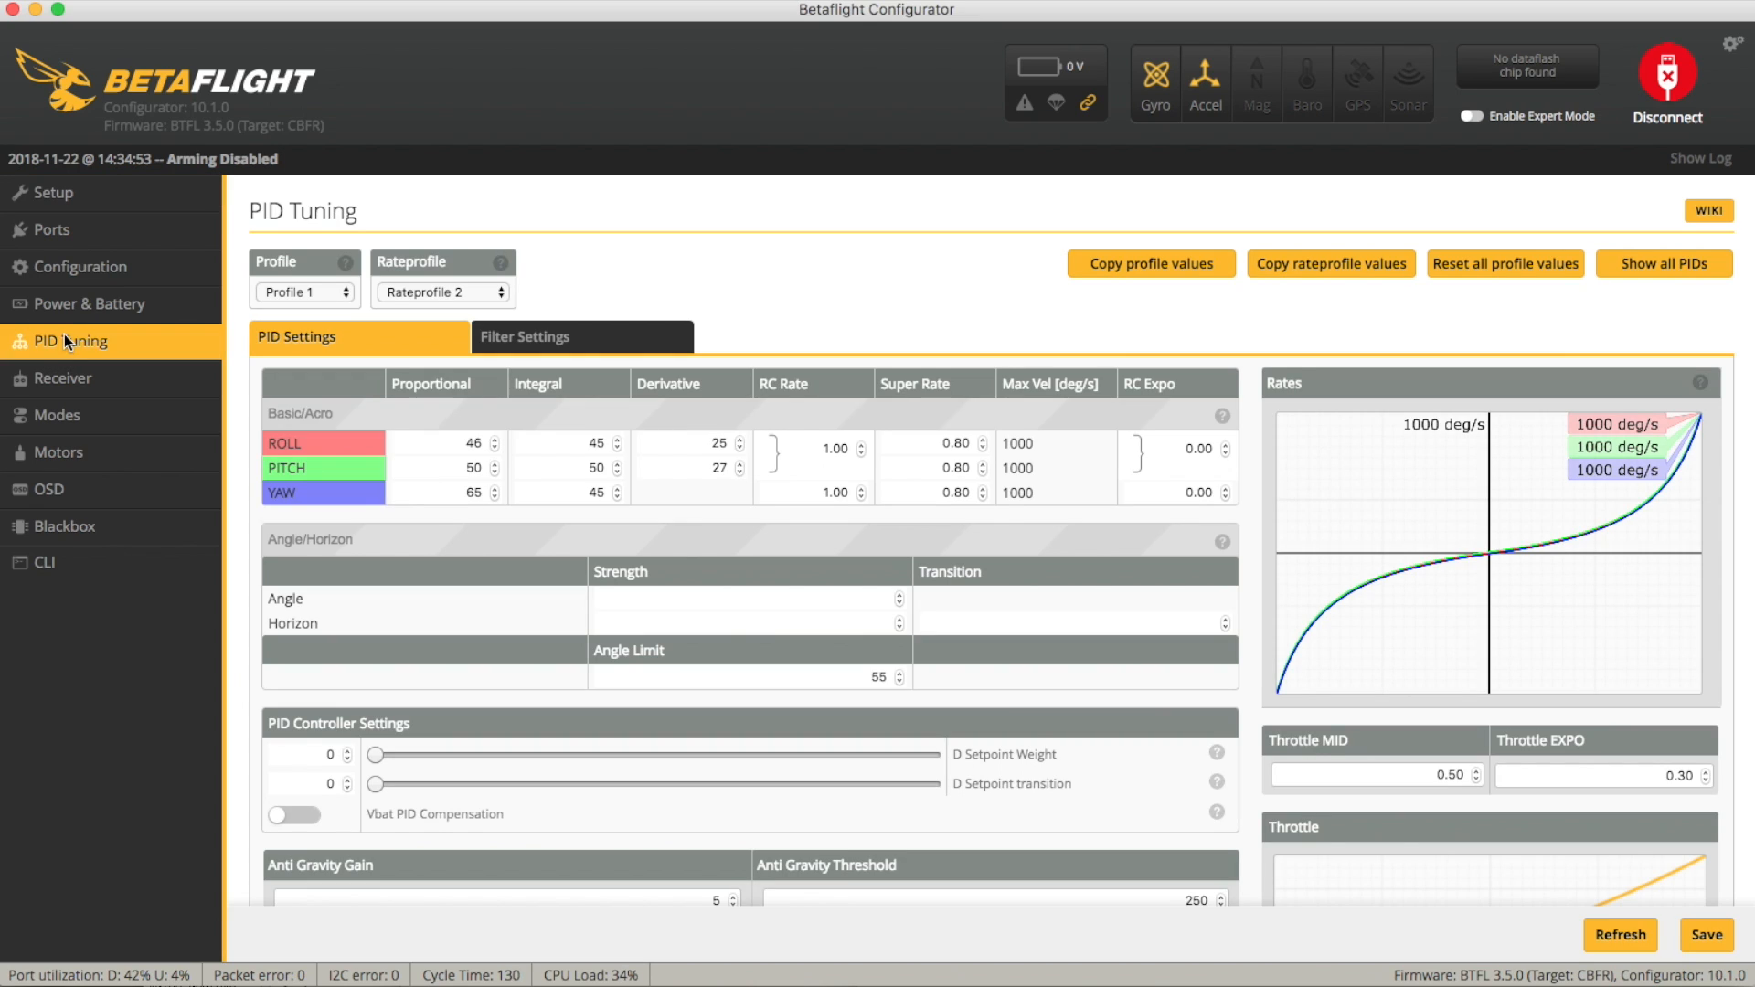
mouse_move(628, 394)
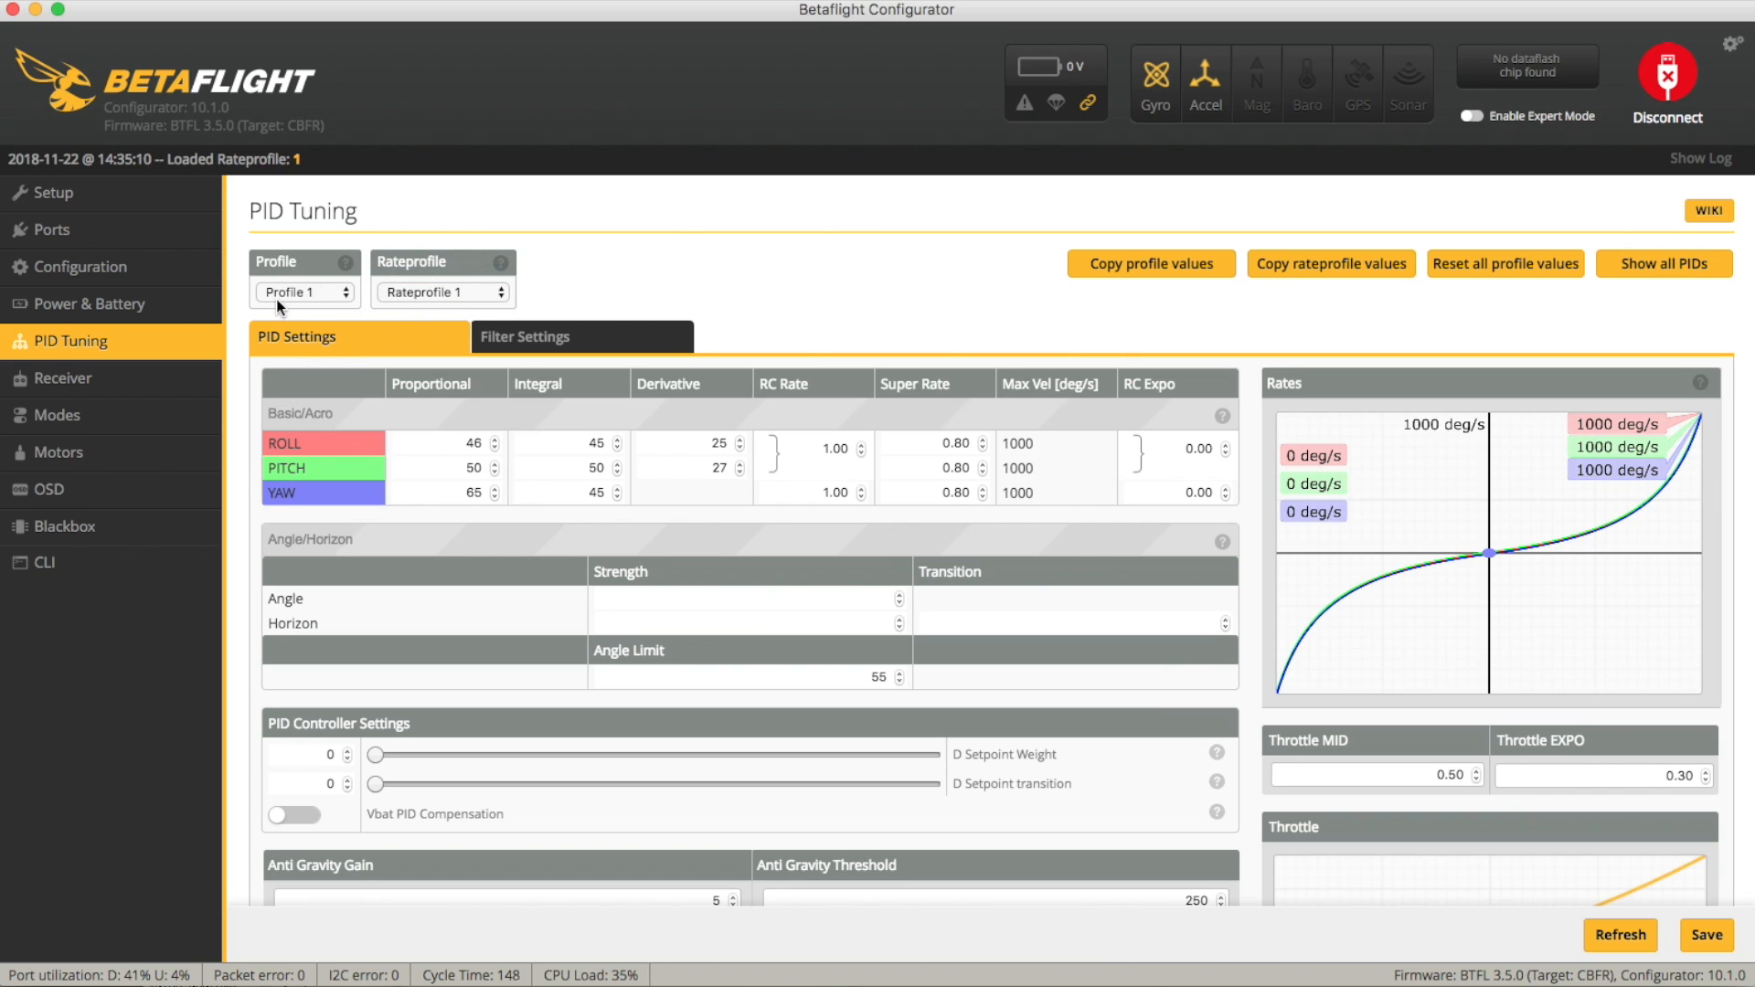
mouse_move(340, 325)
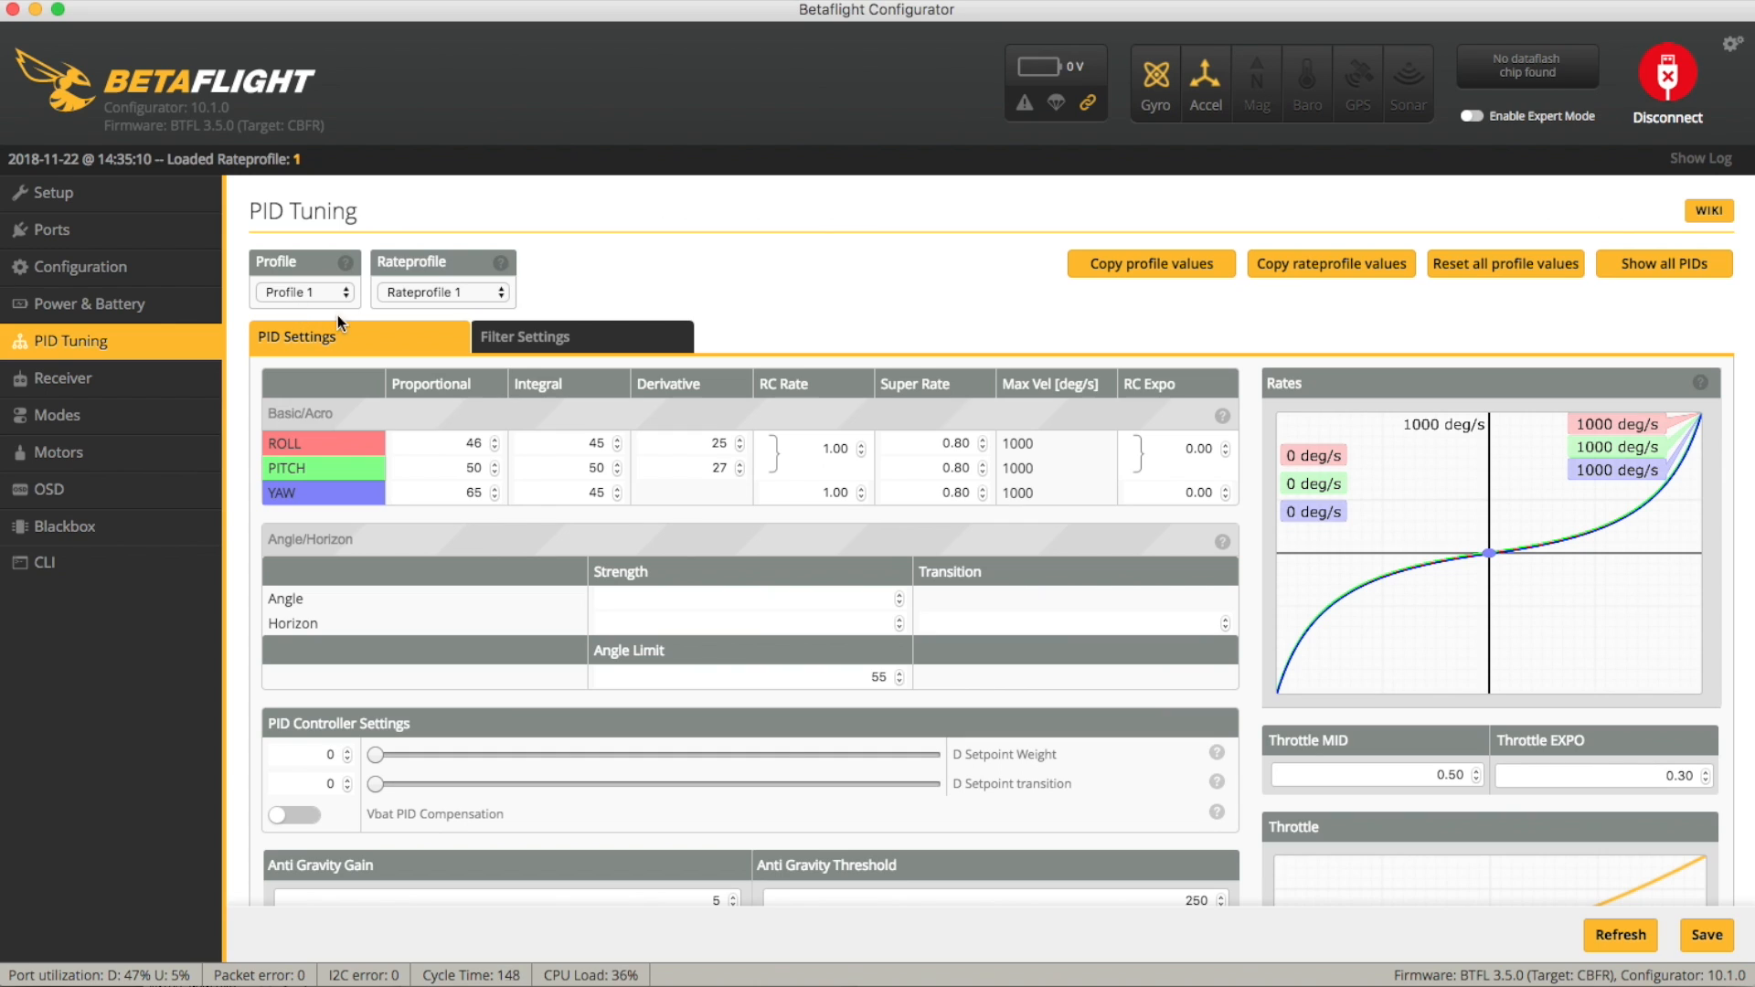
mouse_move(281, 289)
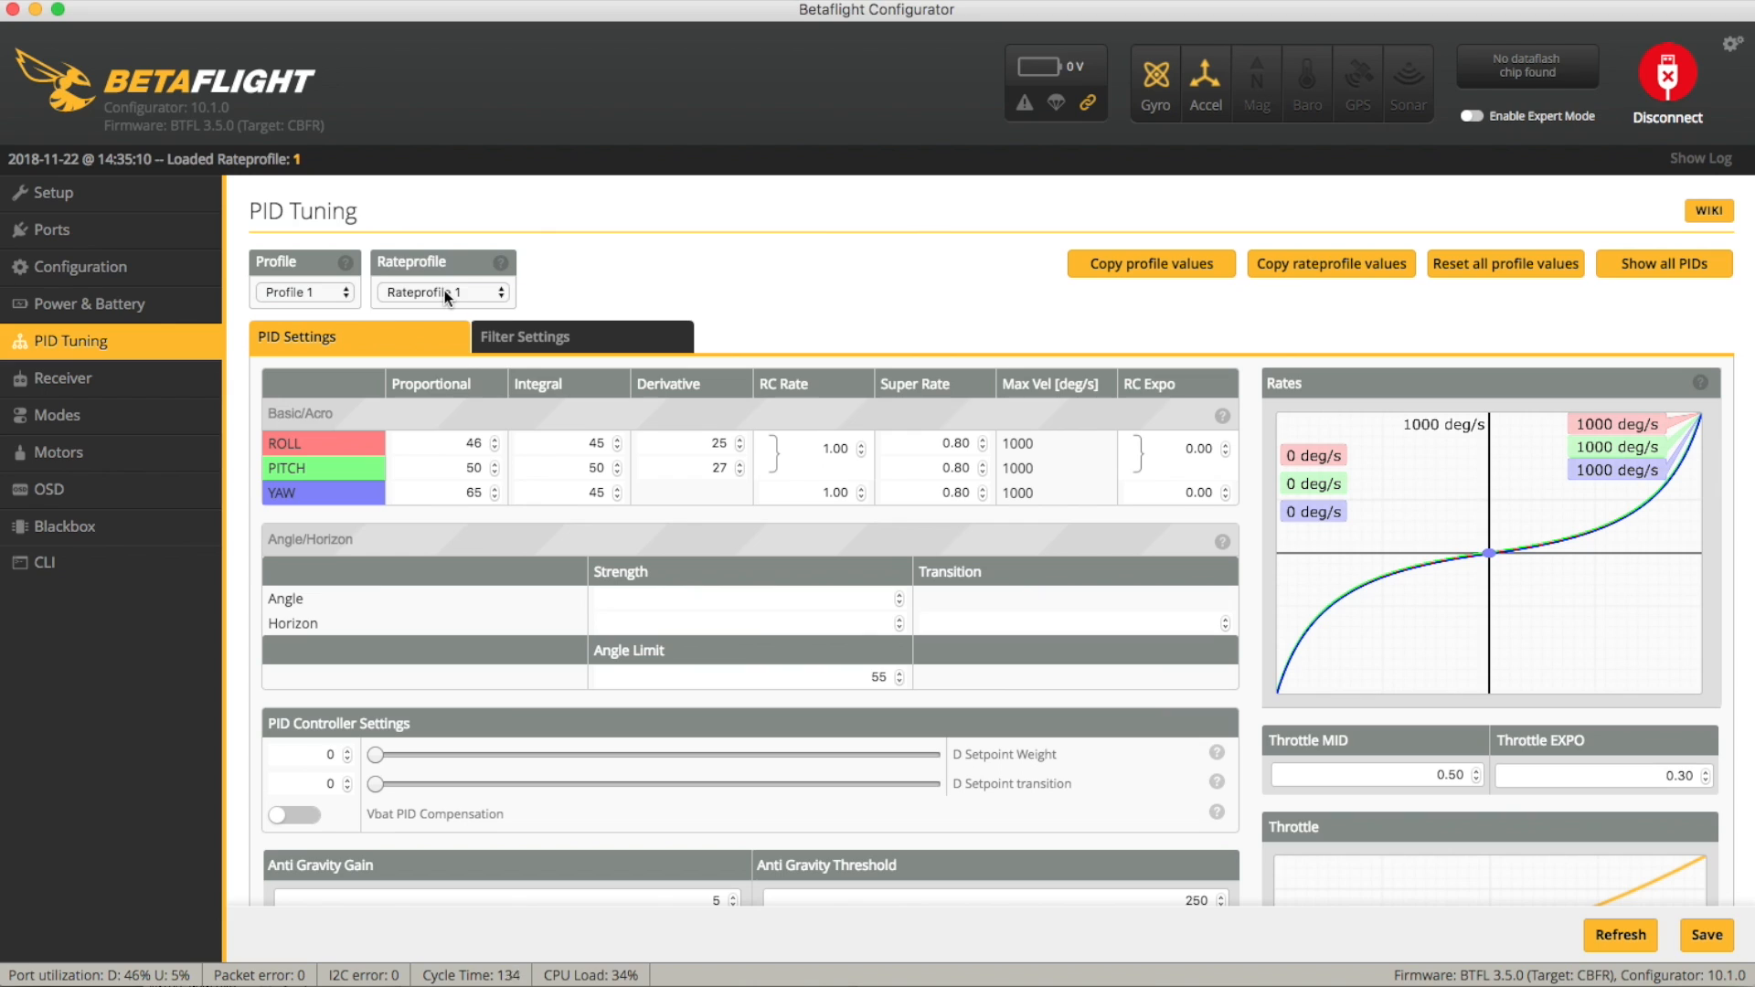
mouse_move(582, 262)
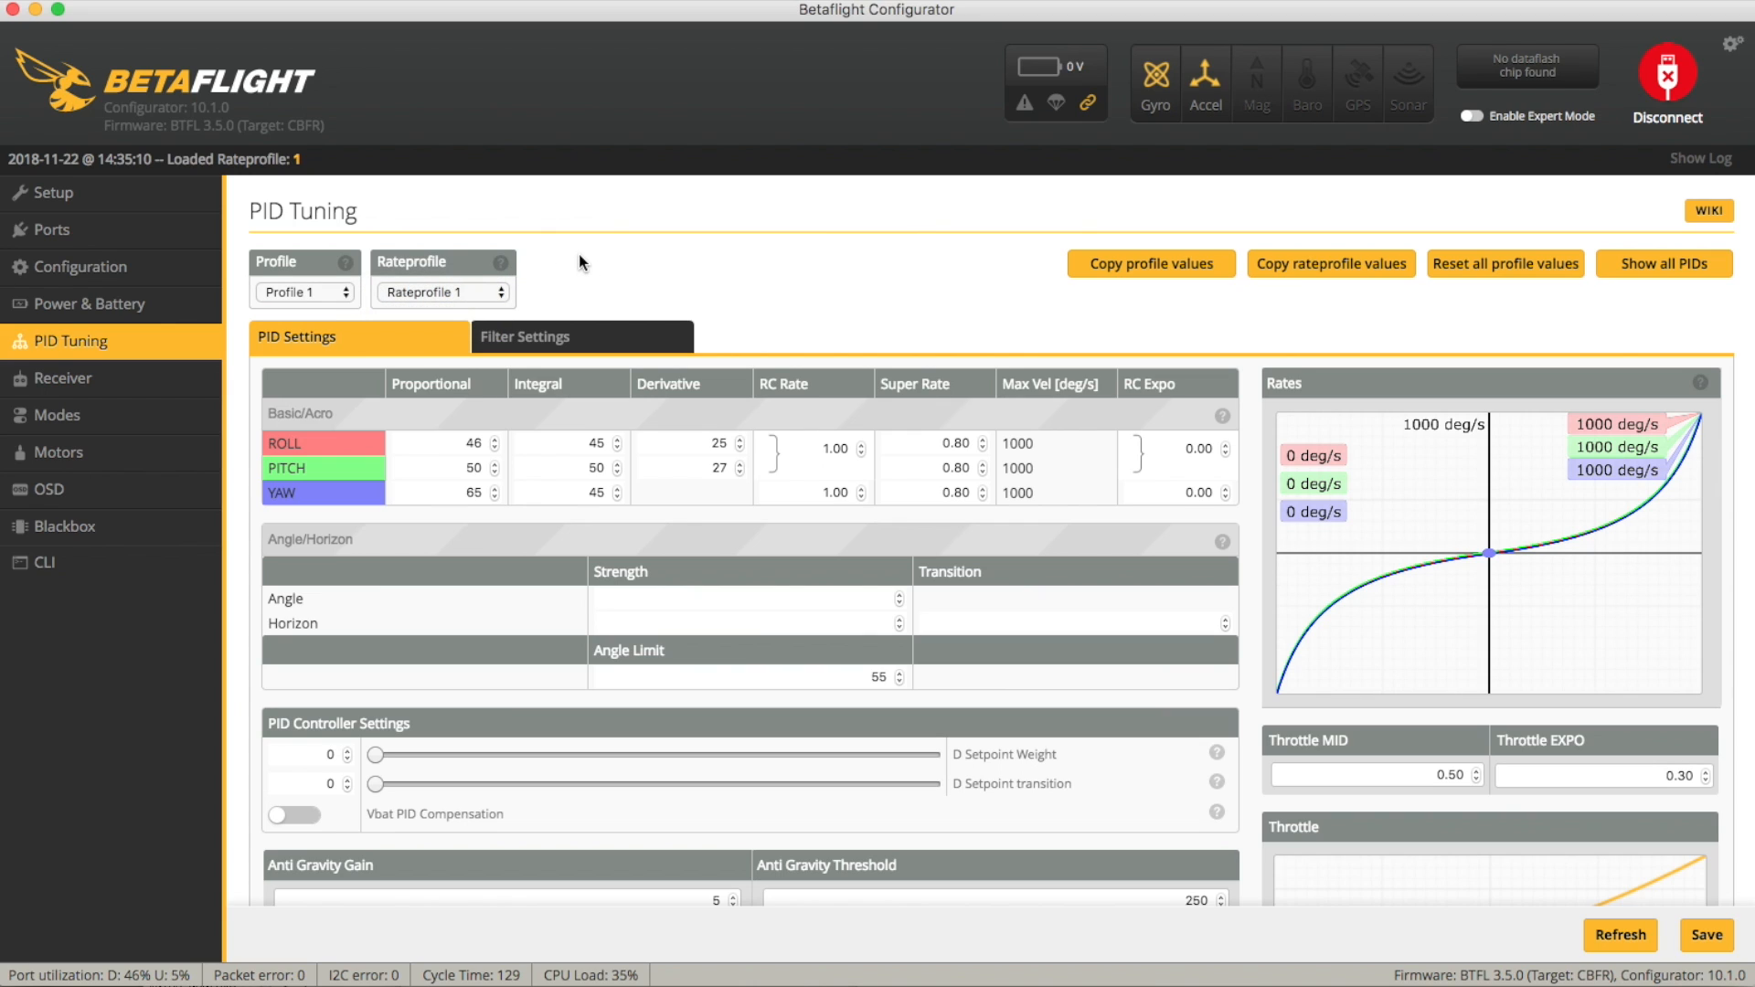
mouse_move(761, 441)
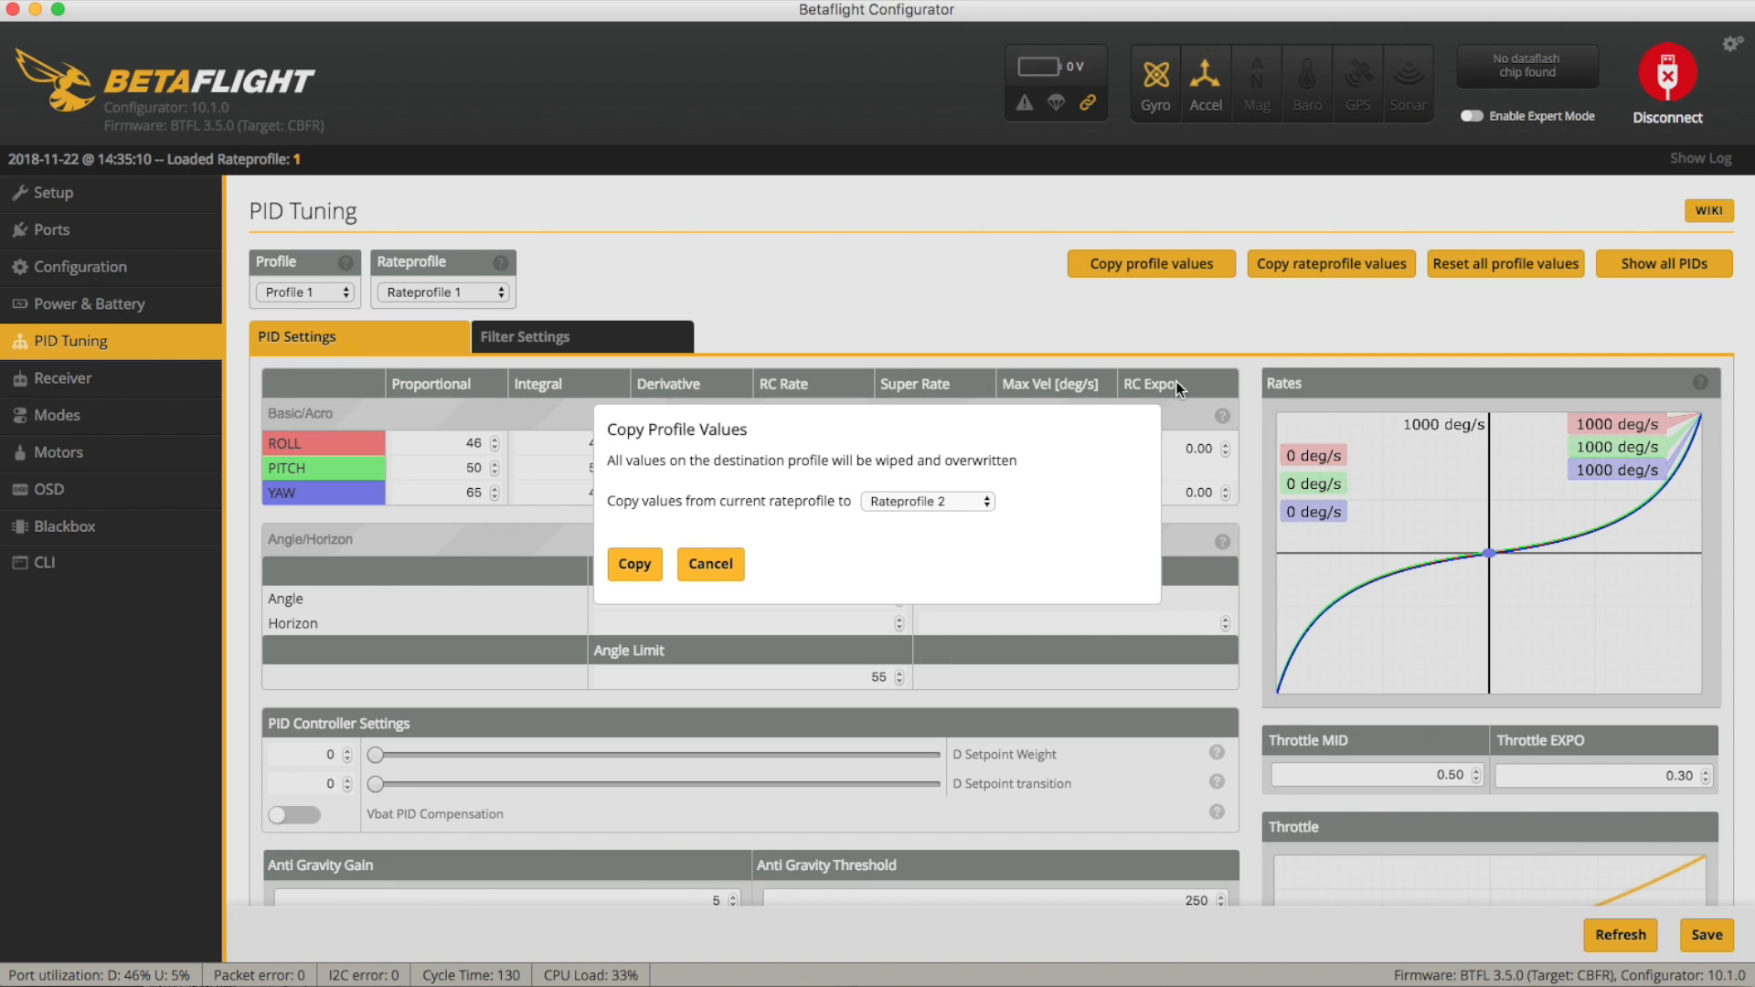
mouse_move(430, 295)
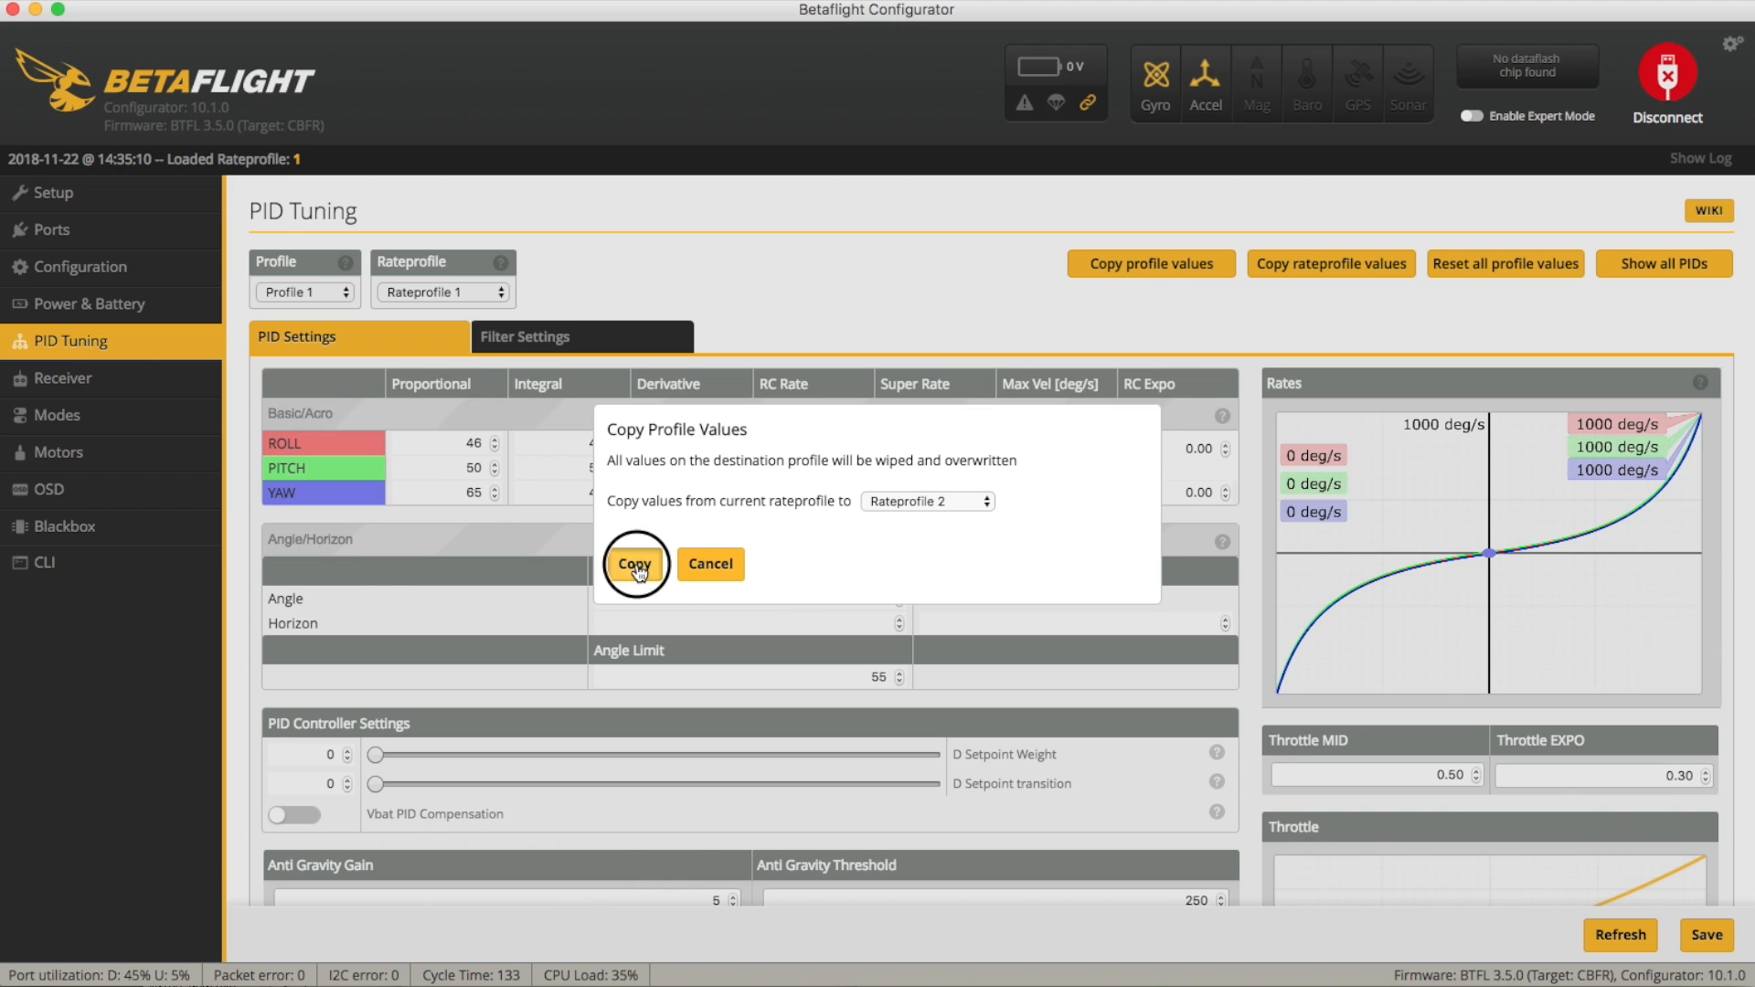
click(634, 563)
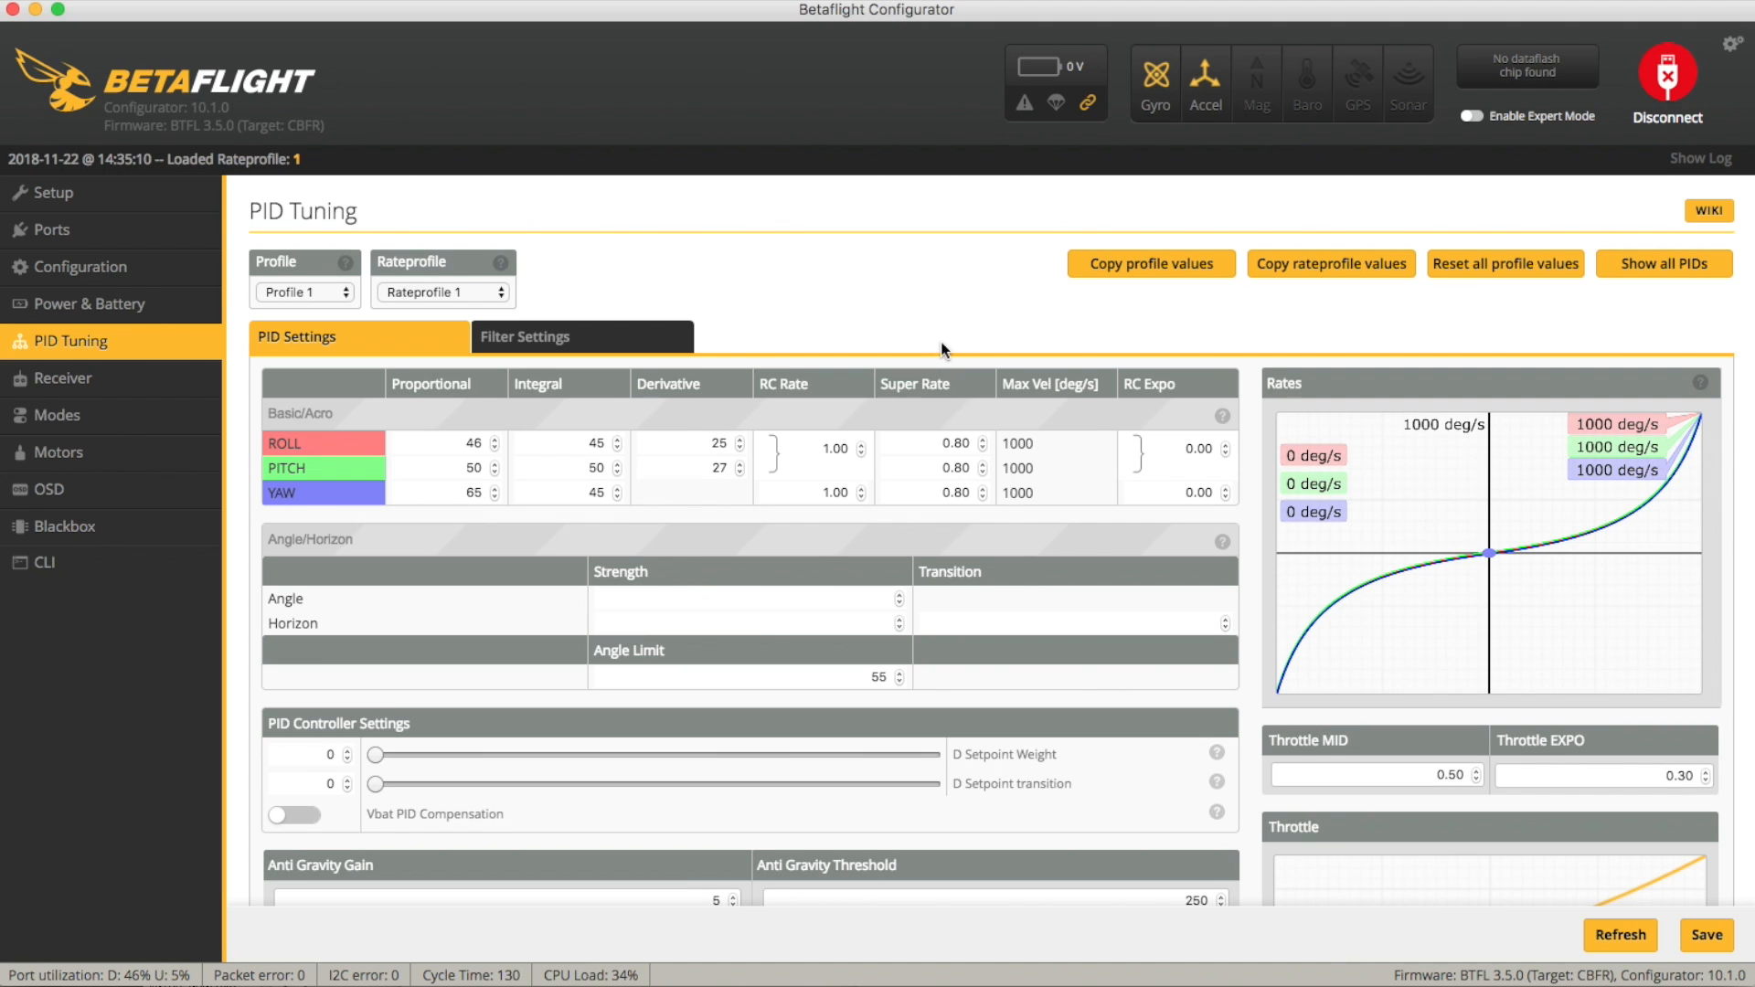
click(439, 293)
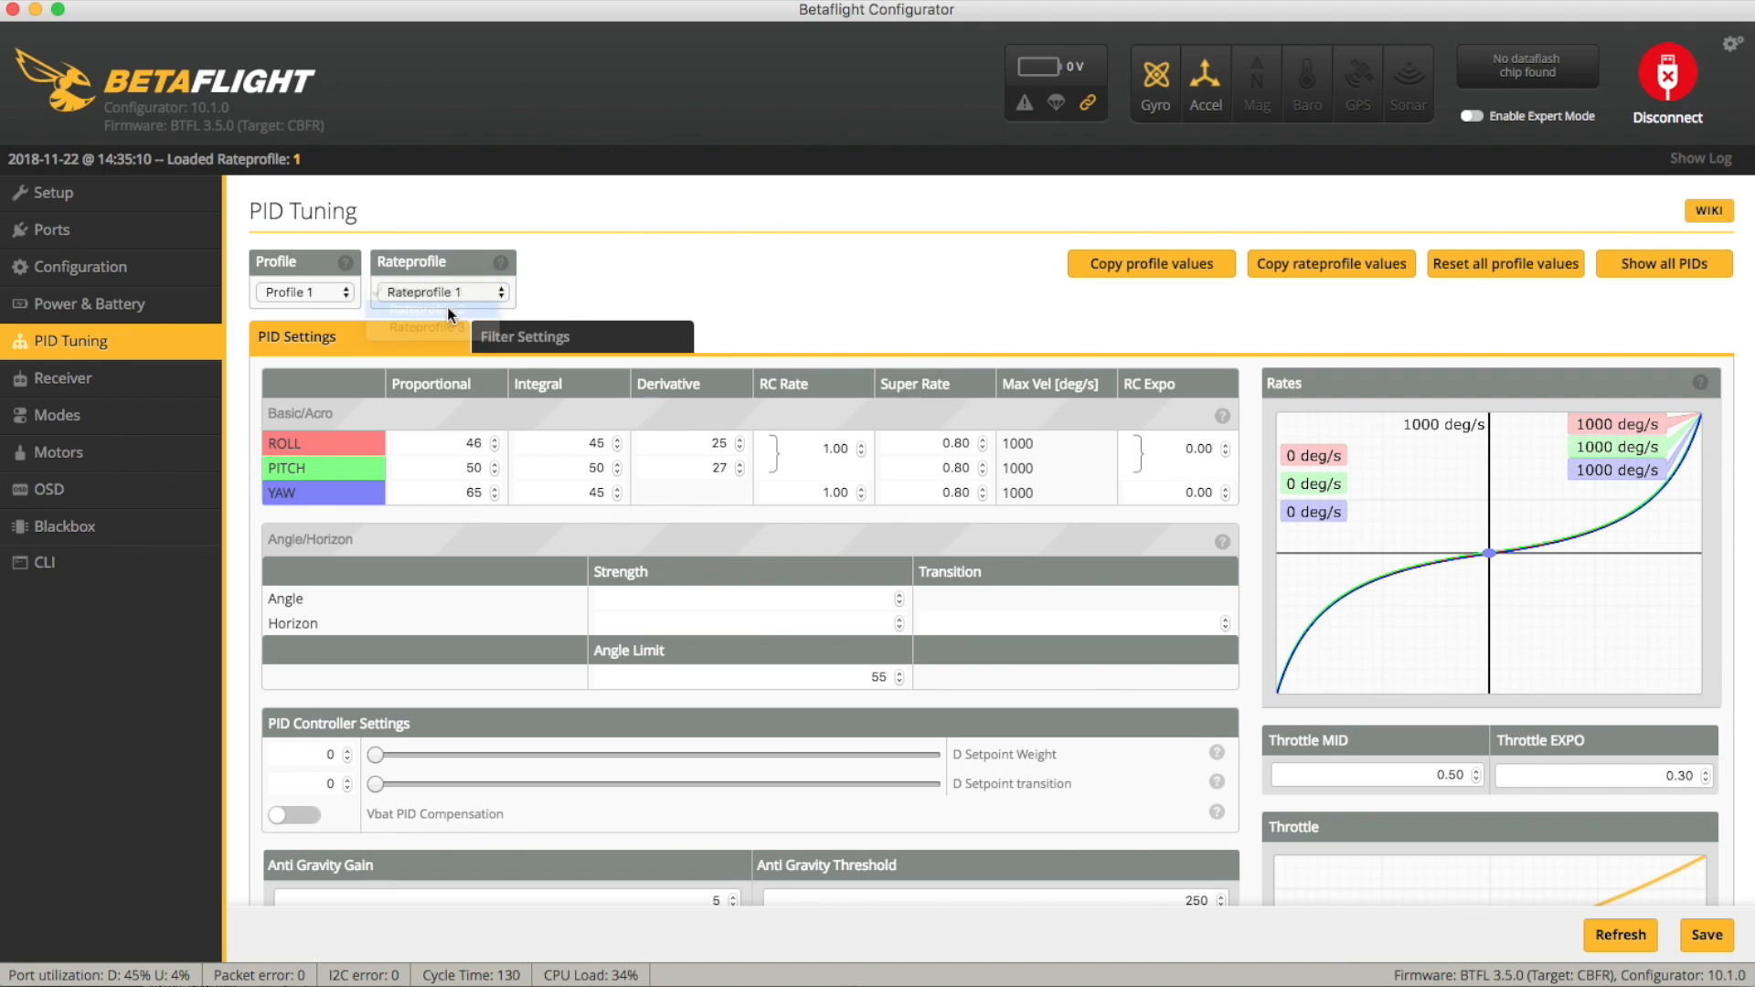
click(437, 310)
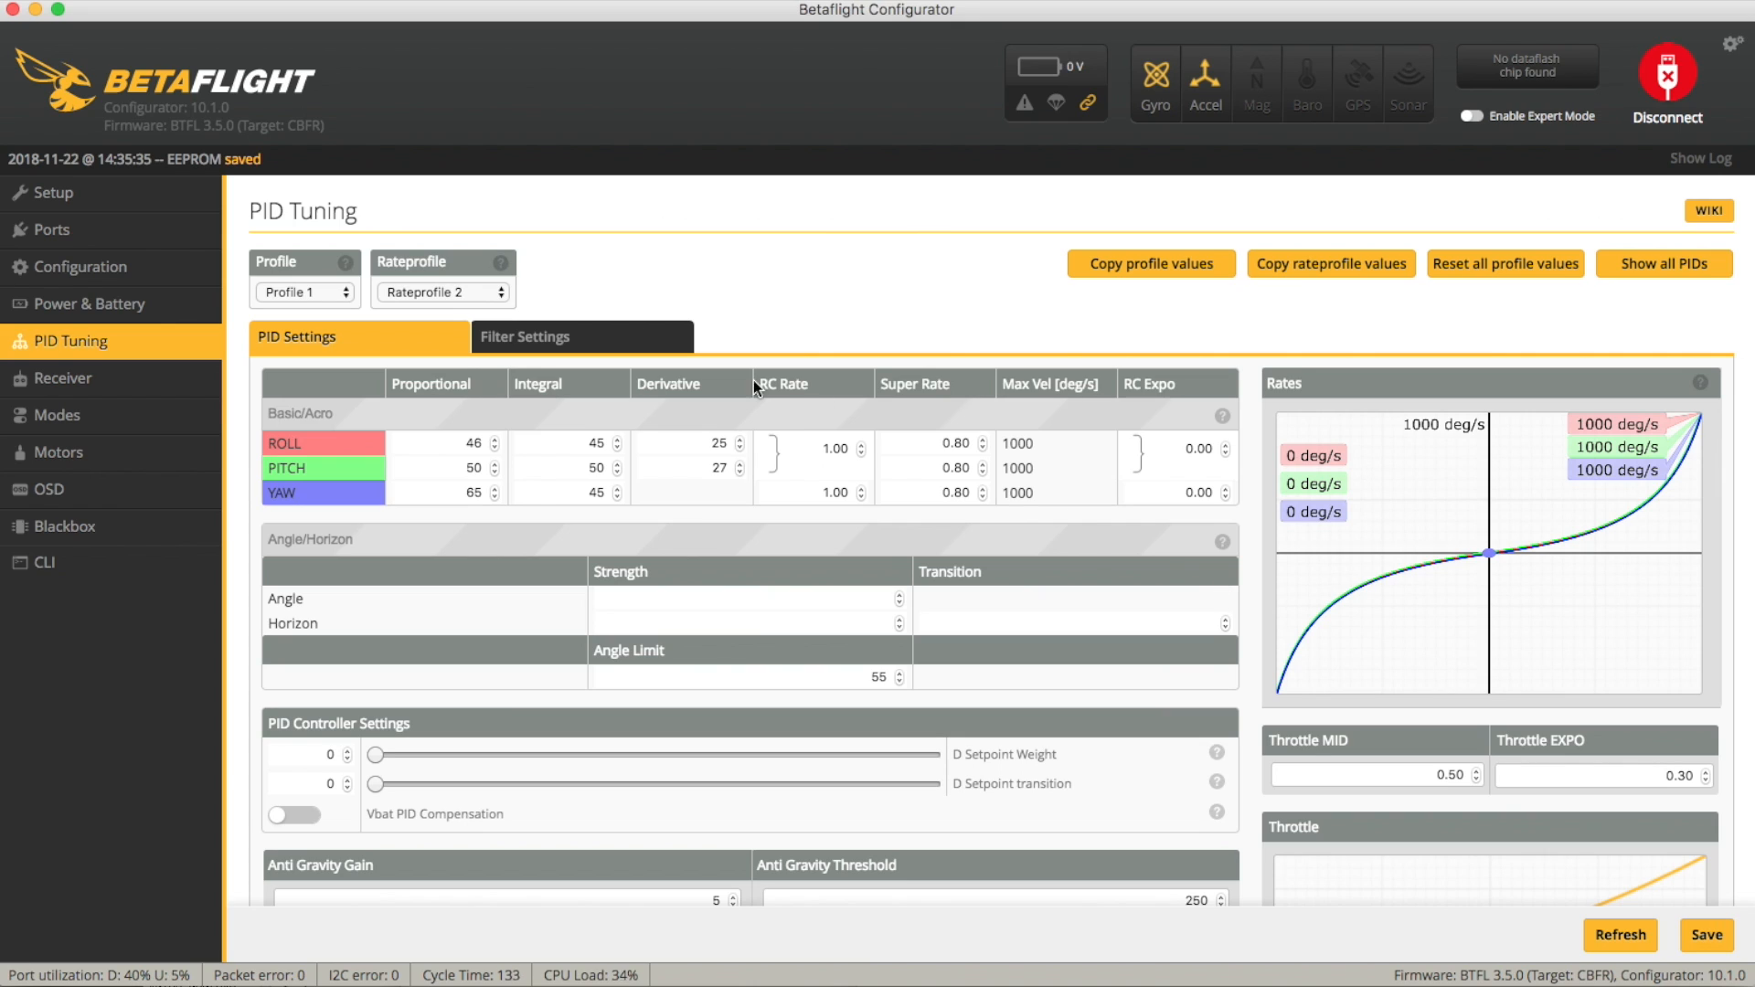
mouse_move(44, 560)
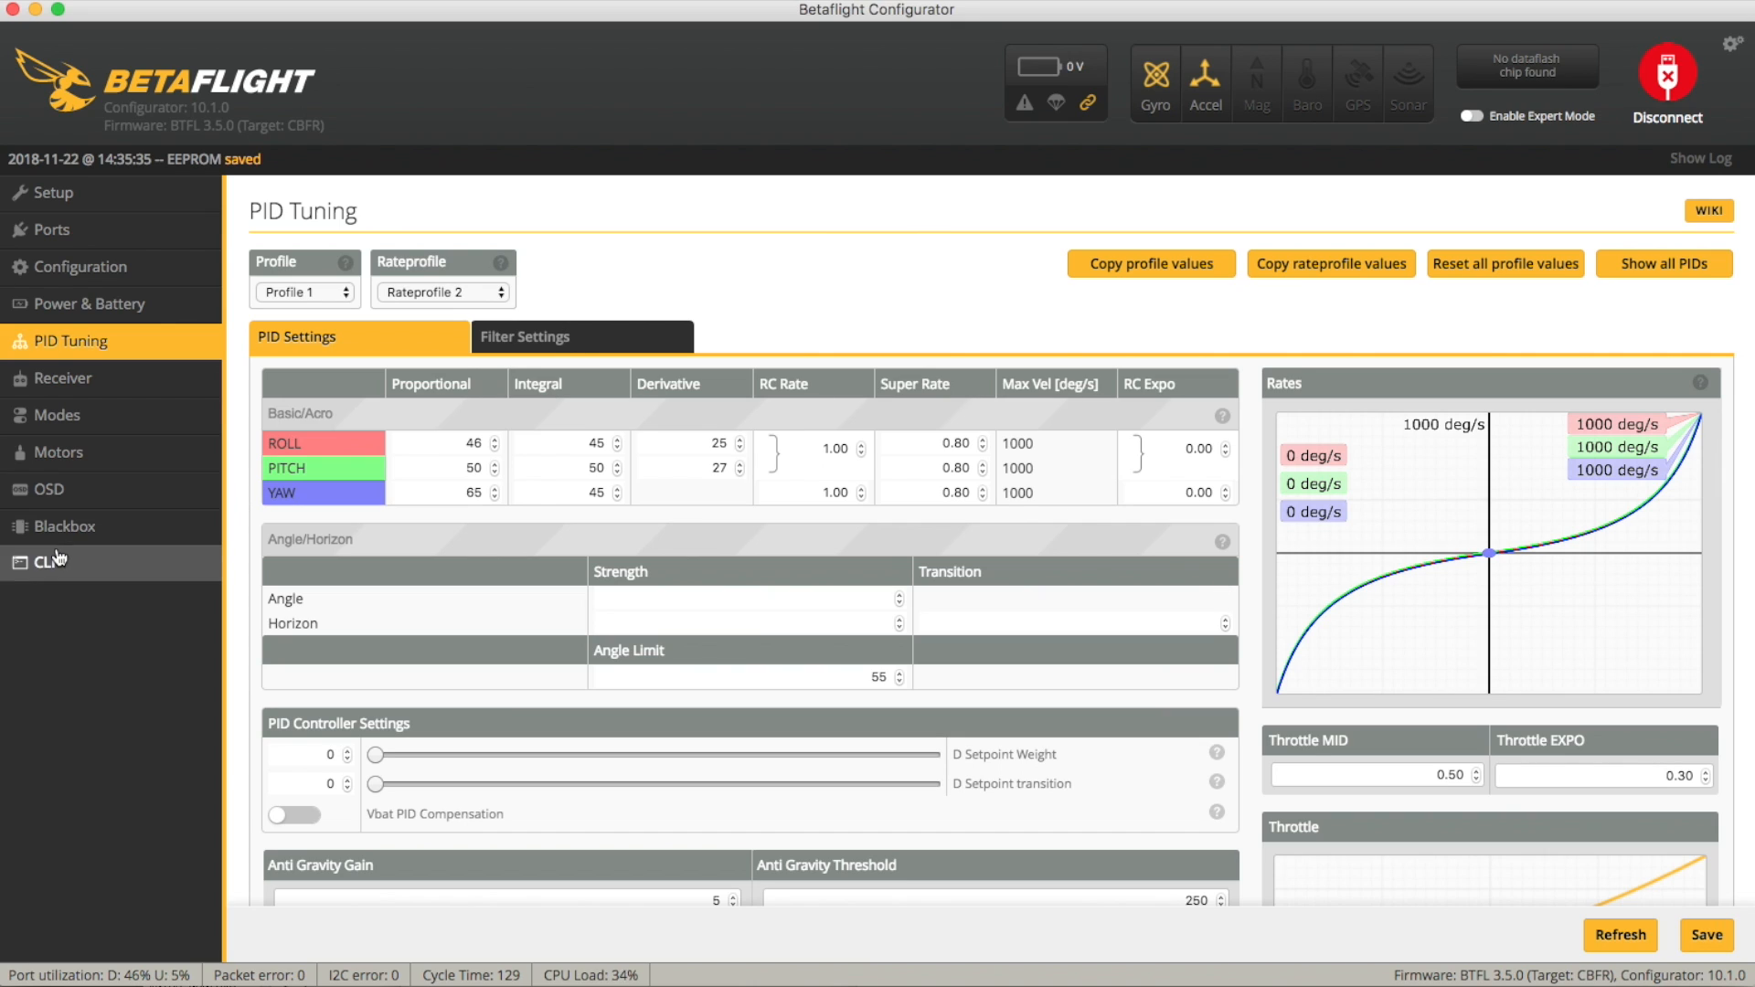
In the CLI, run 'set throttle_limit' to show type OFF and percent 100.
click(44, 563)
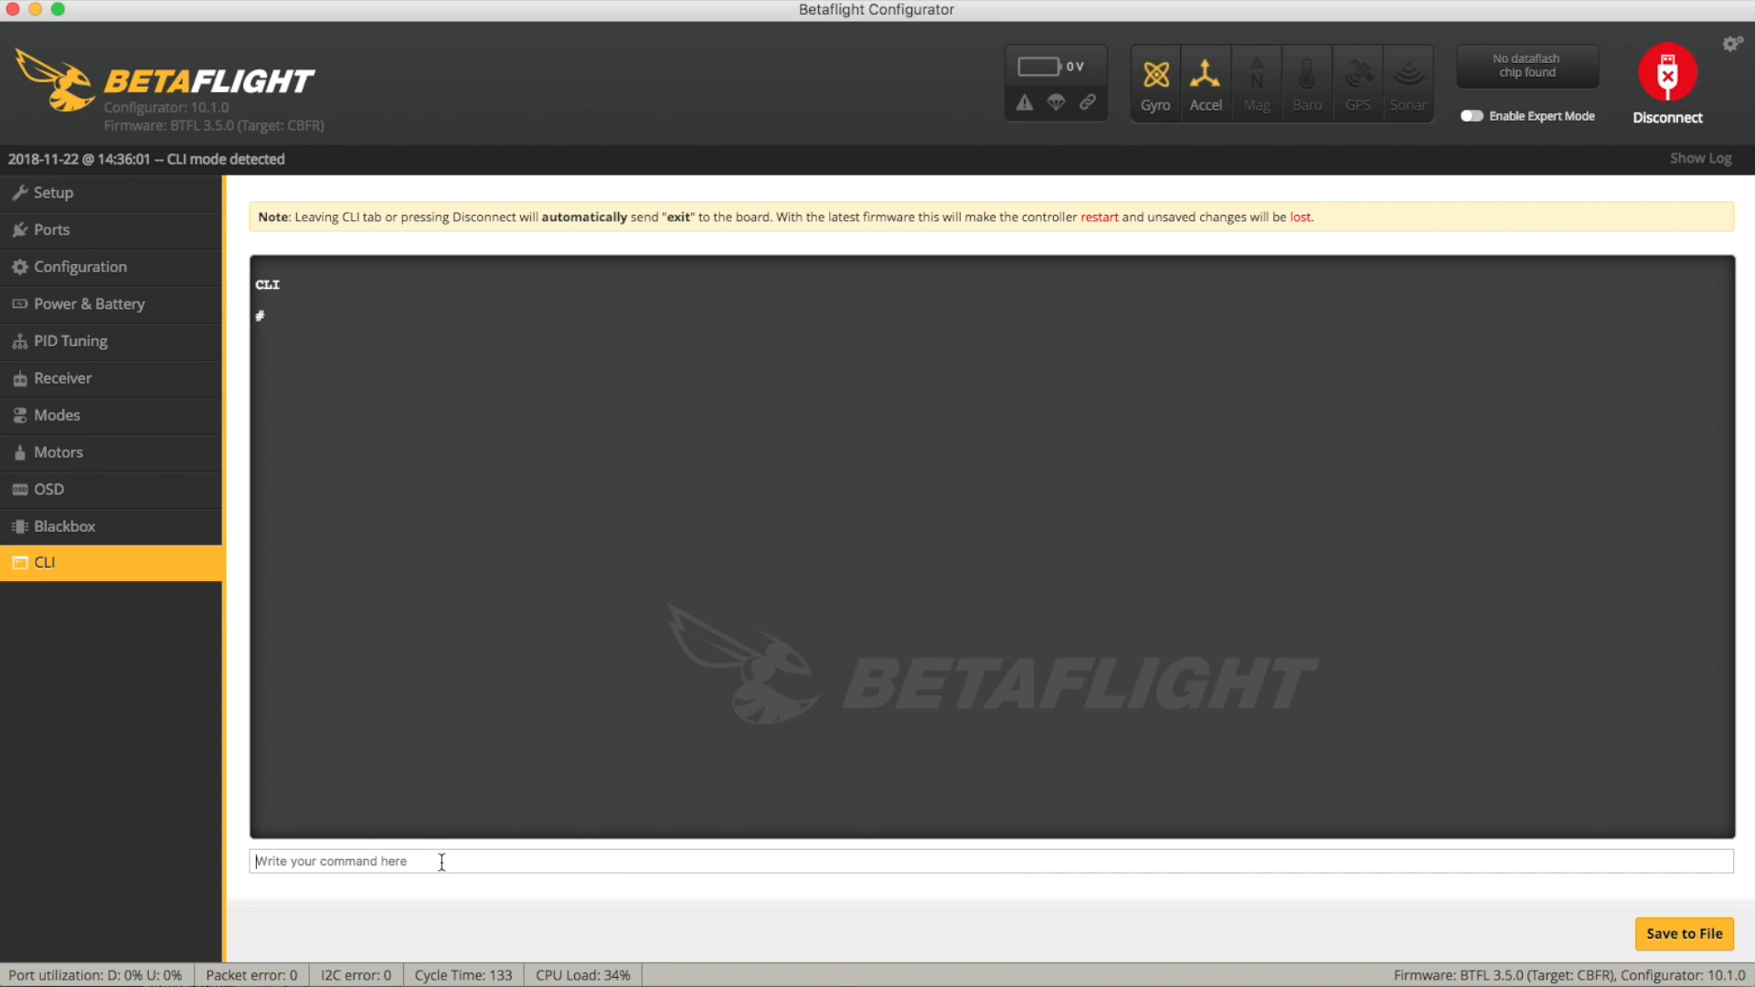
text(set throt)
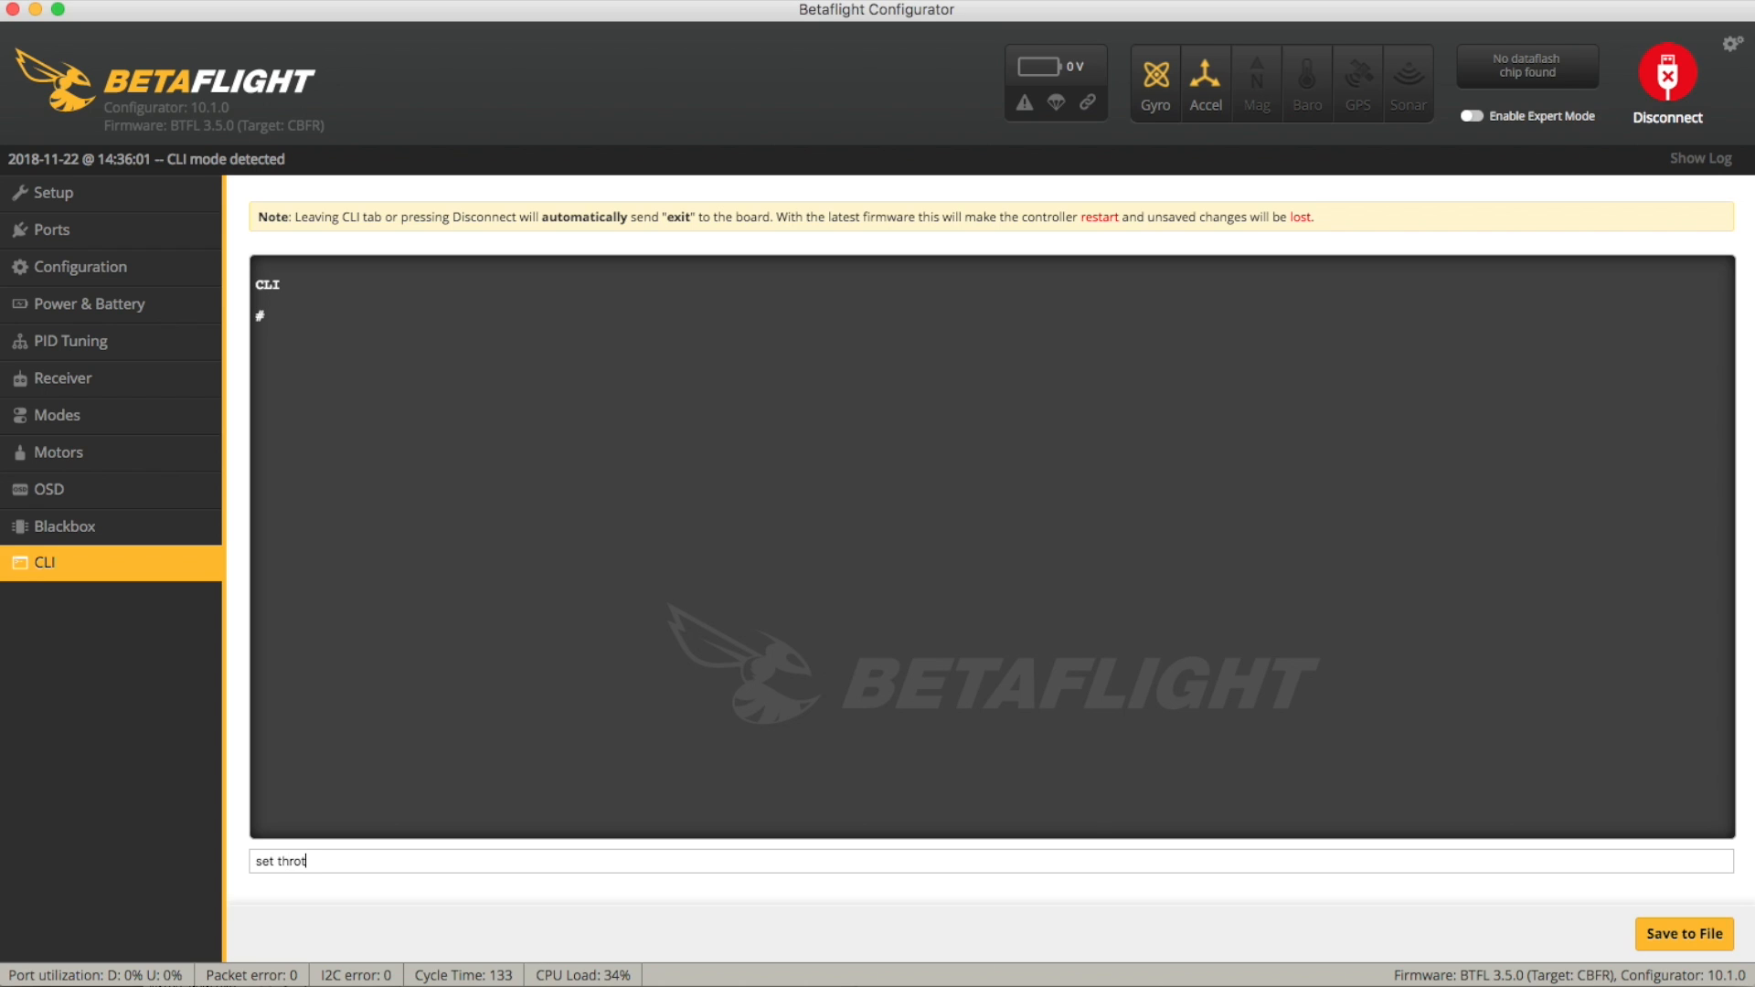
text(tle)
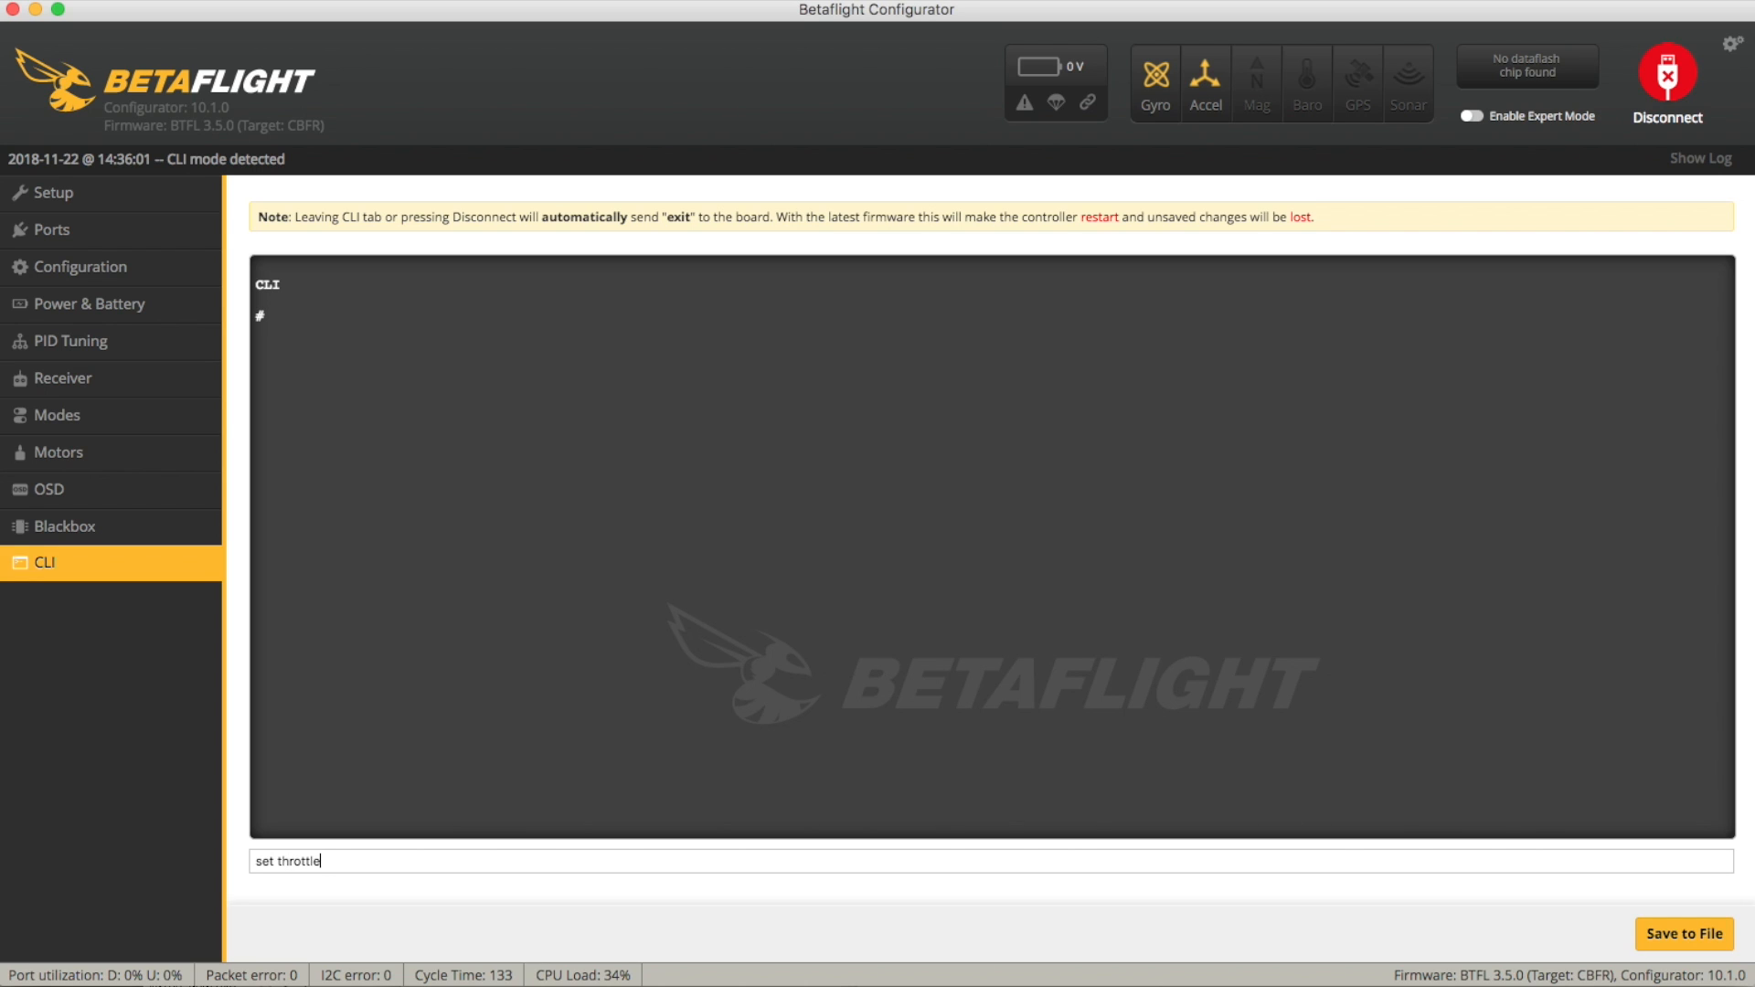
text(_limit)
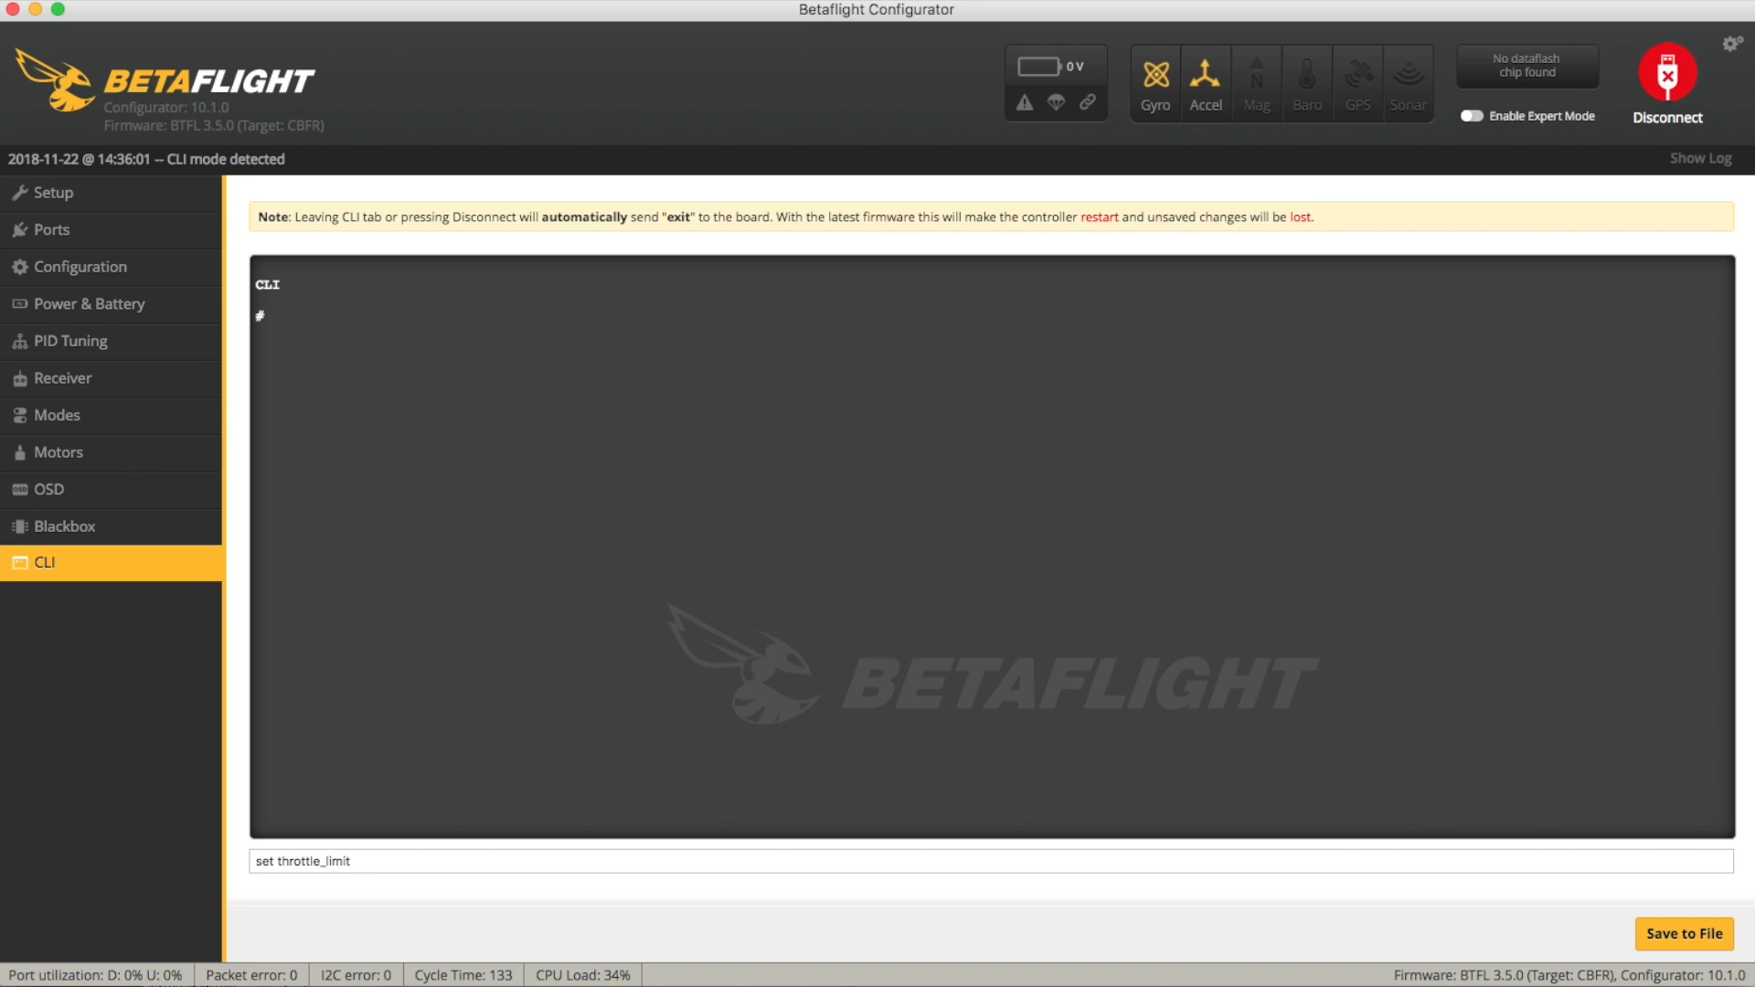
key(Return)
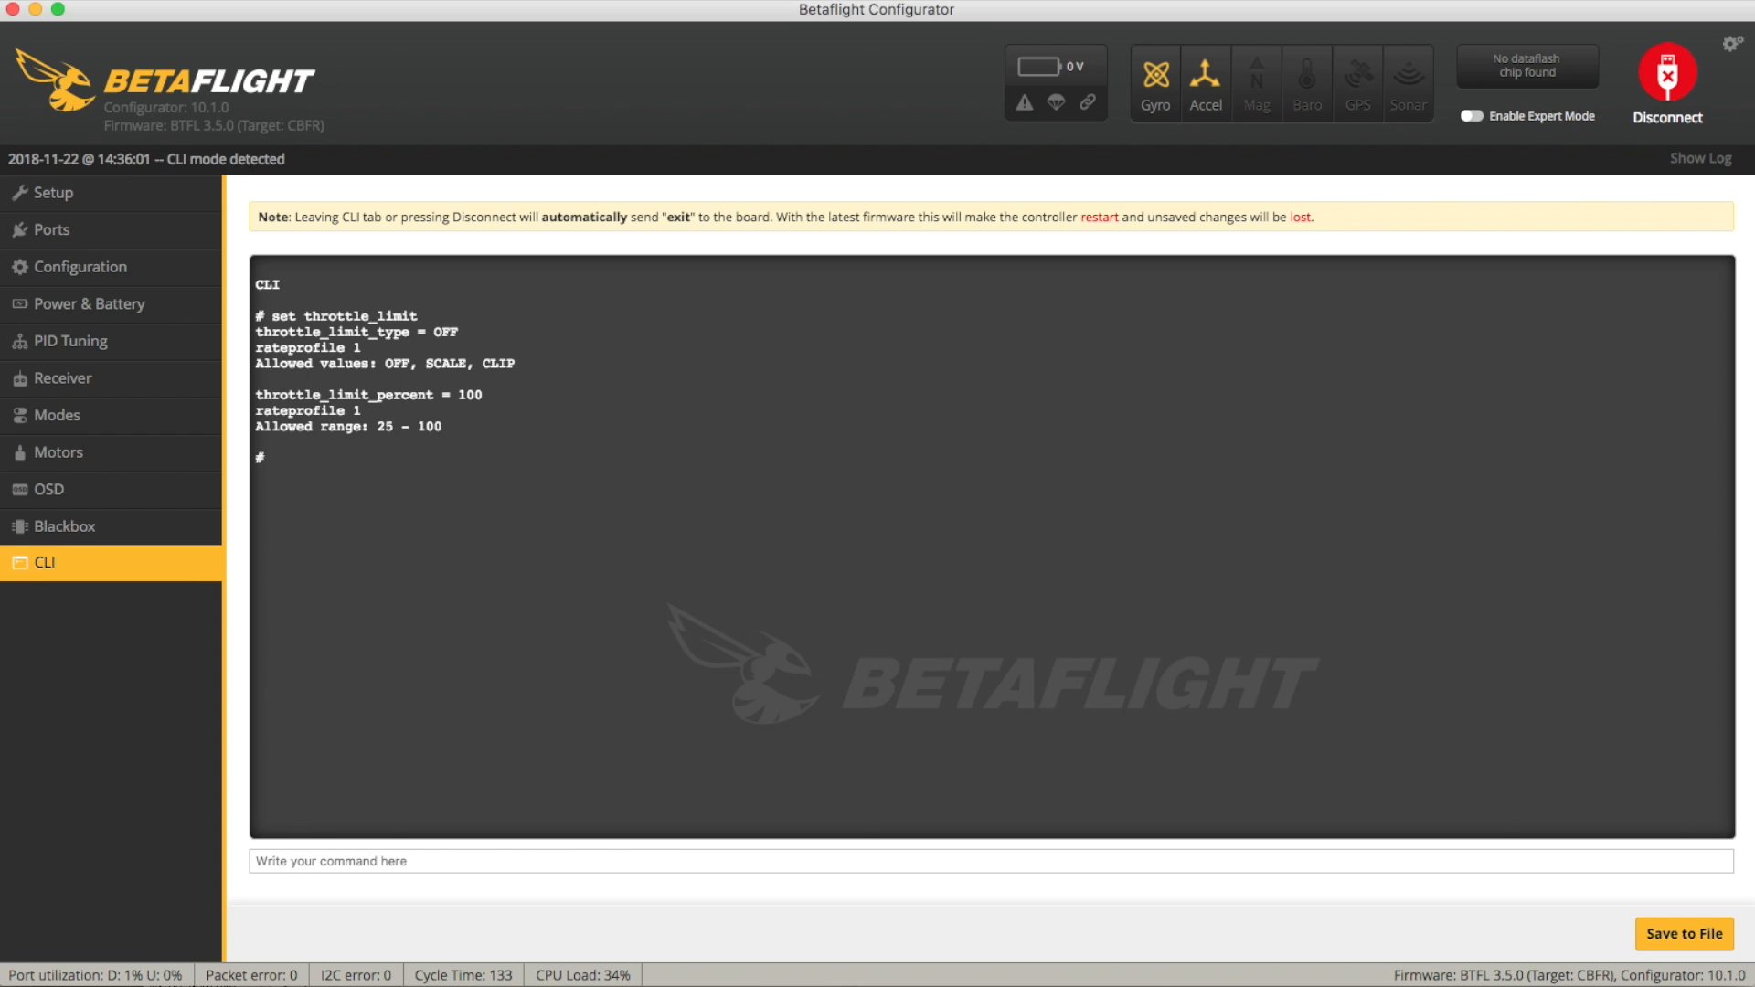
mouse_move(420, 360)
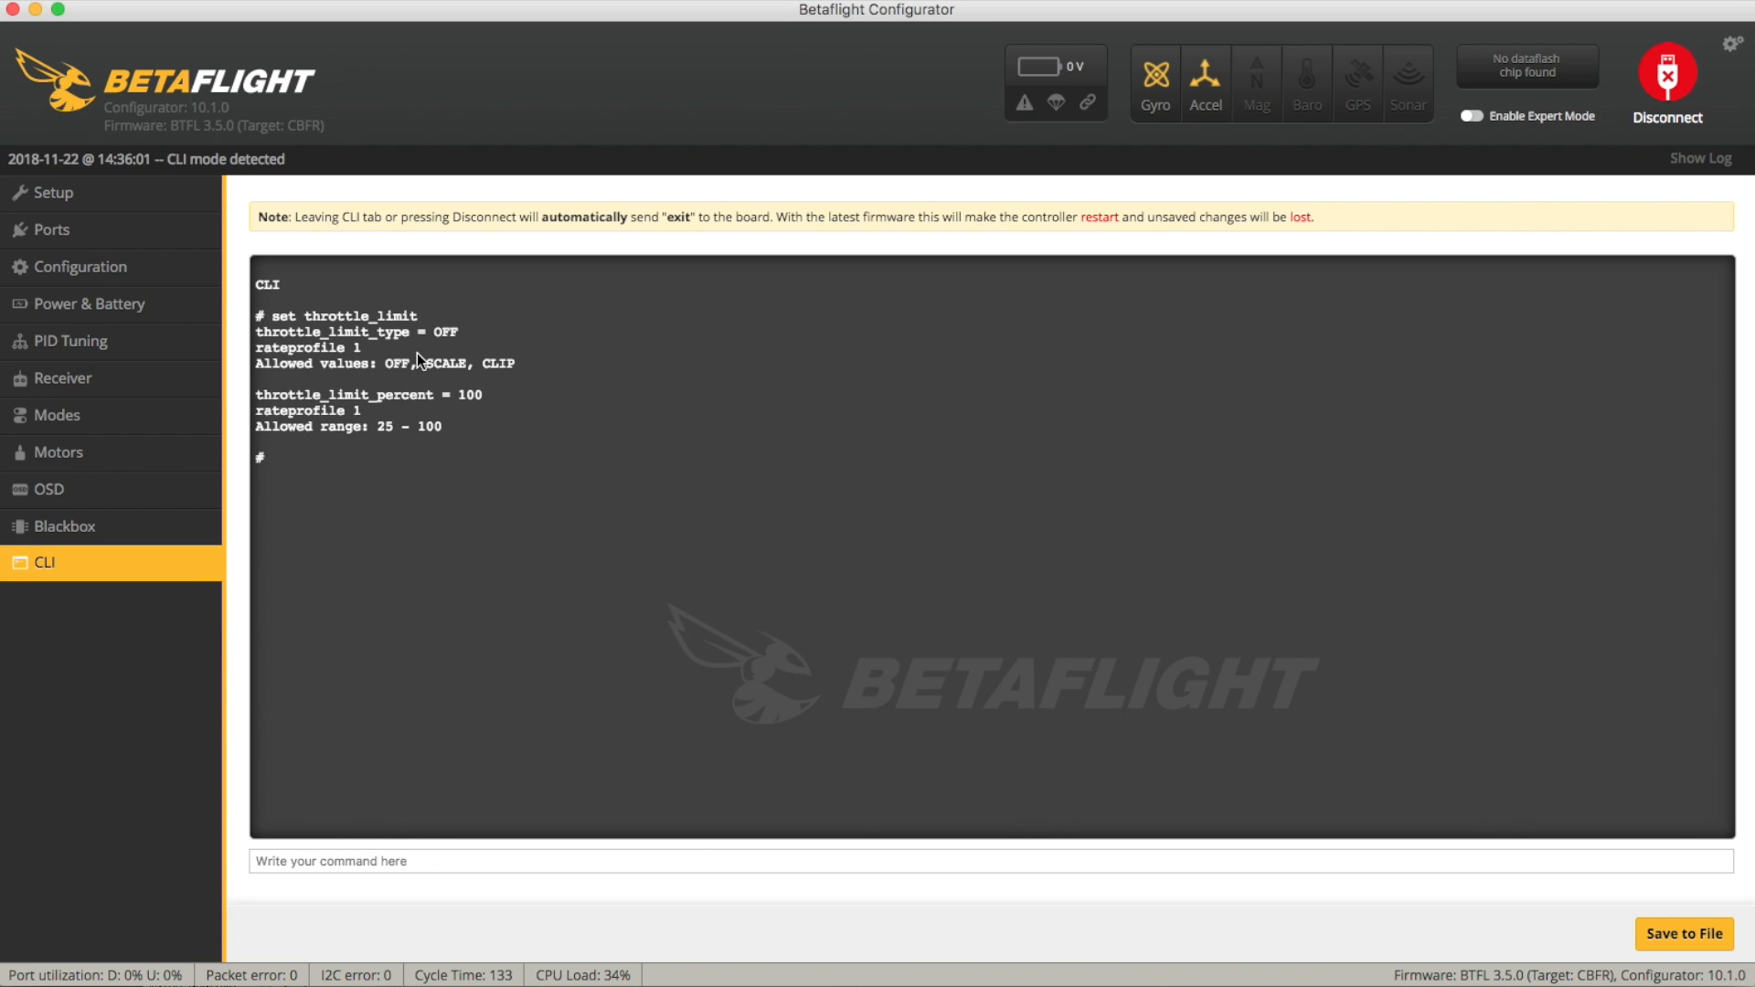
mouse_move(296, 344)
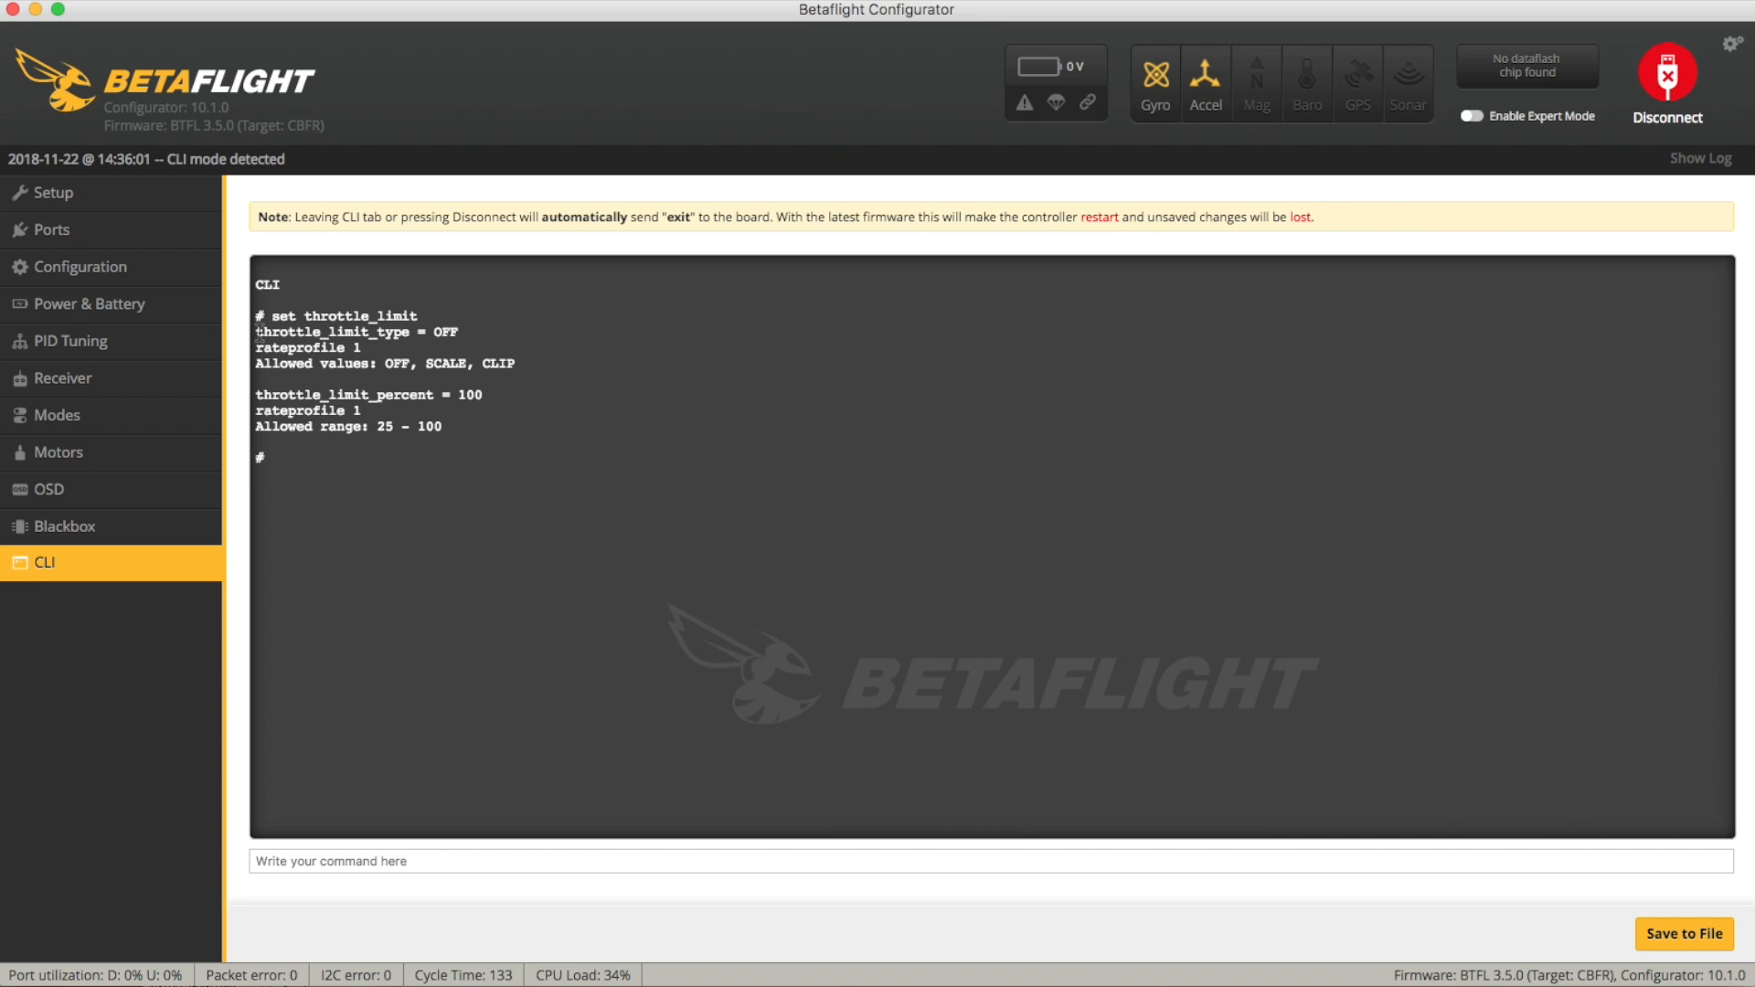
mouse_move(542, 309)
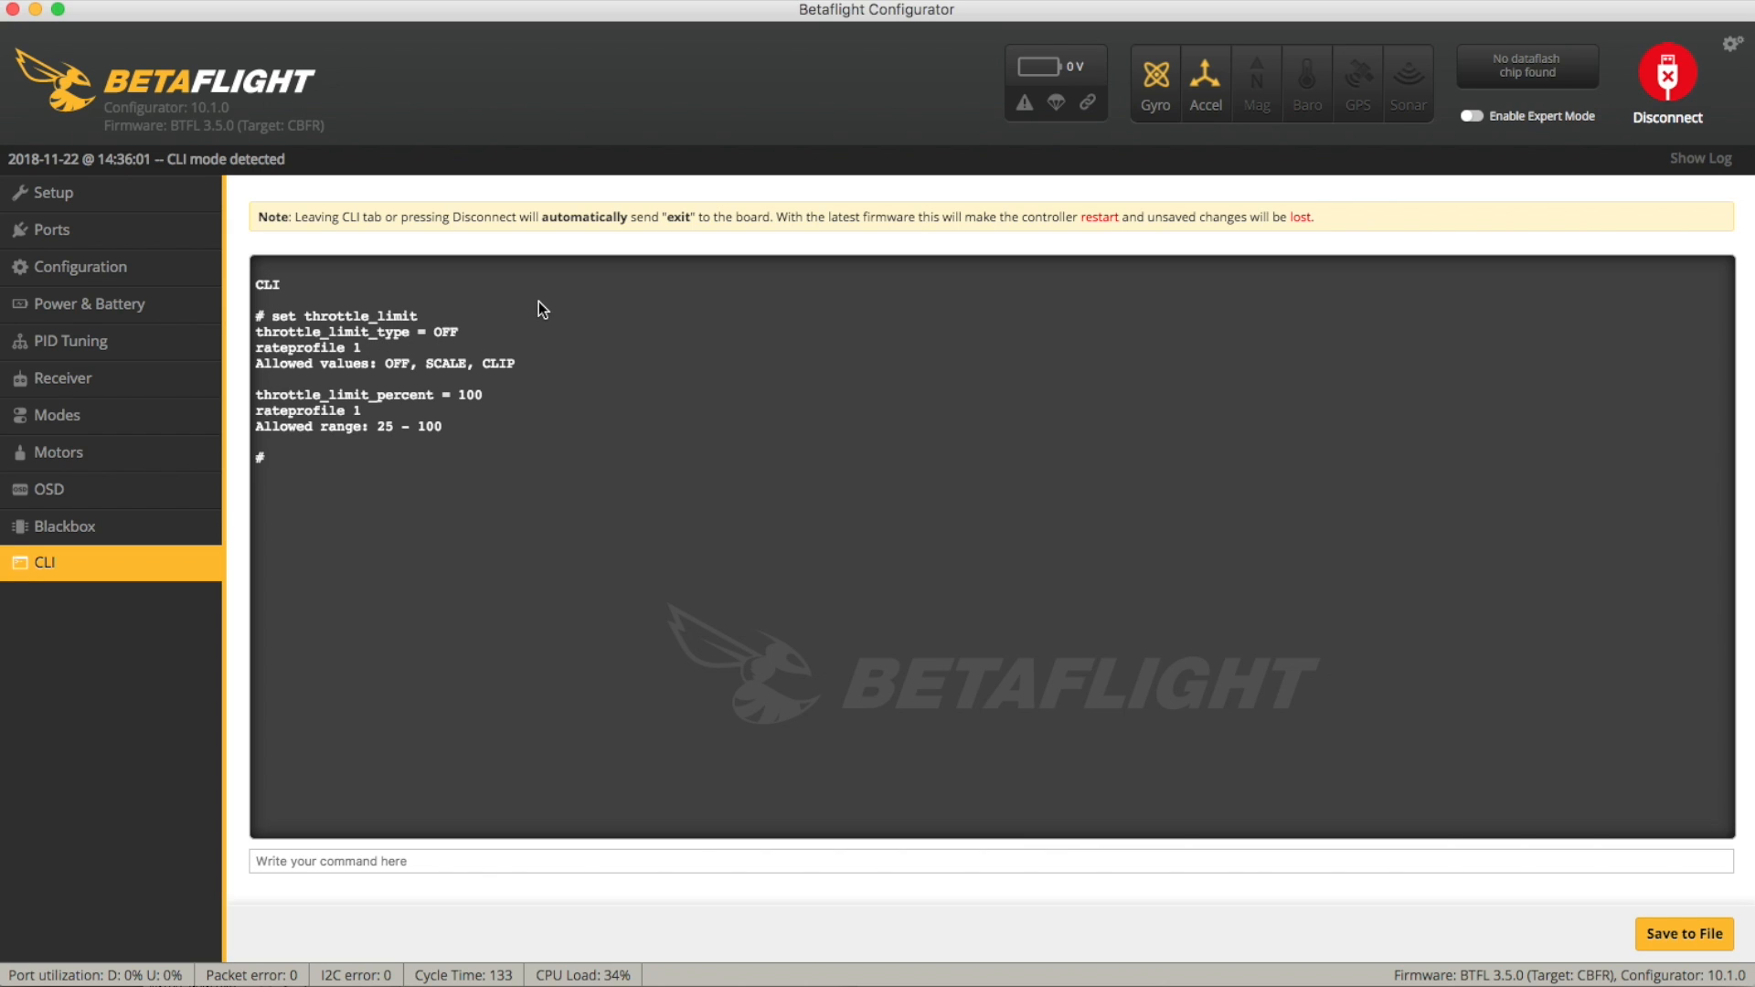
mouse_move(433, 353)
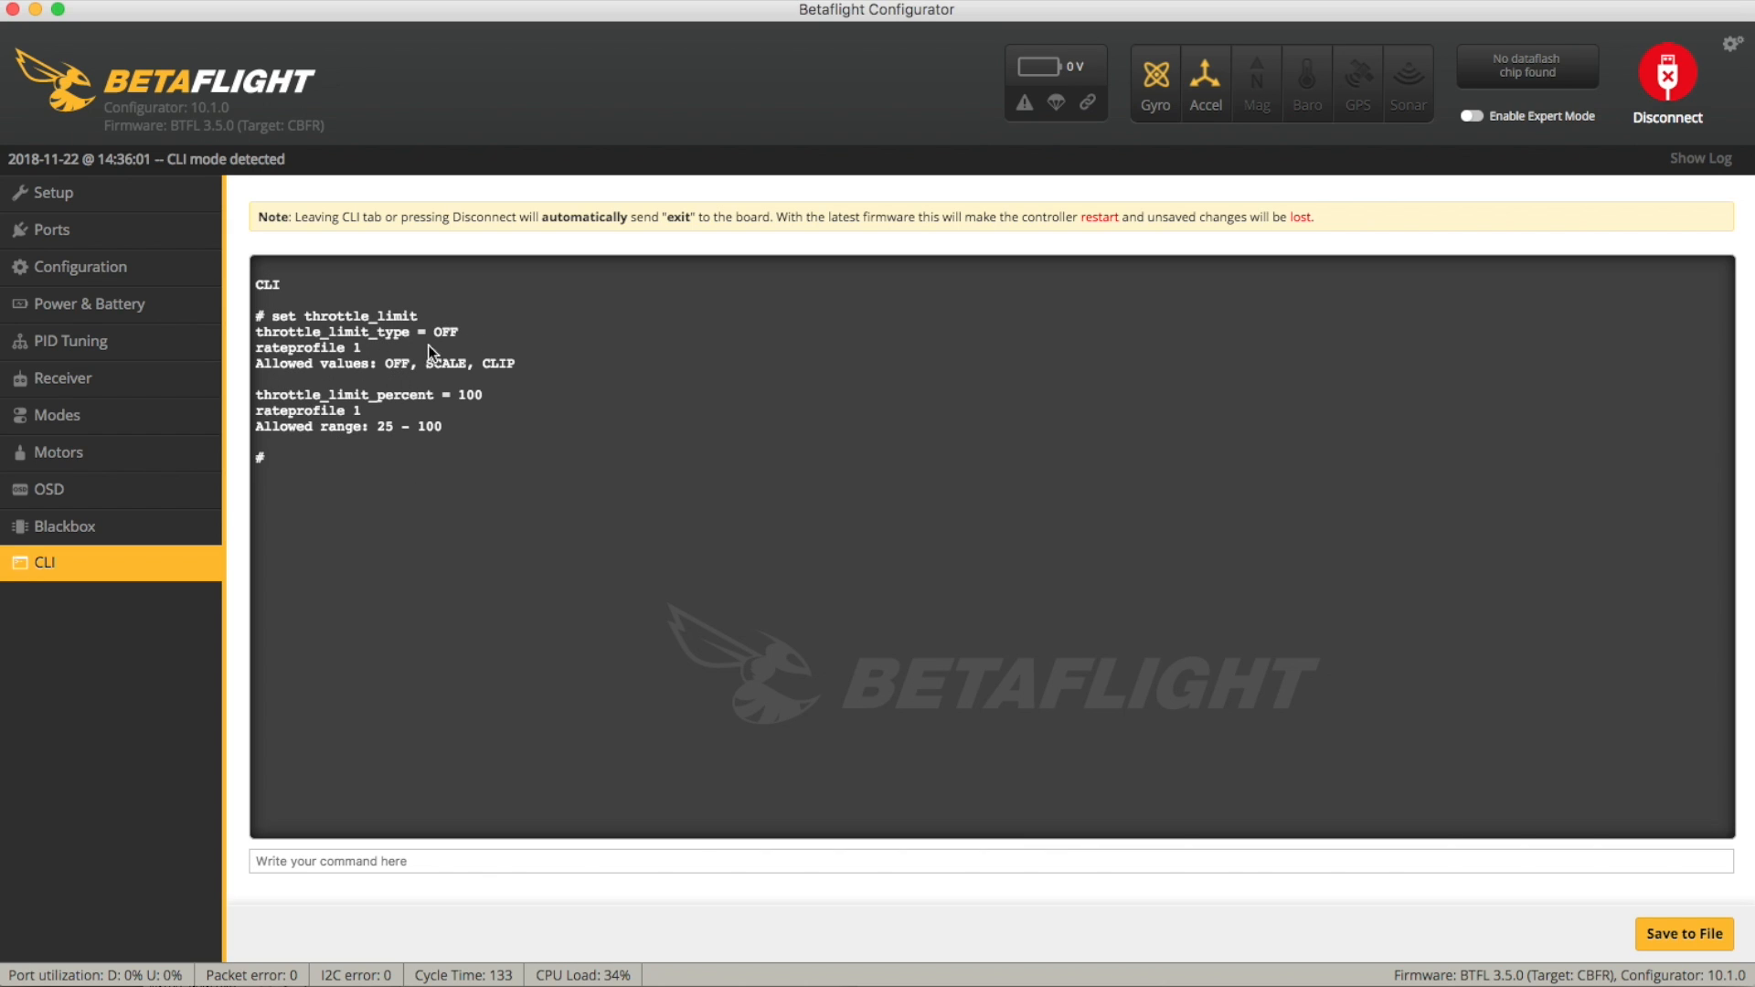
mouse_move(409, 355)
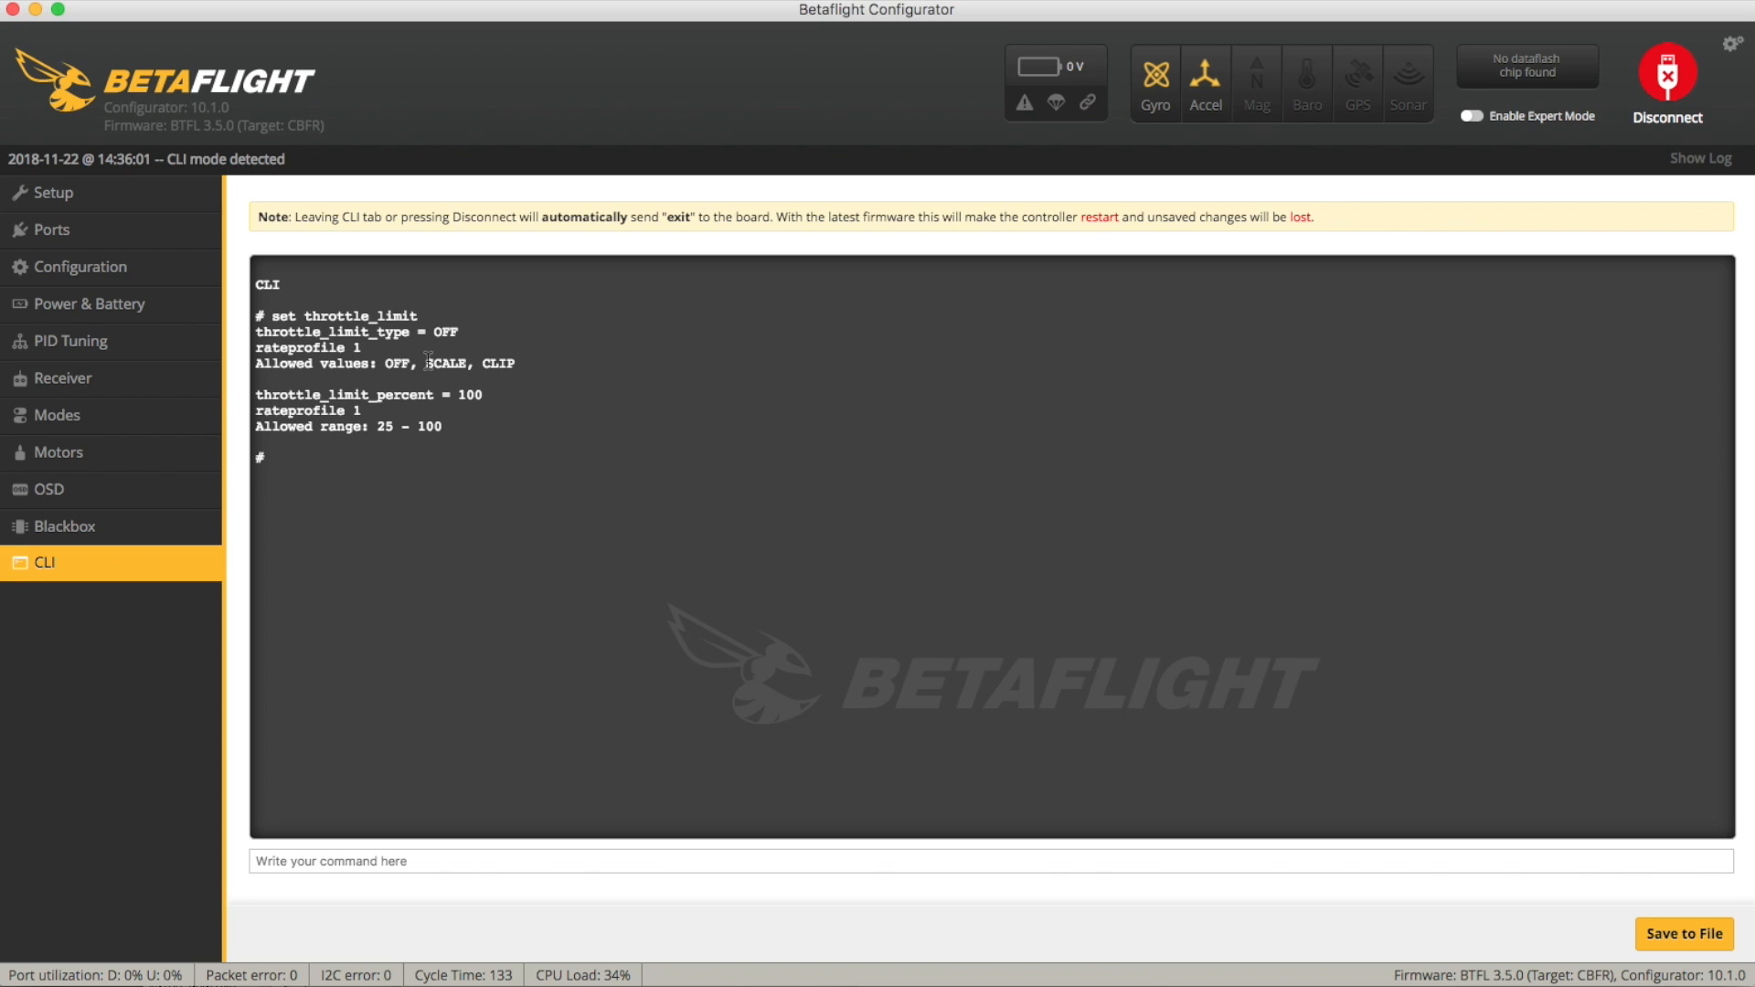
mouse_move(558, 362)
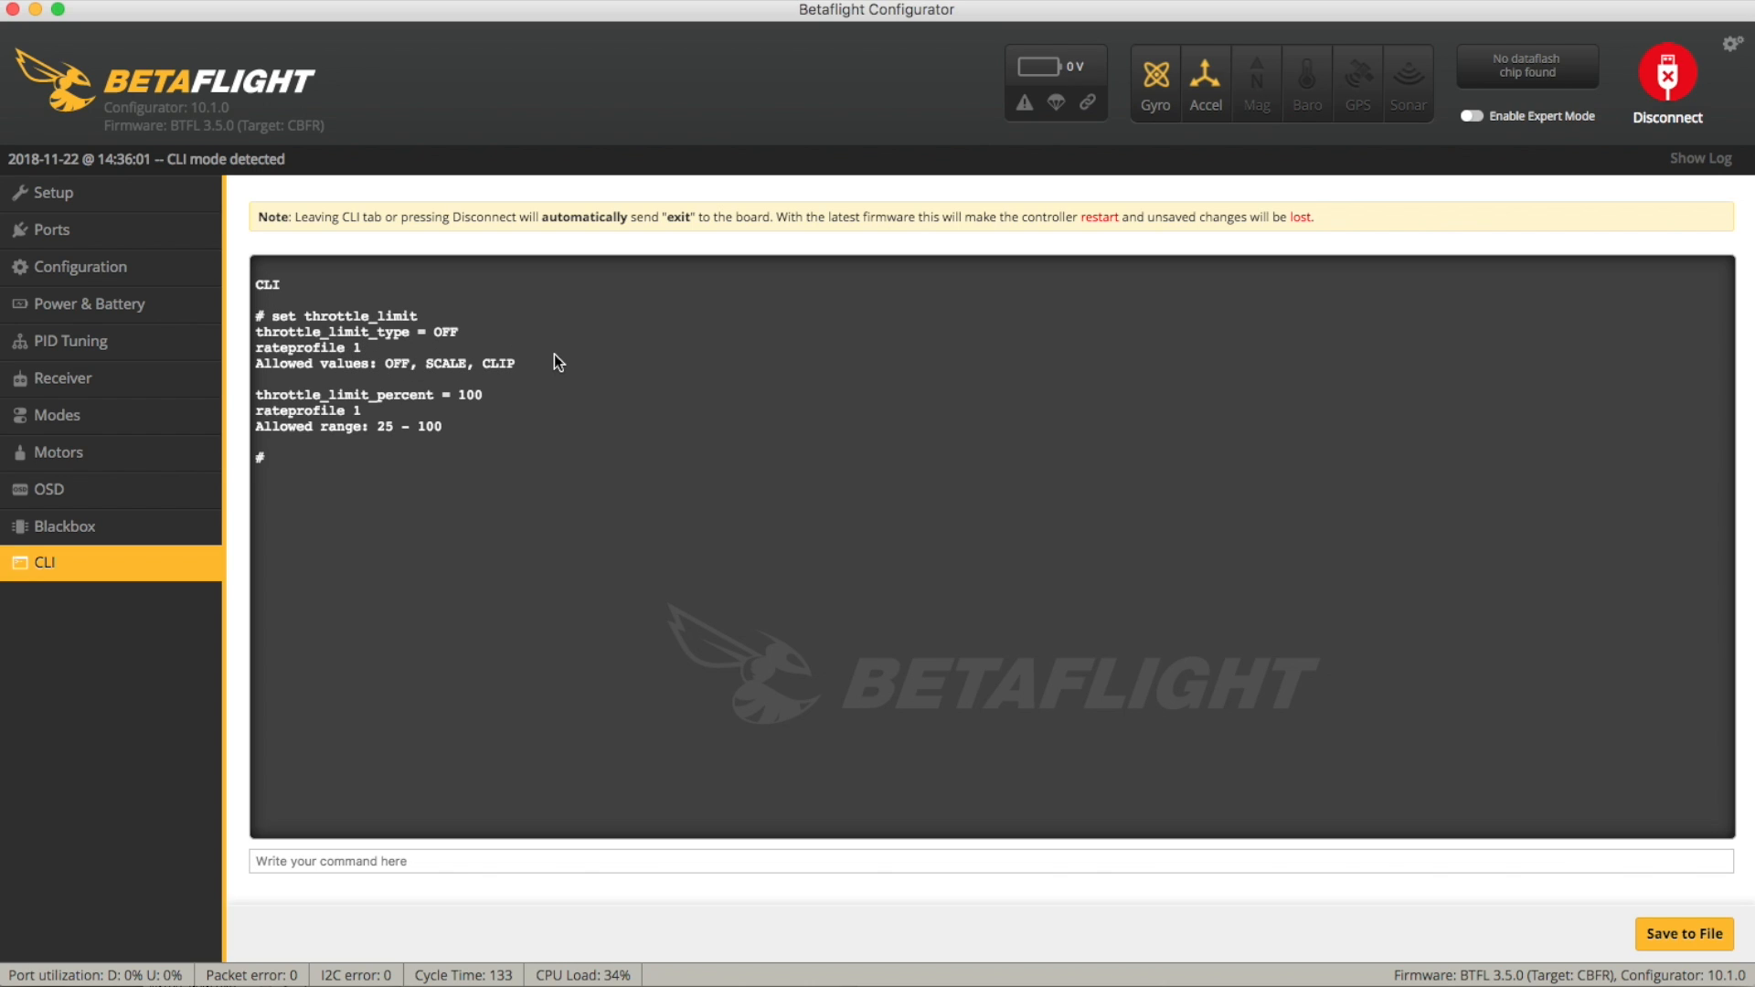
Set throttle_limit_type to SCALE in the CLI and begin entering the throttle limit percent command.
text(set throttle_limit_)
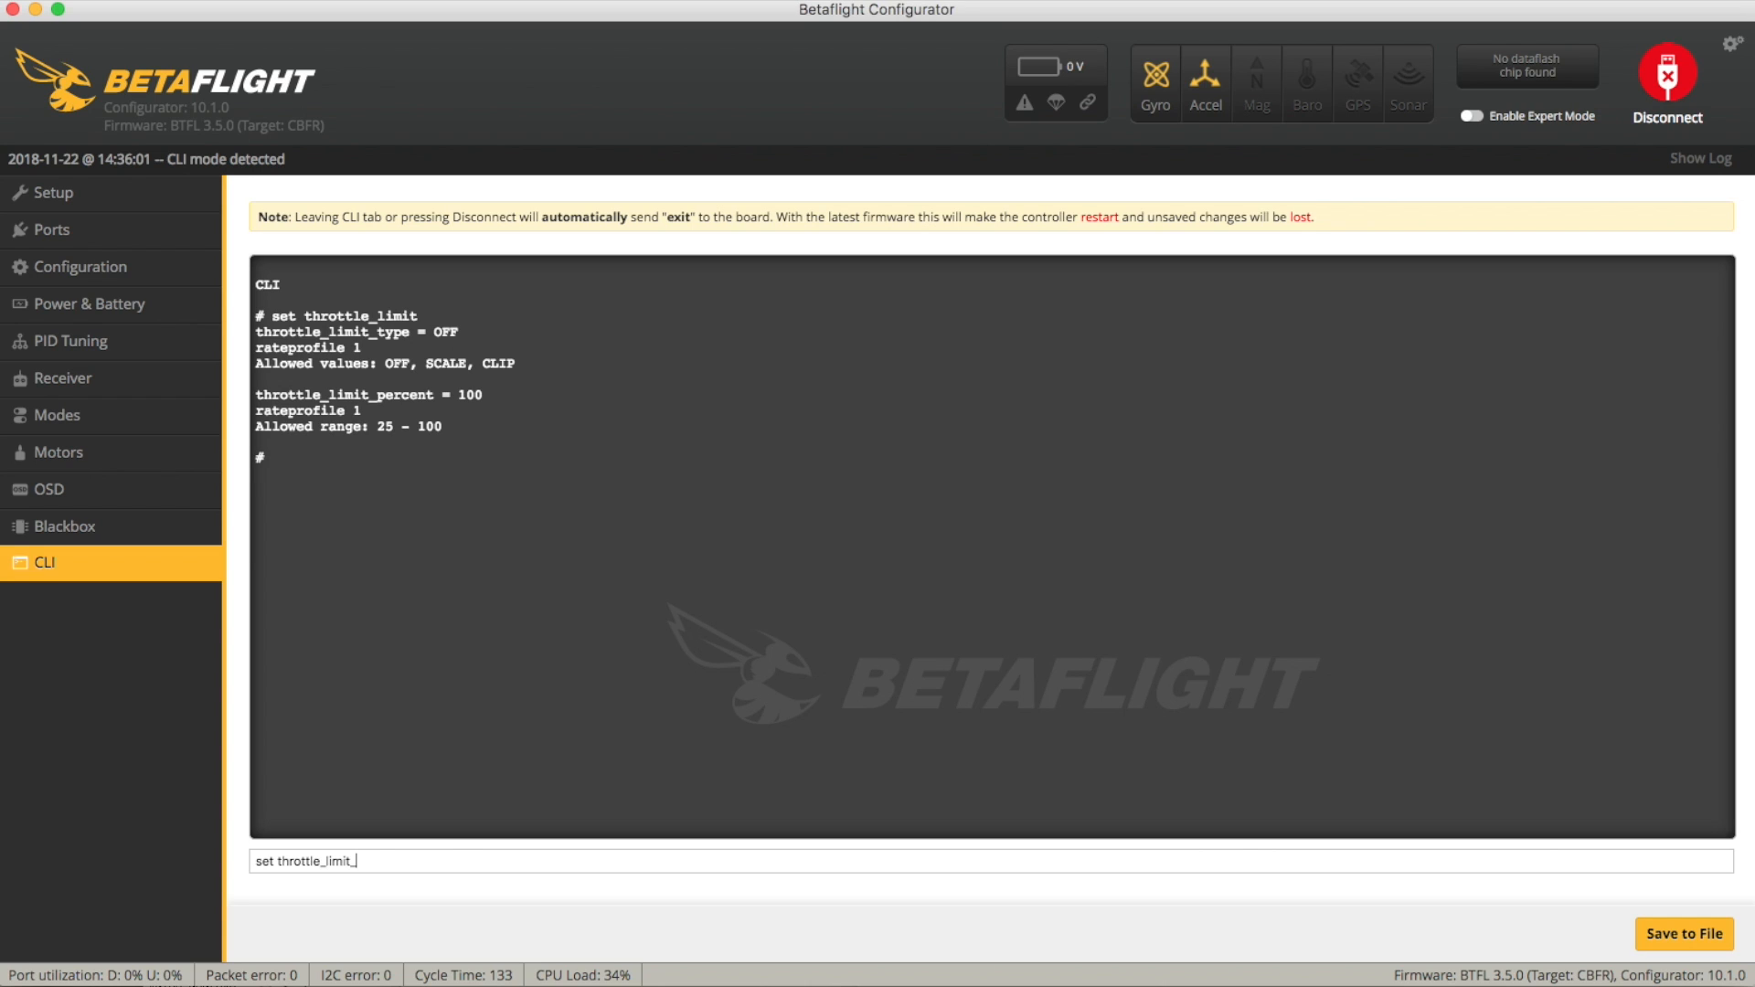
text(type=sca)
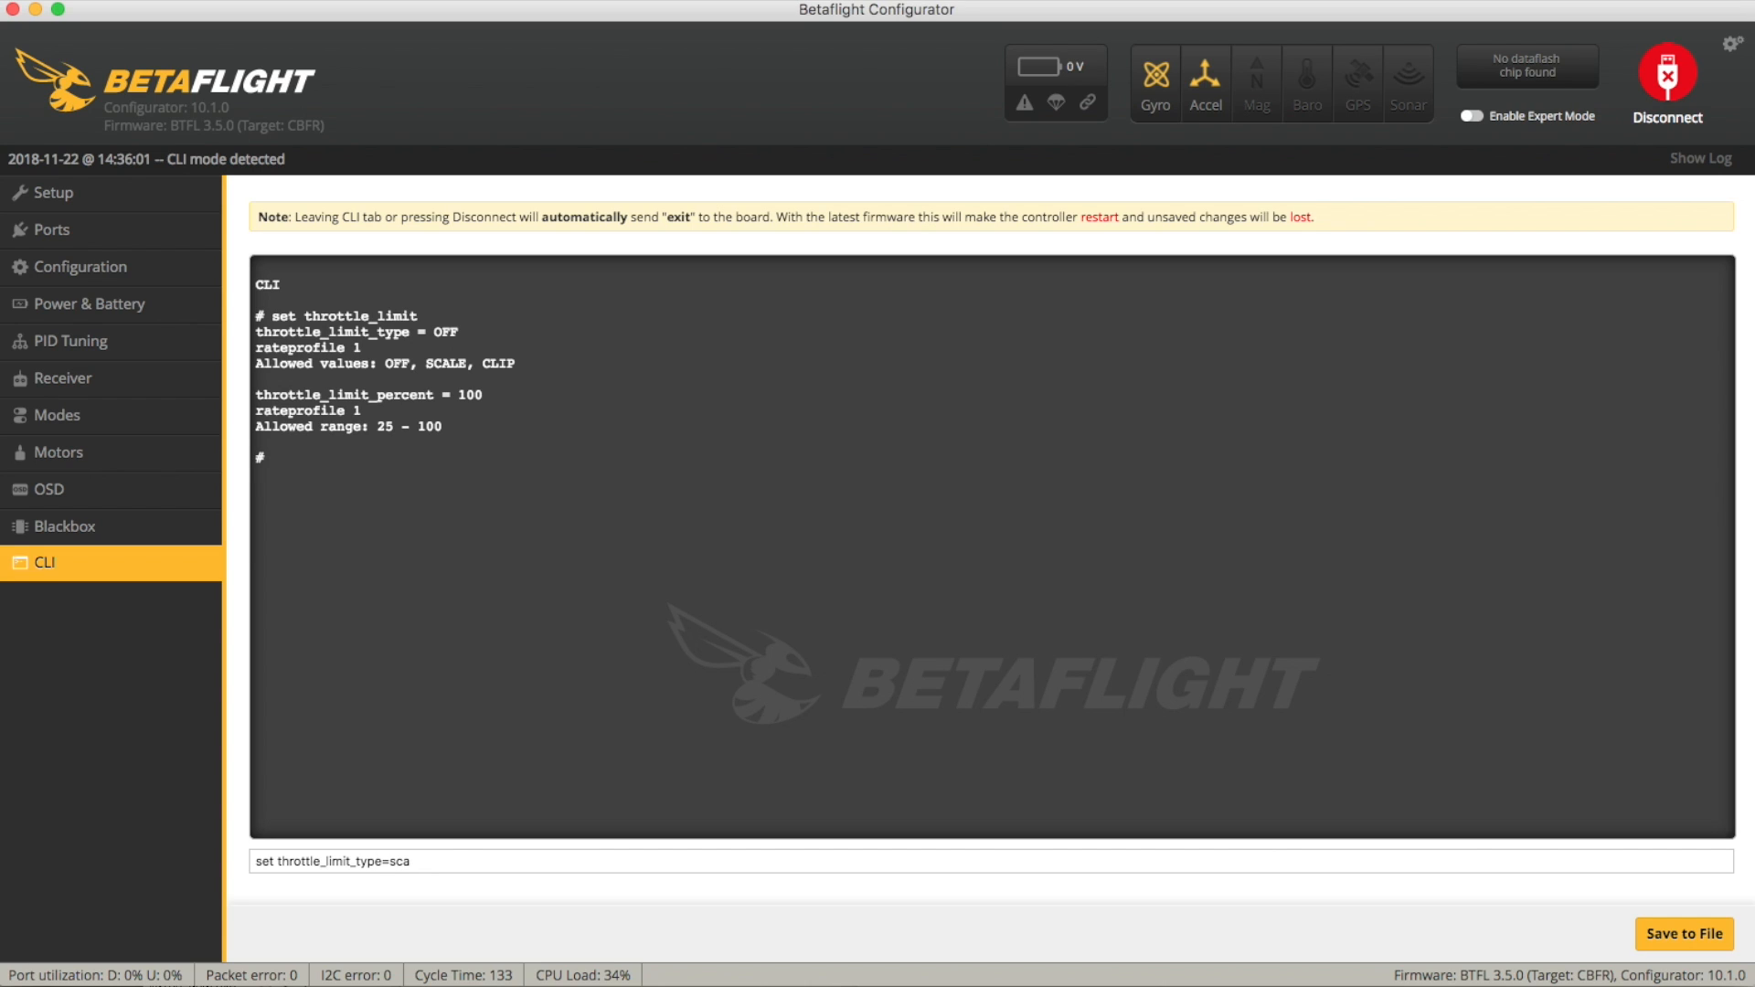
key(Return)
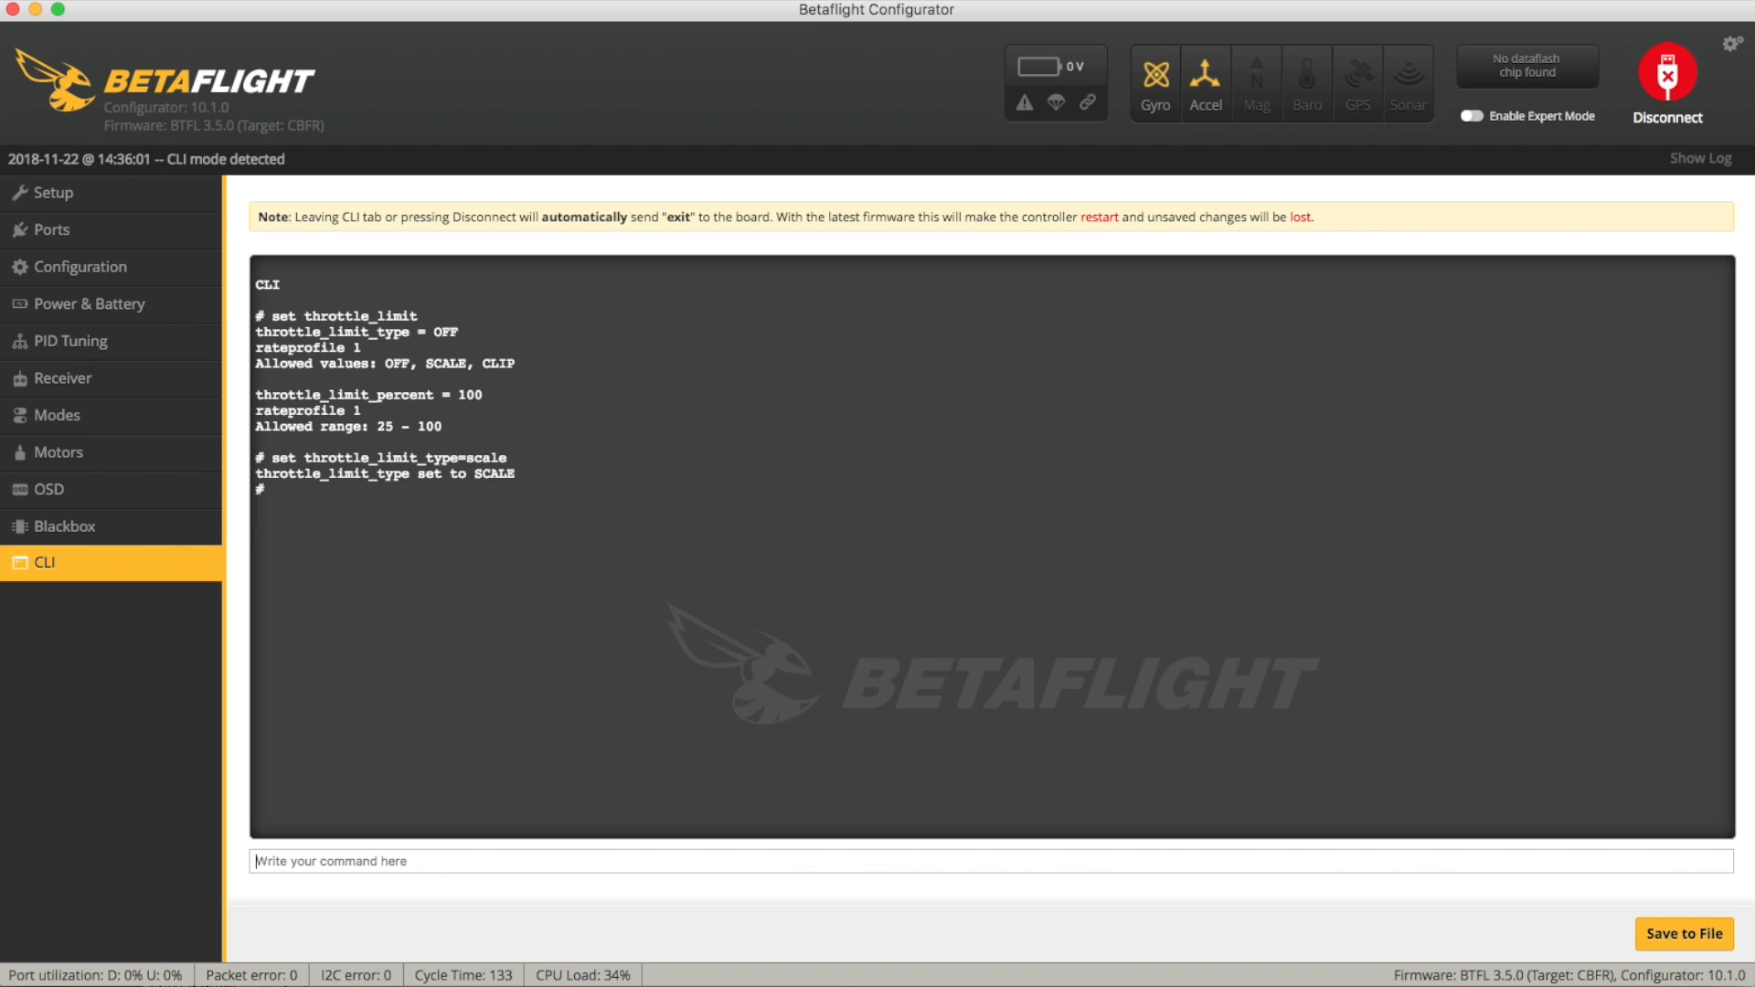
mouse_move(647, 420)
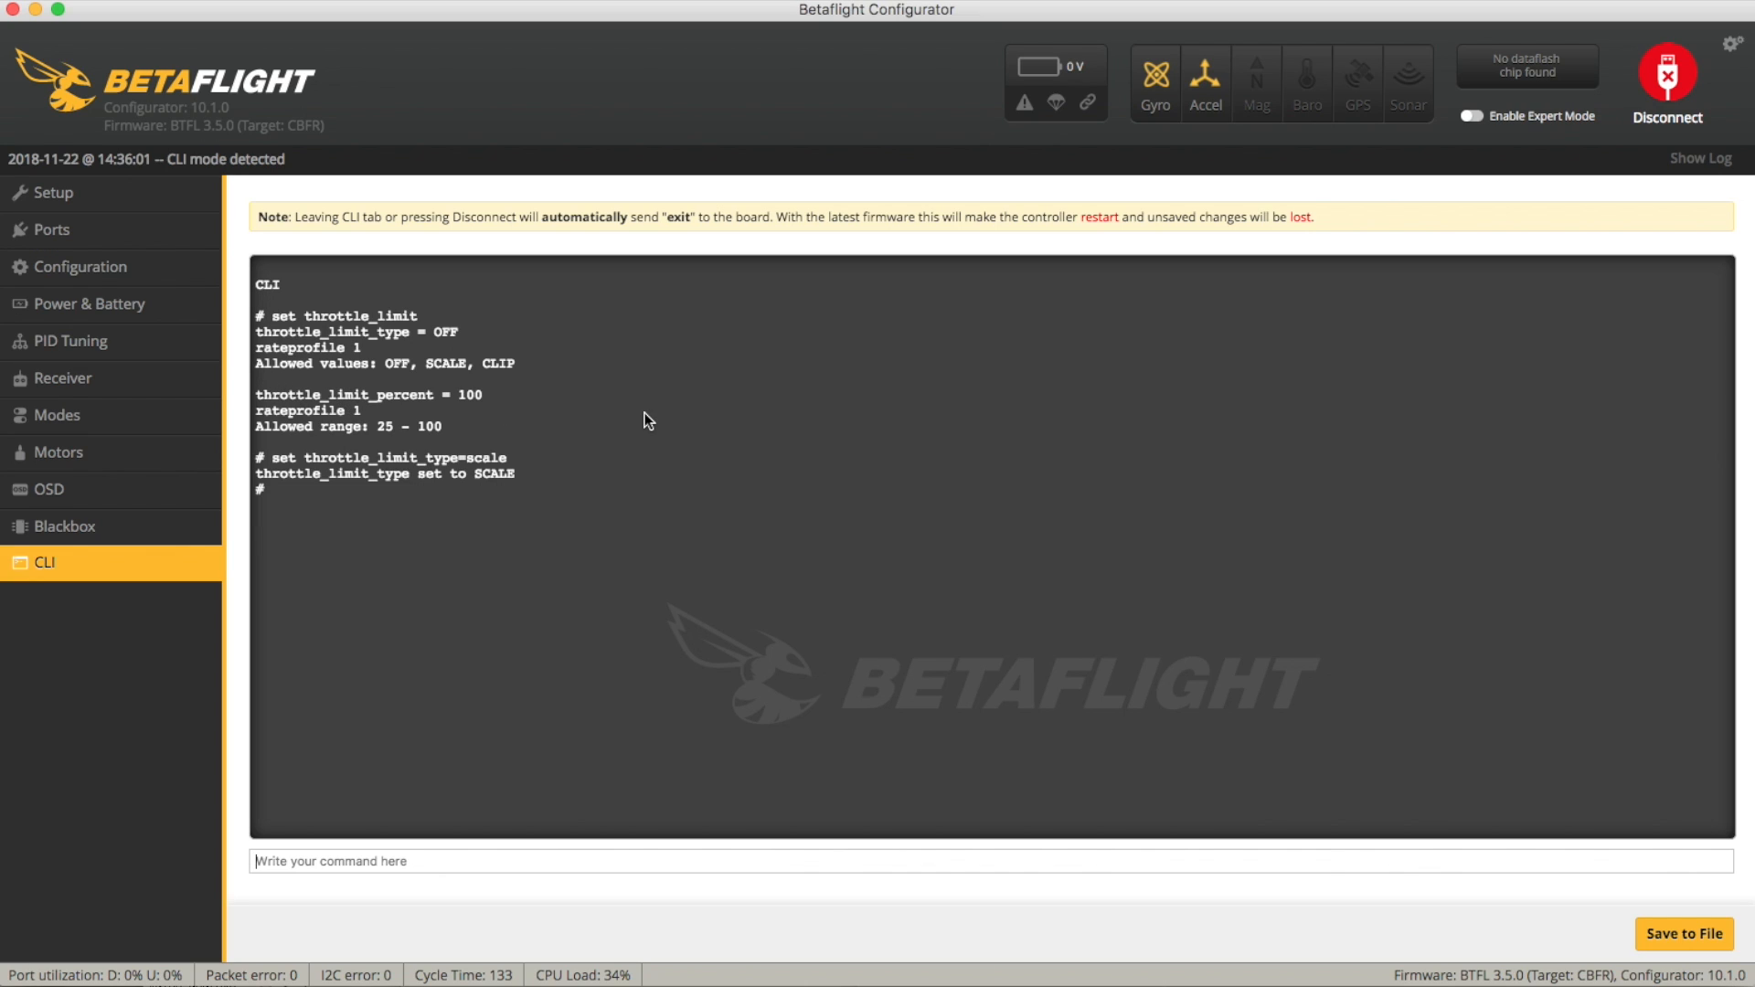
mouse_move(406, 524)
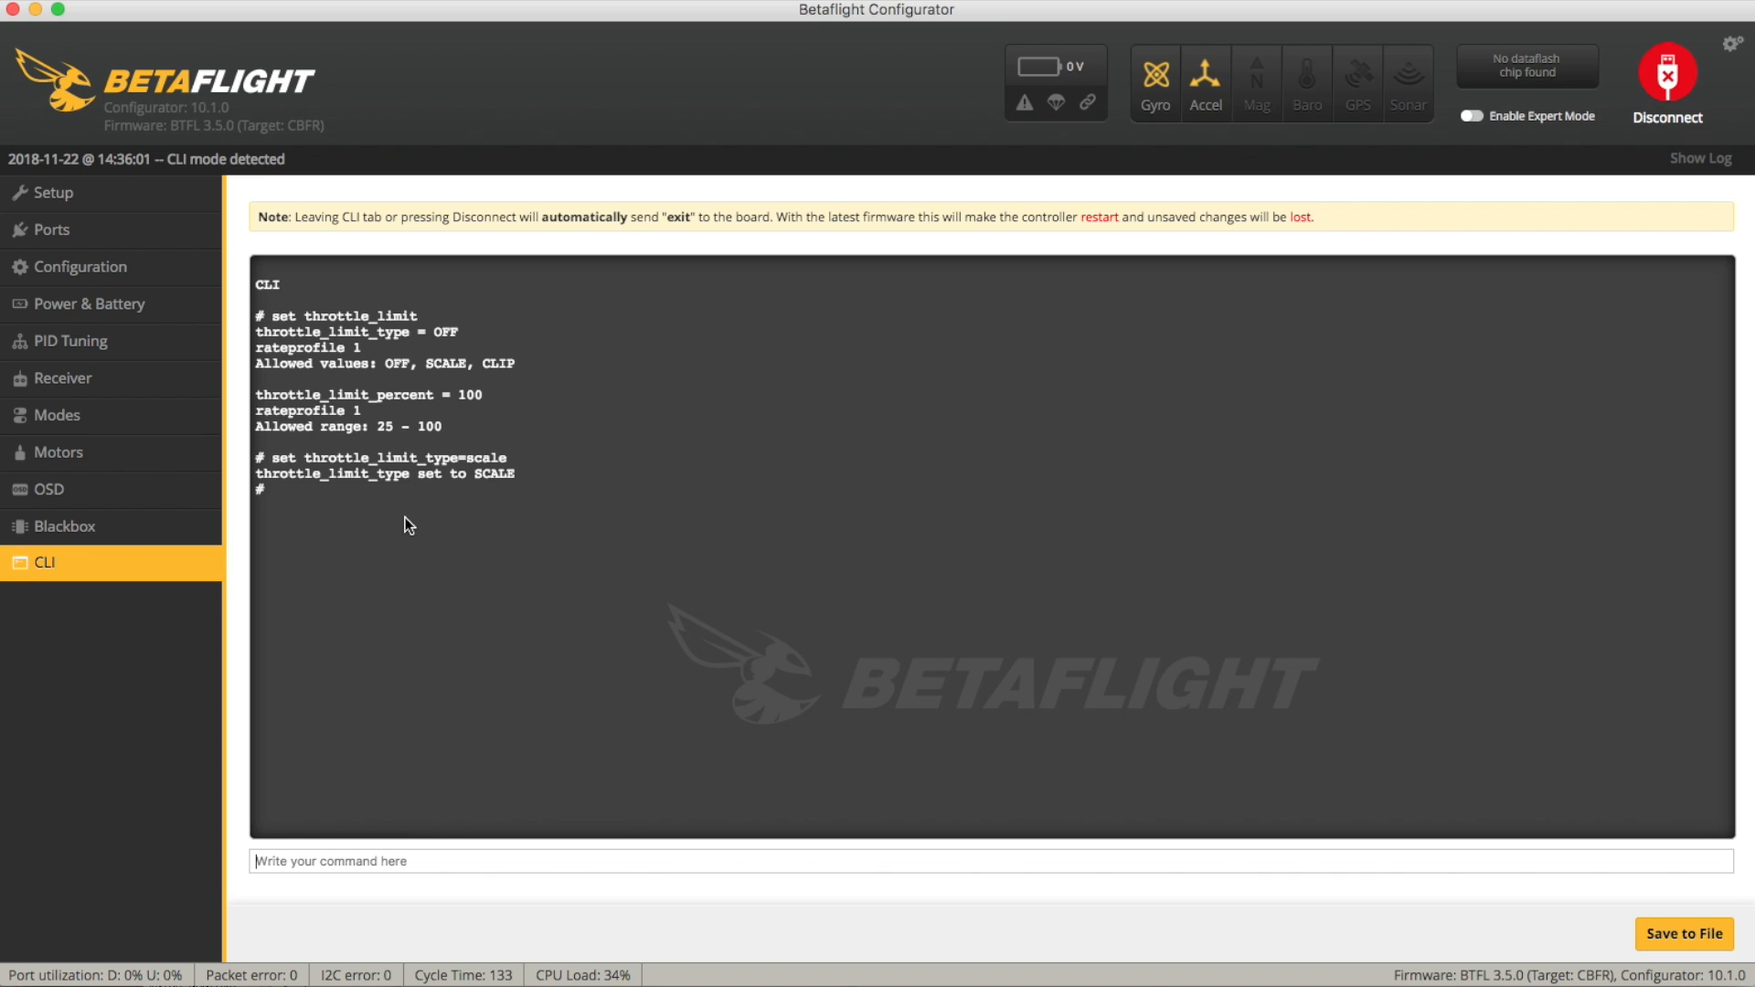
text(set throttle)
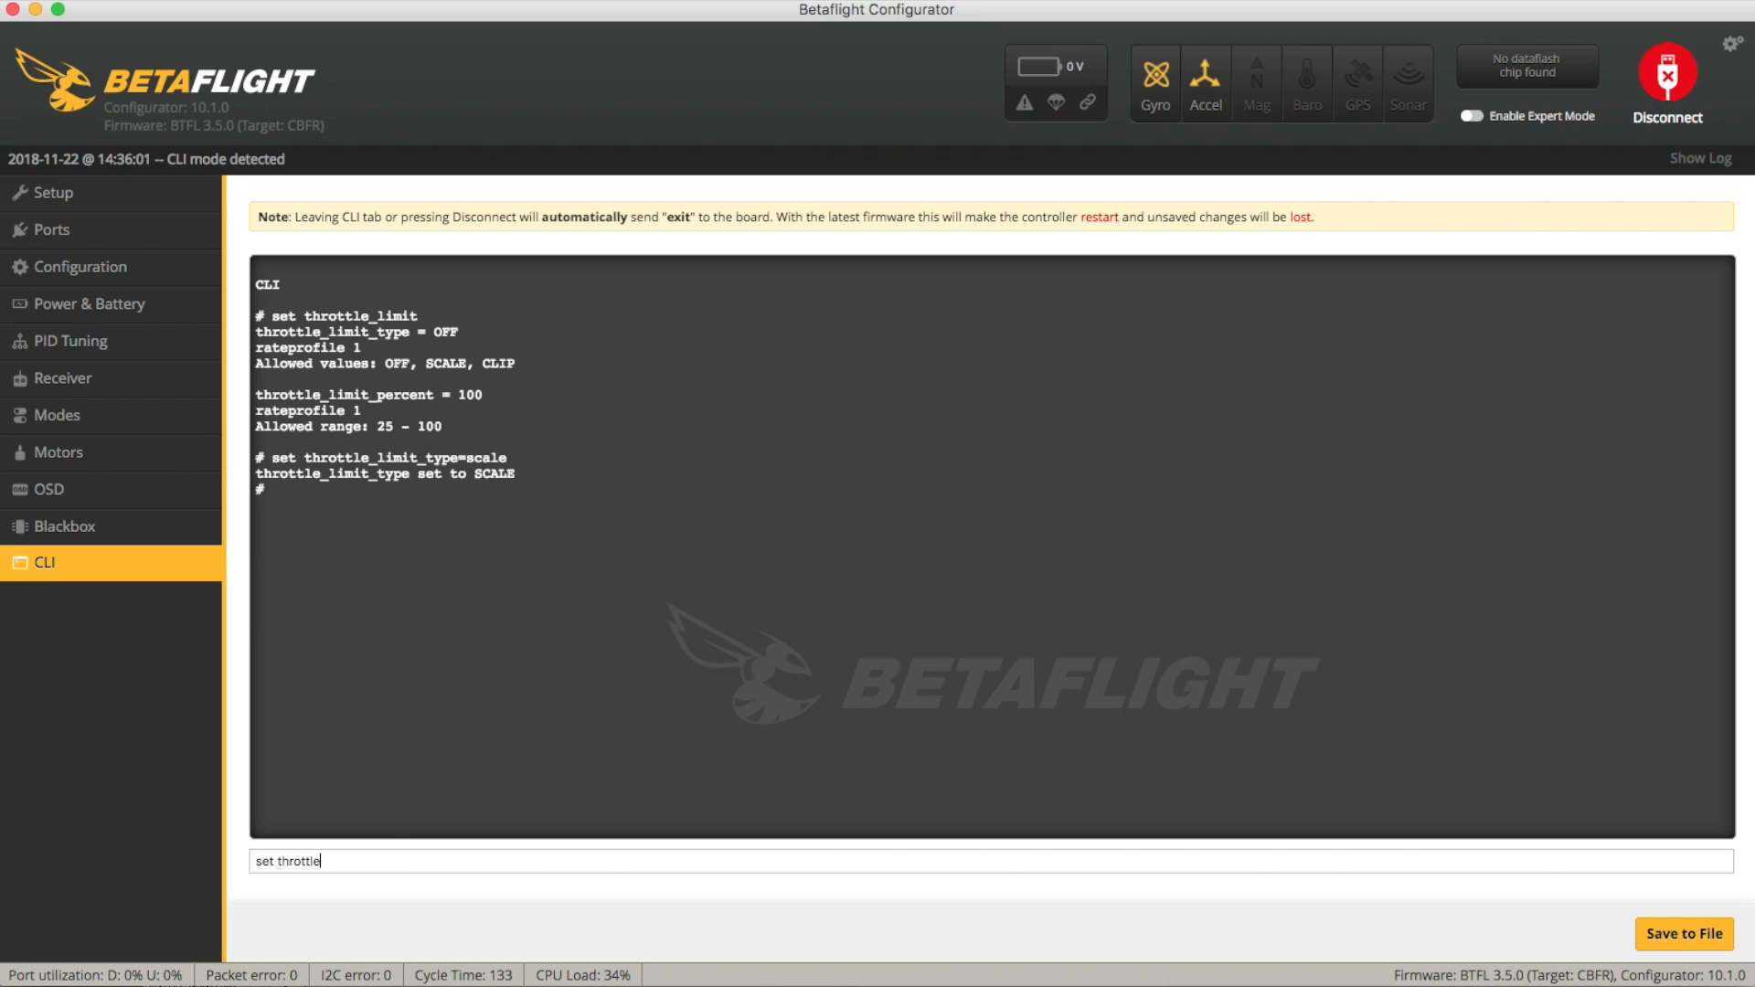
text(_limit)
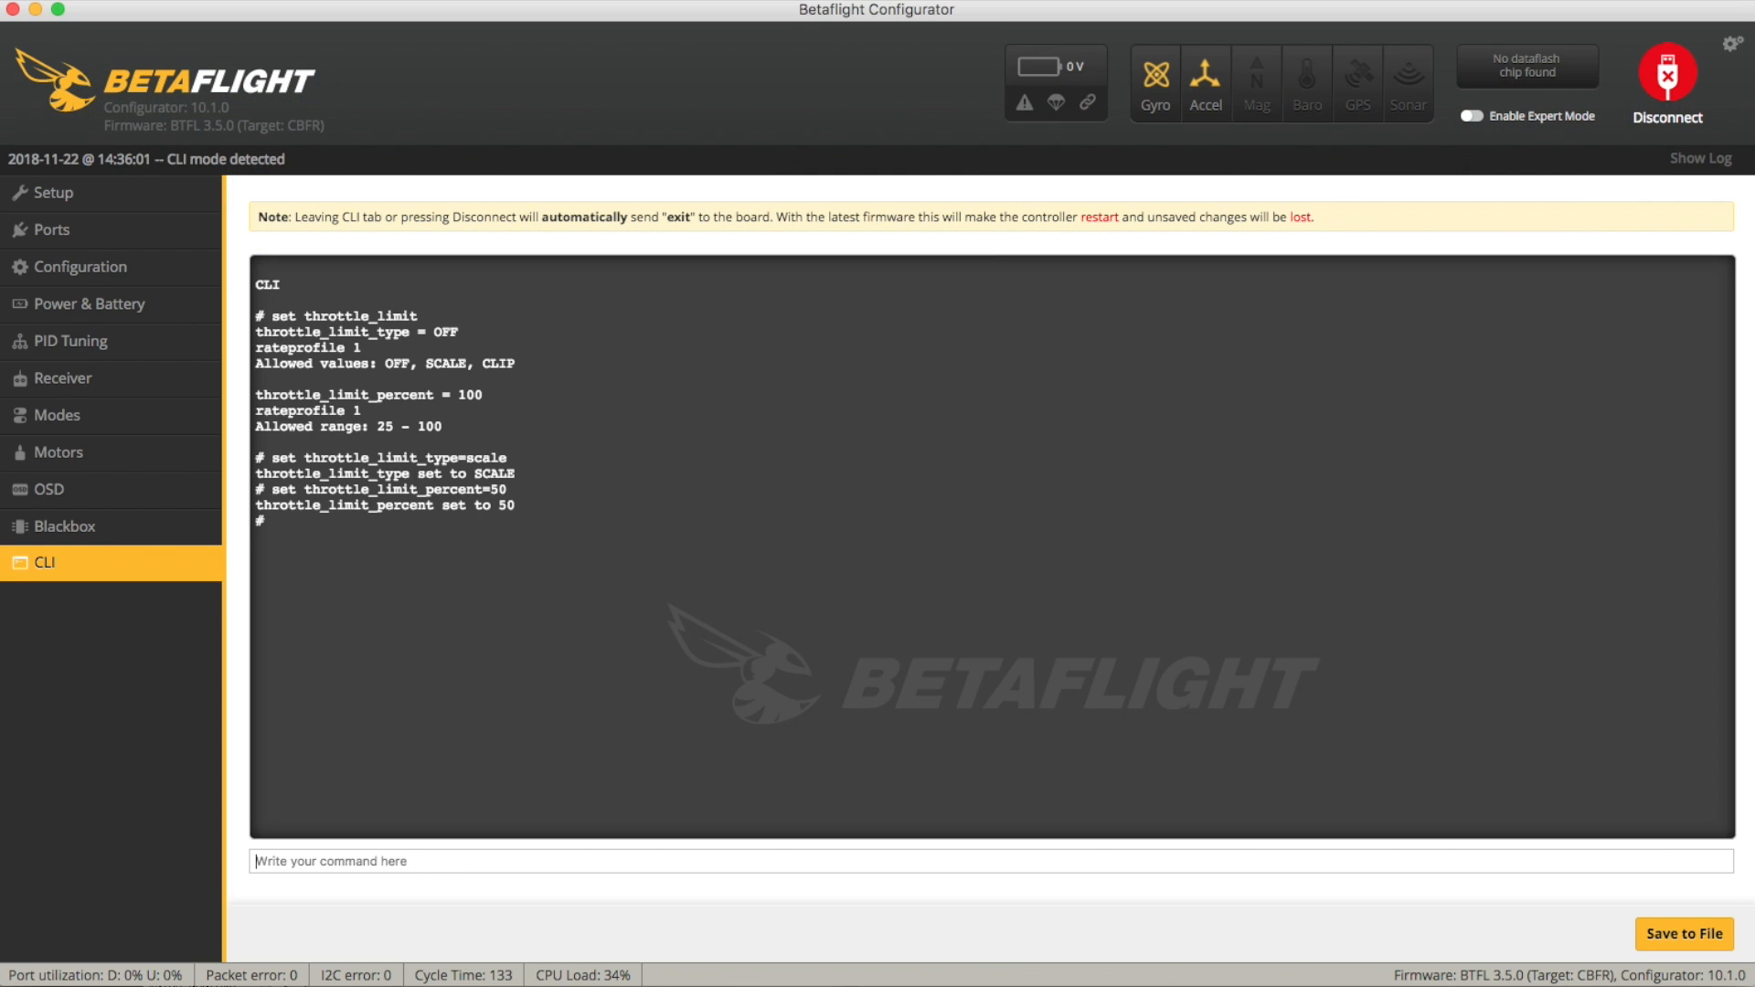
Re-run 'set throttle_limit' to confirm type SCALE and percent 50.
text(set throttle_limit)
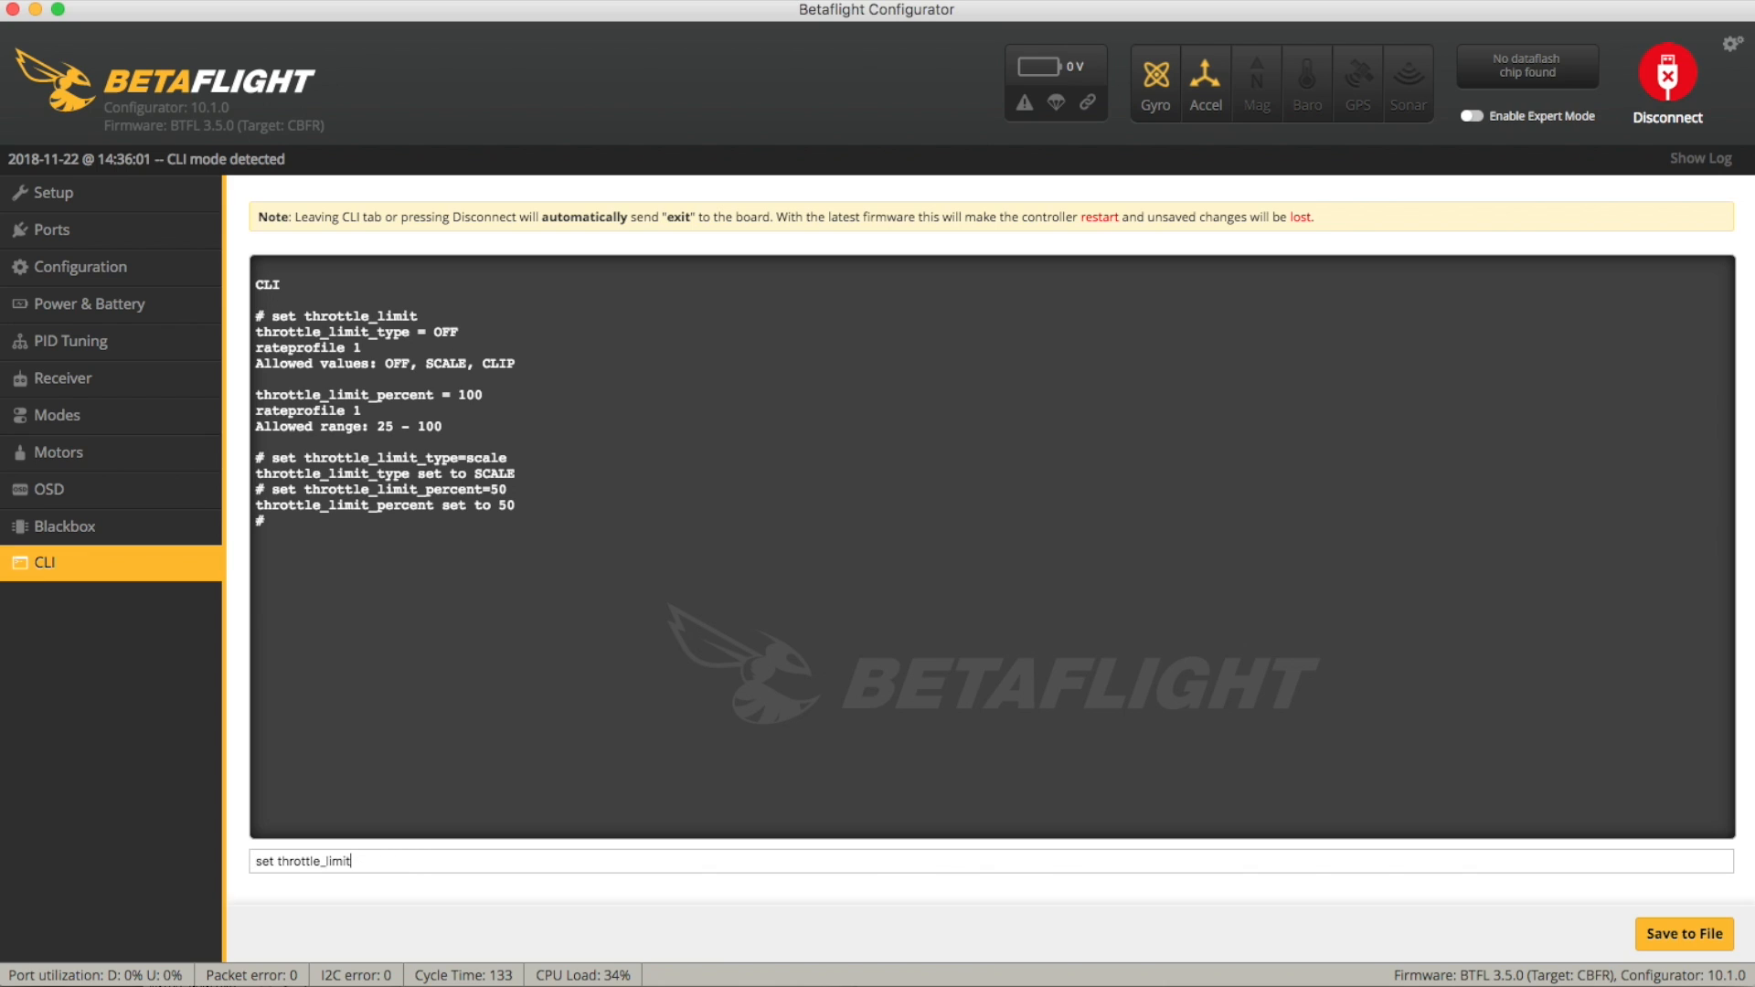
key(Return)
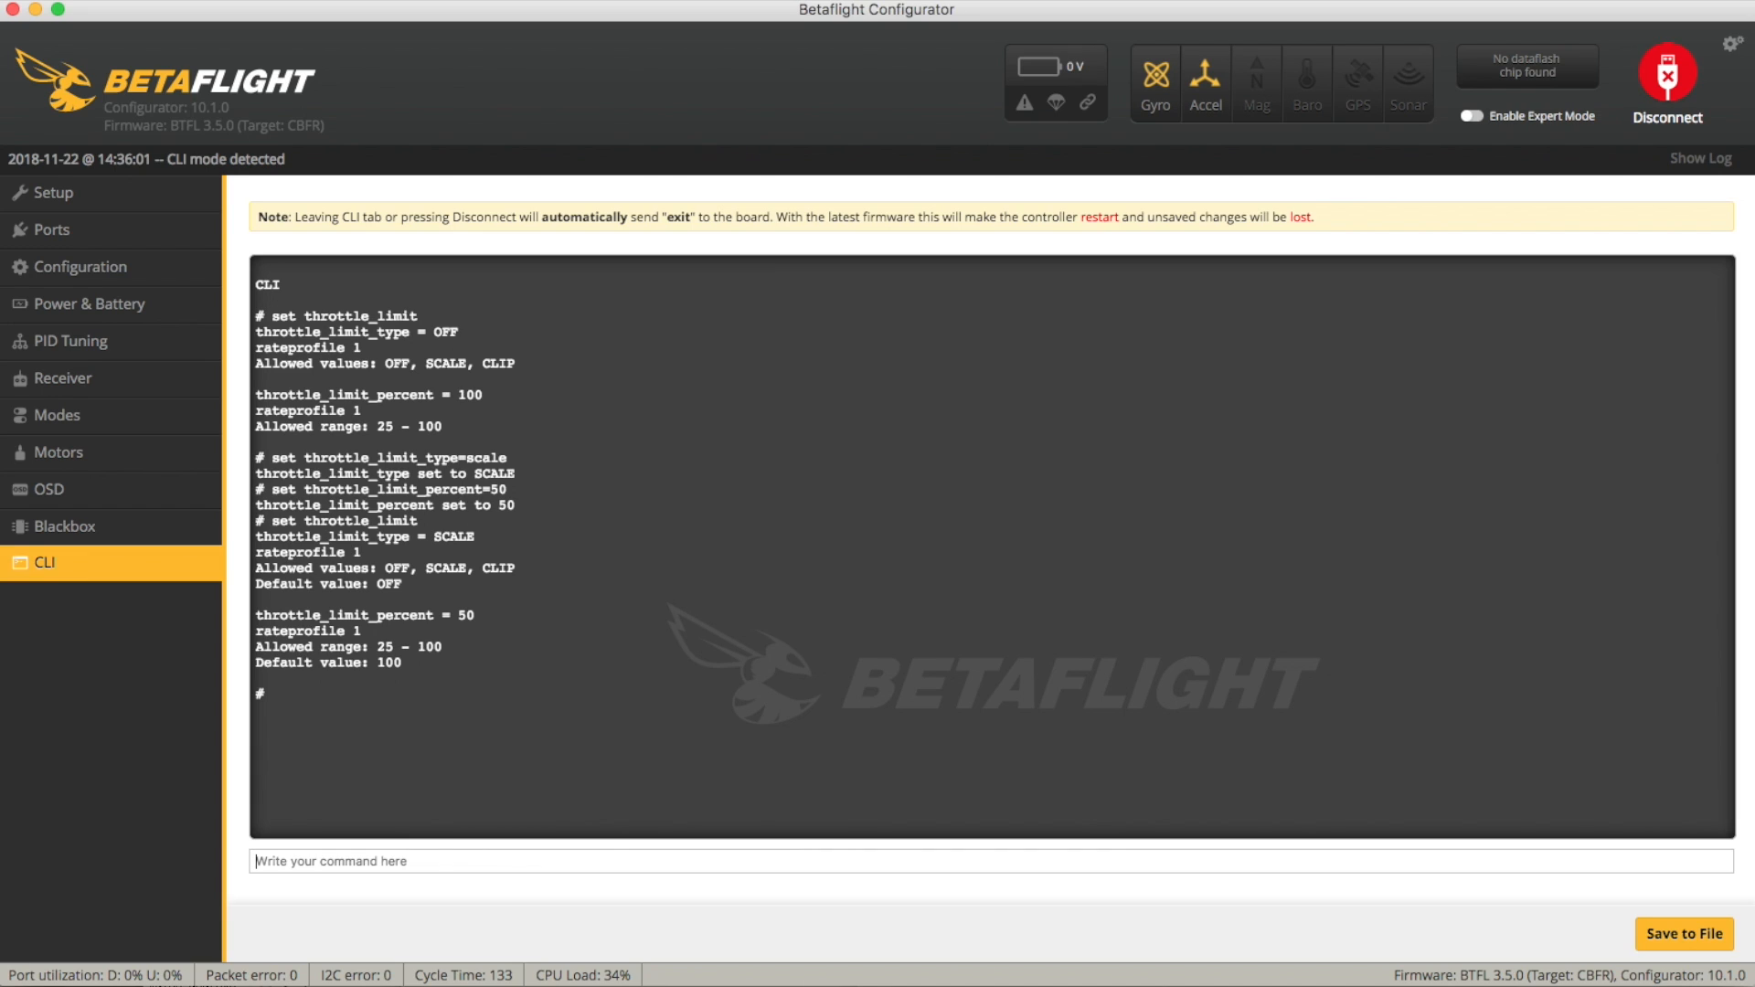
mouse_move(236, 368)
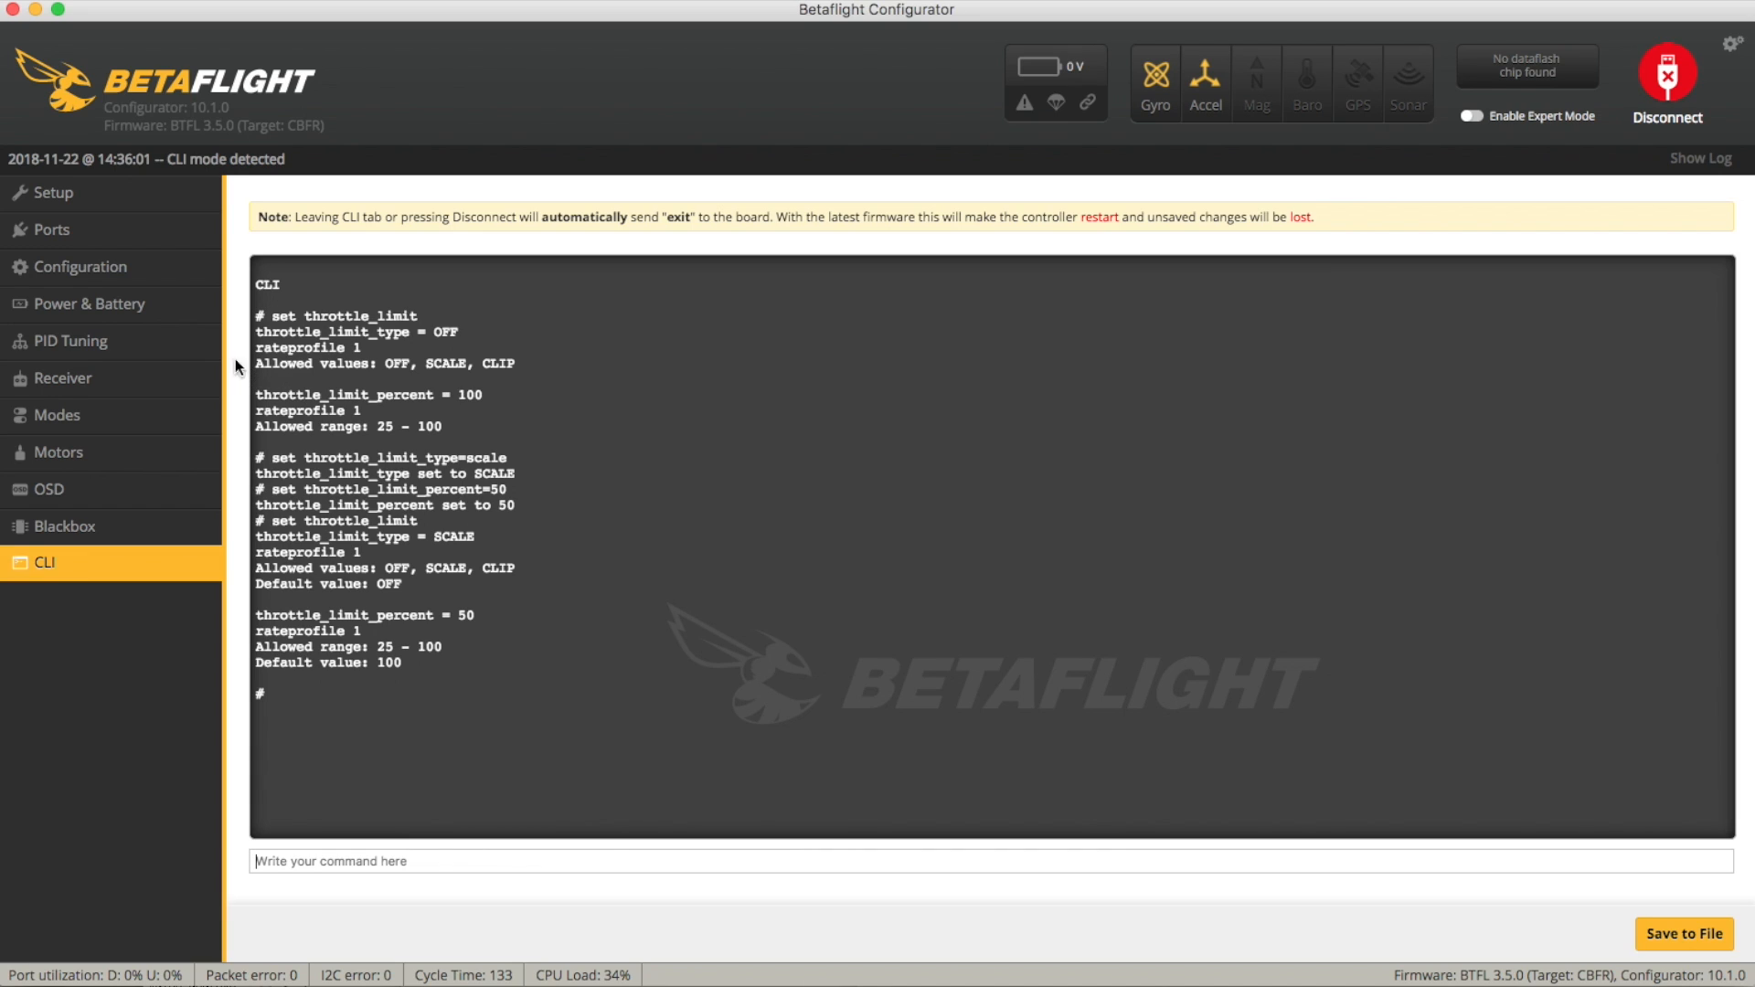
mouse_move(581, 454)
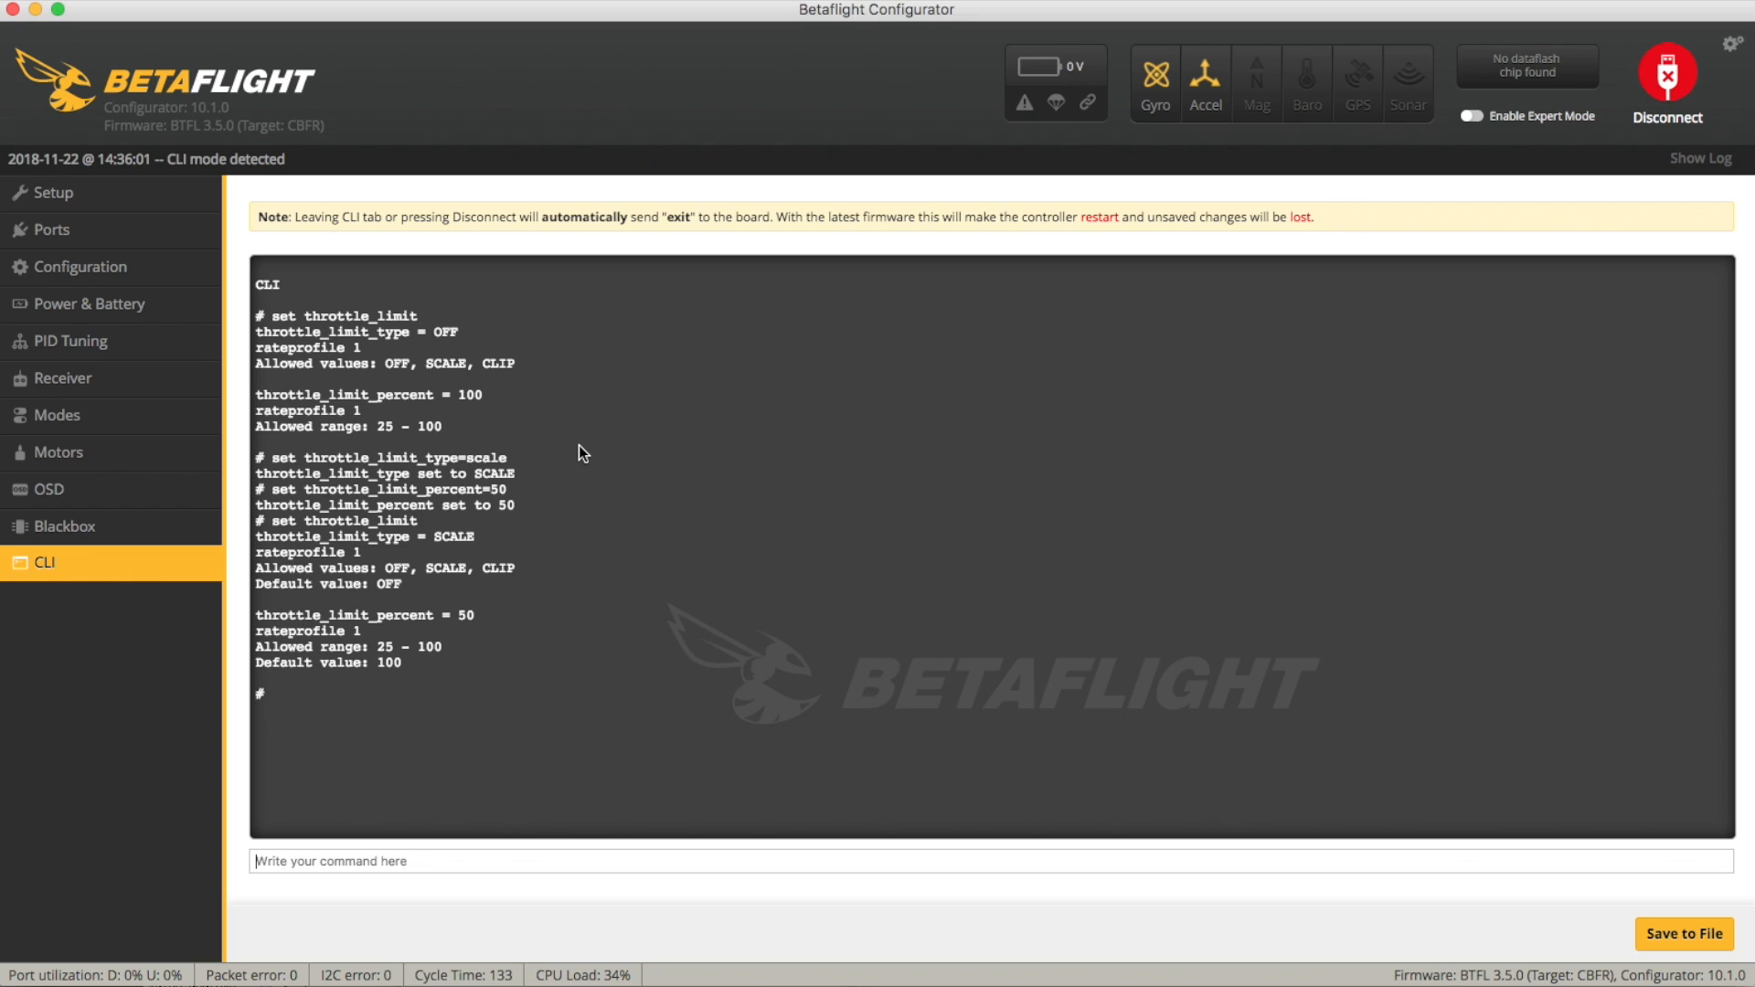
Save the configuration, reconnect to the board, and show Rateprofile 2 on PID Tuning.
text(sav)
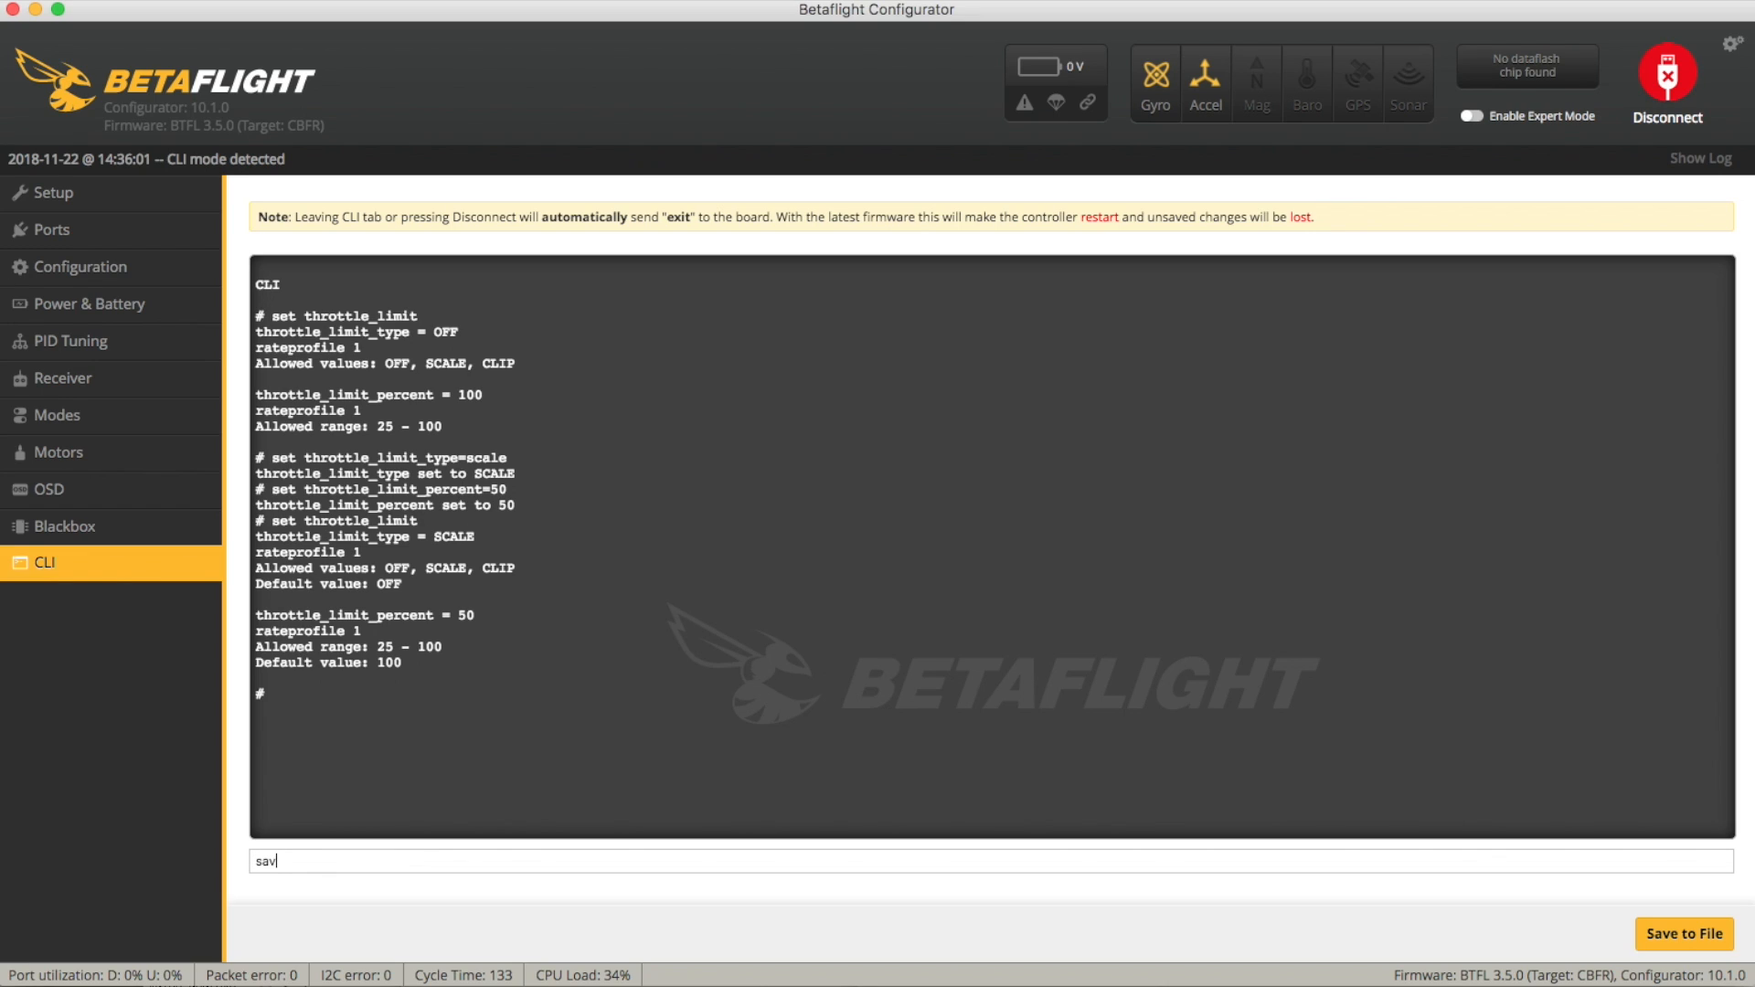
click(1666, 81)
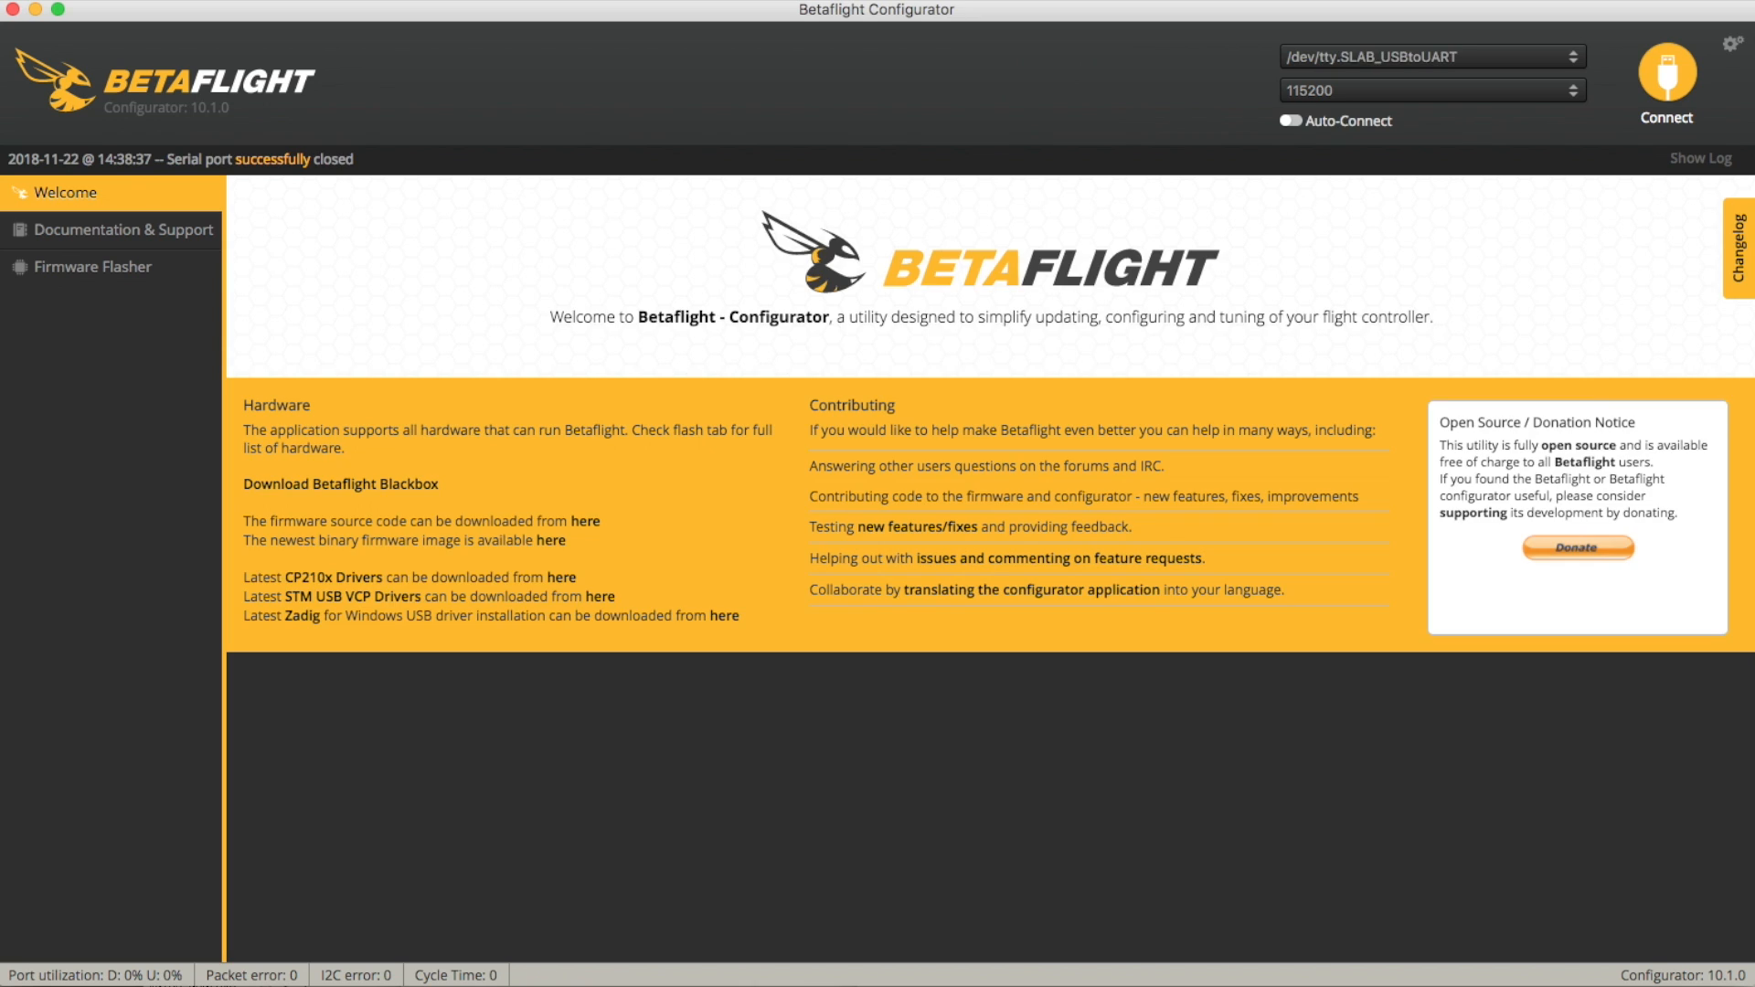
click(1666, 84)
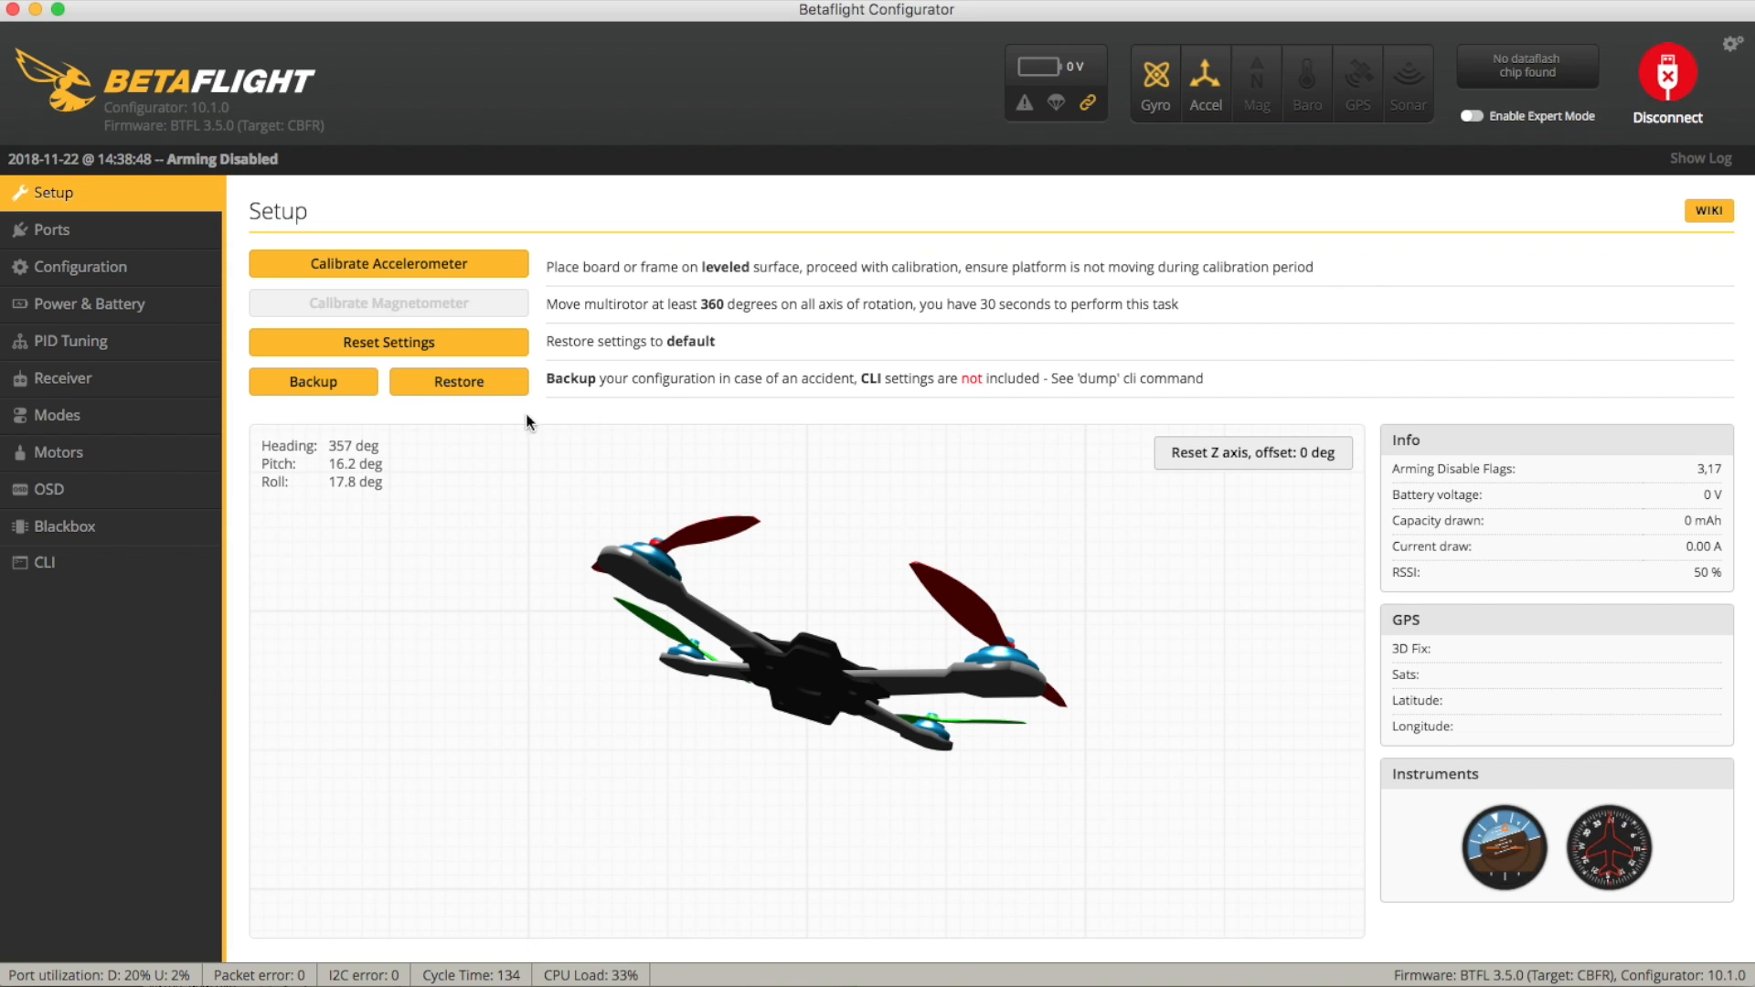
mouse_move(80, 266)
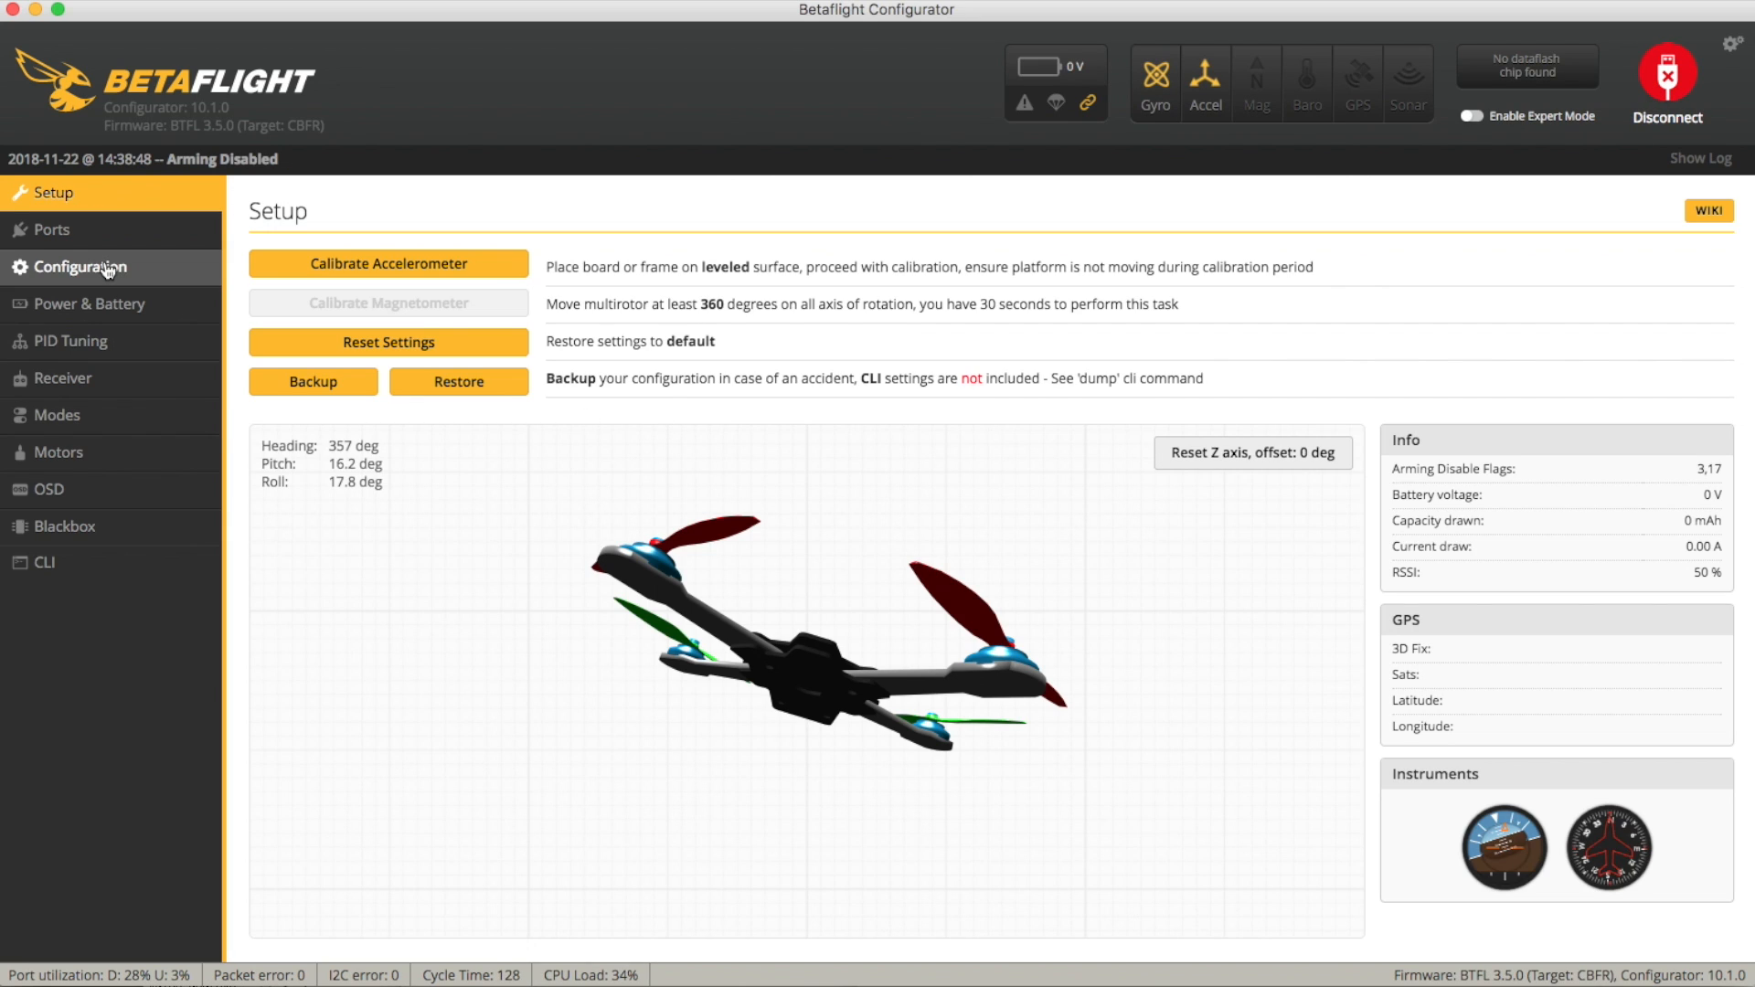
click(71, 341)
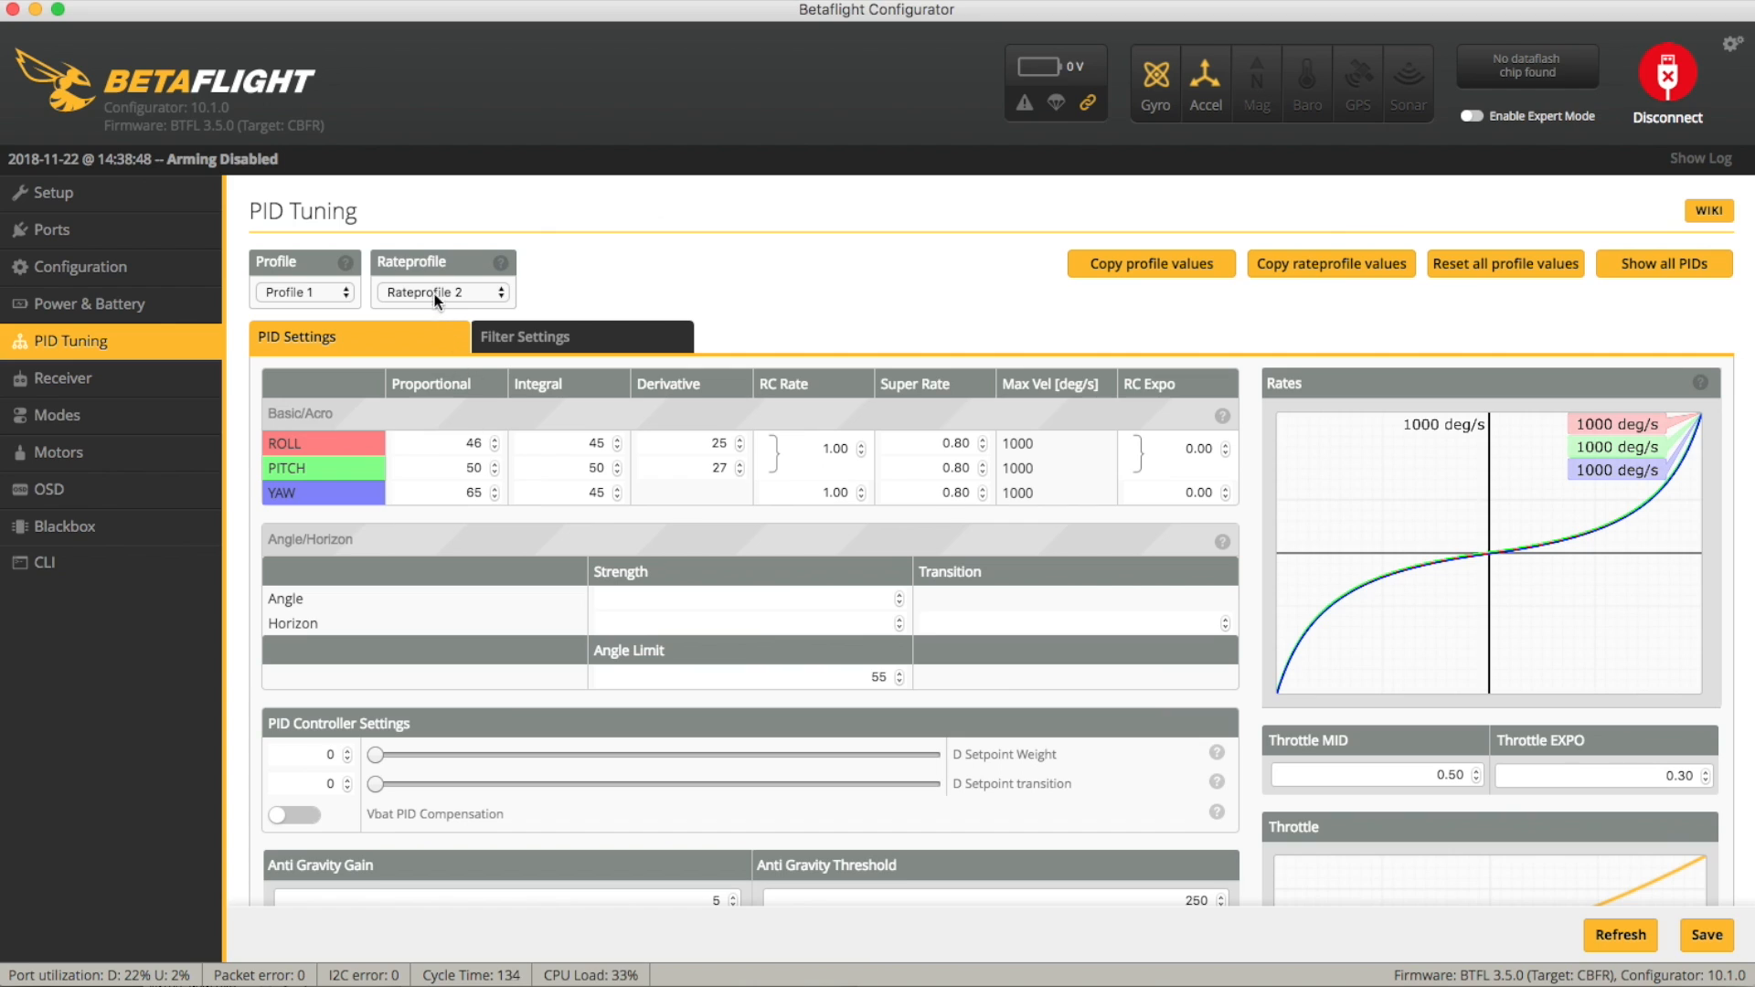
mouse_move(560, 308)
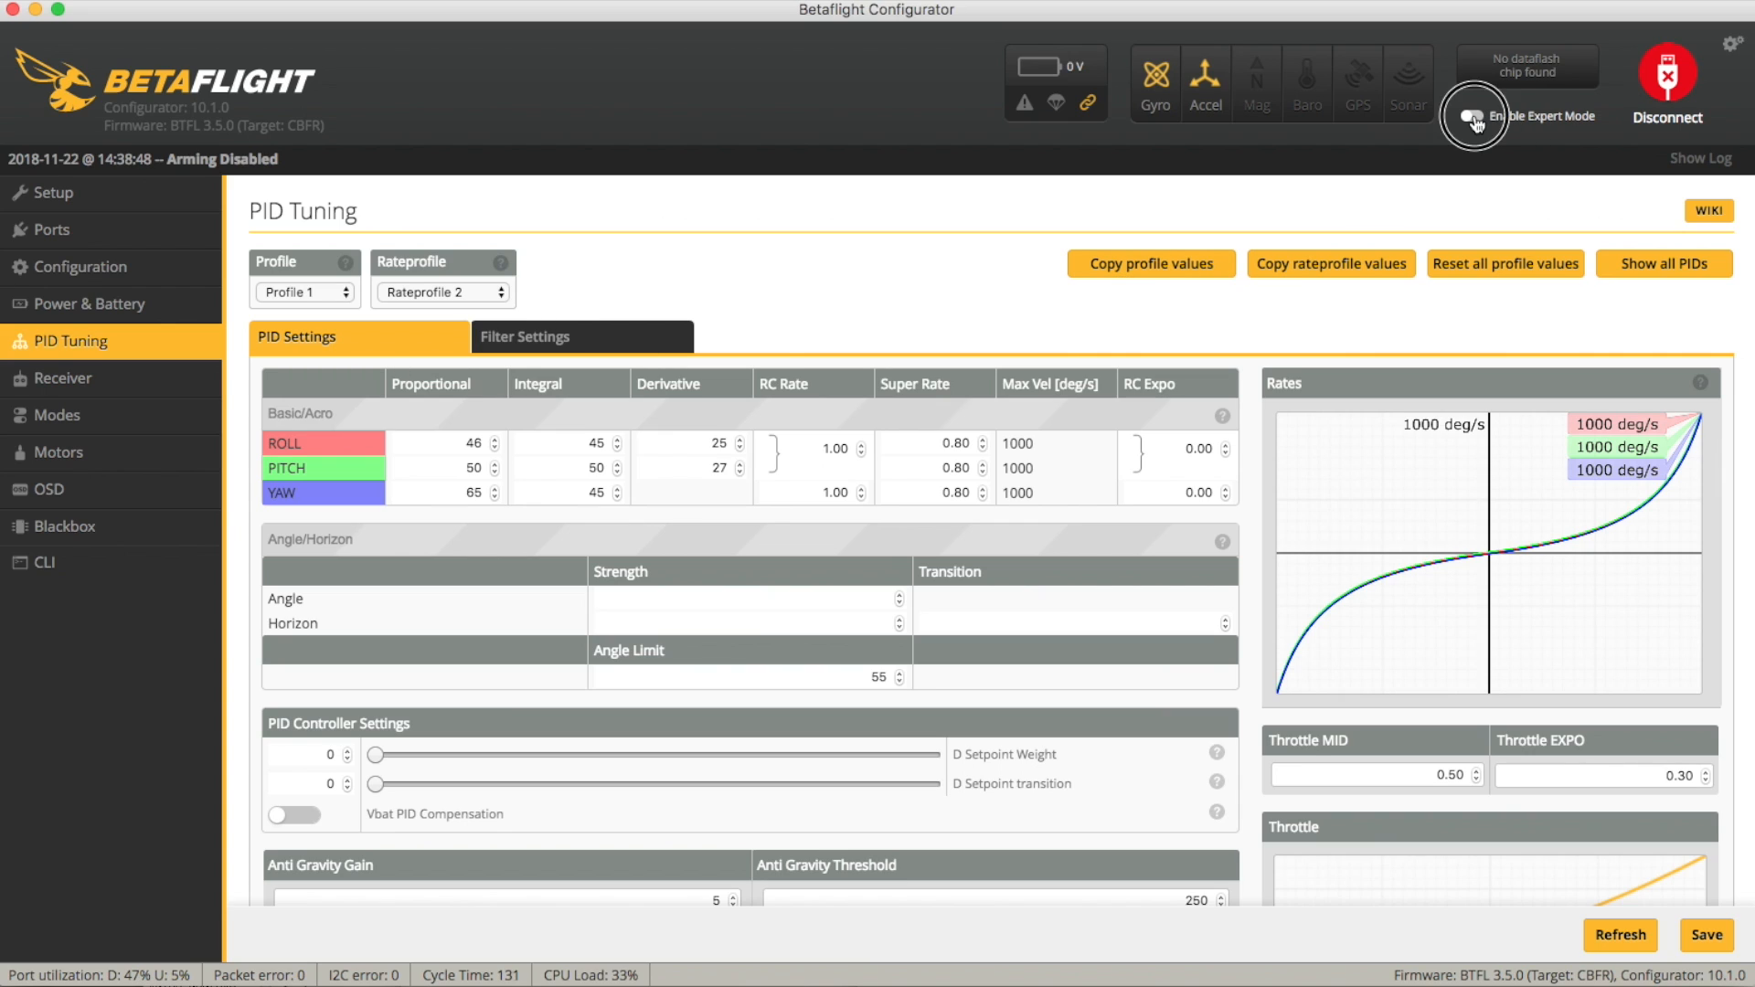
Enable Expert Mode, open Adjustments, and enable the first two adjustment ranges.
click(1472, 116)
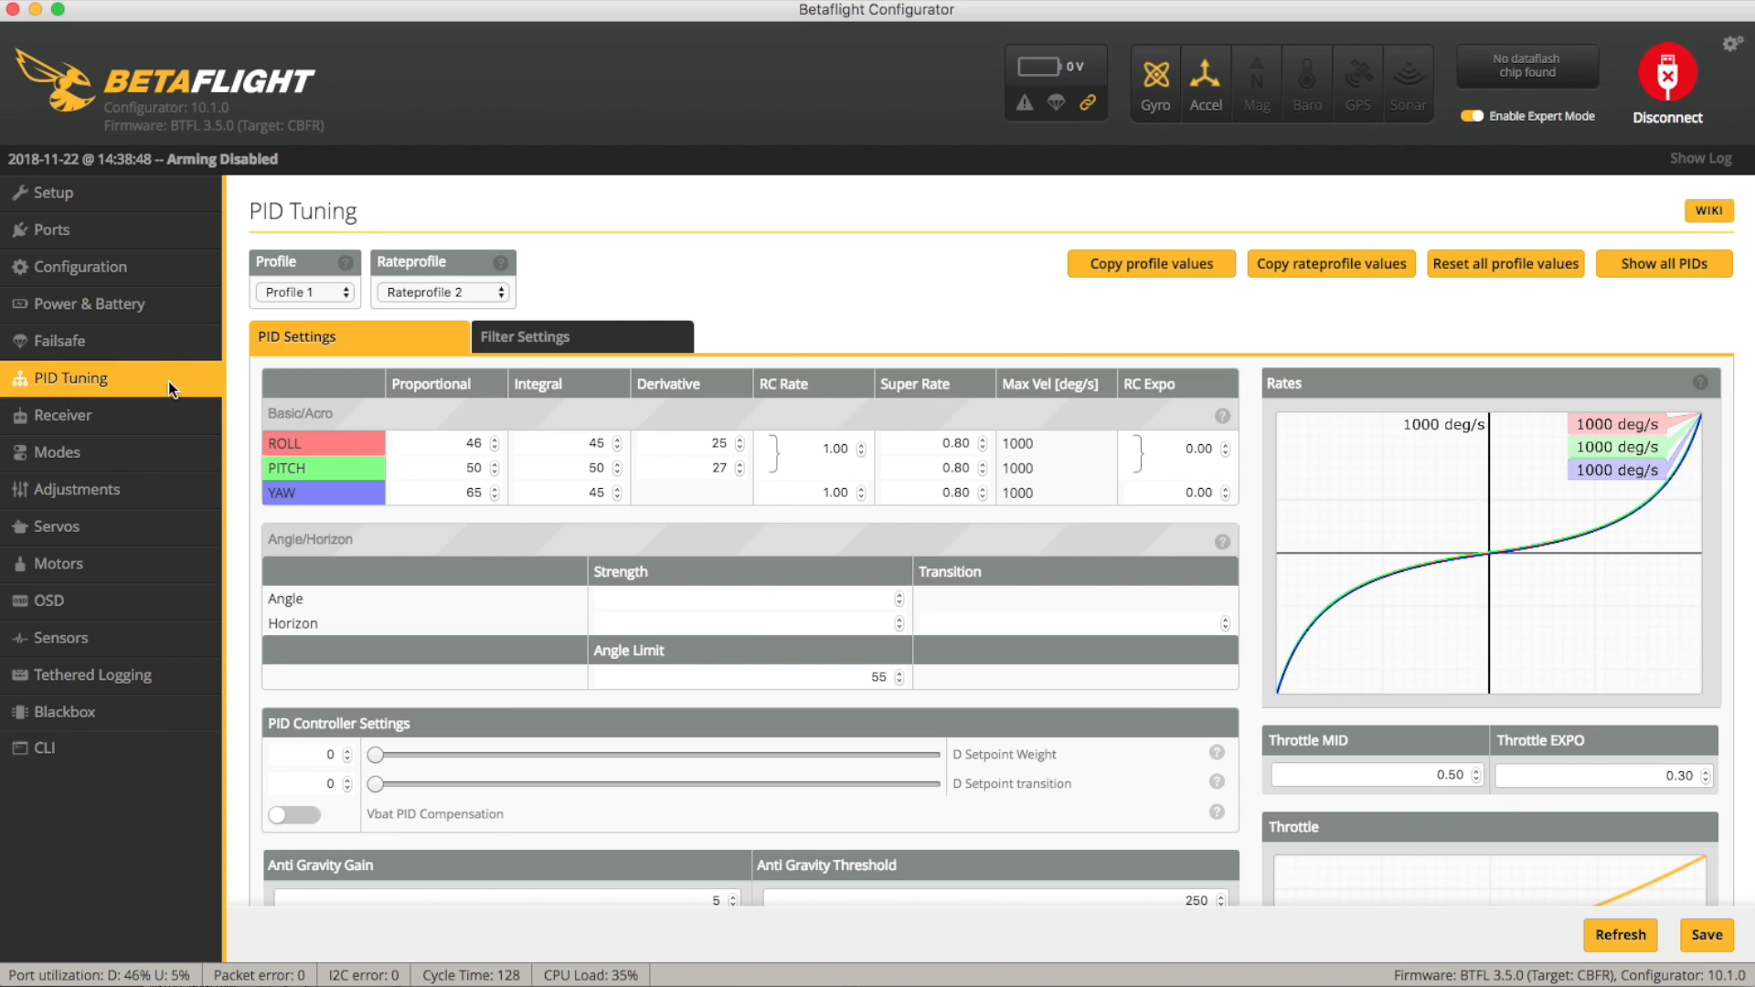
mouse_move(520, 408)
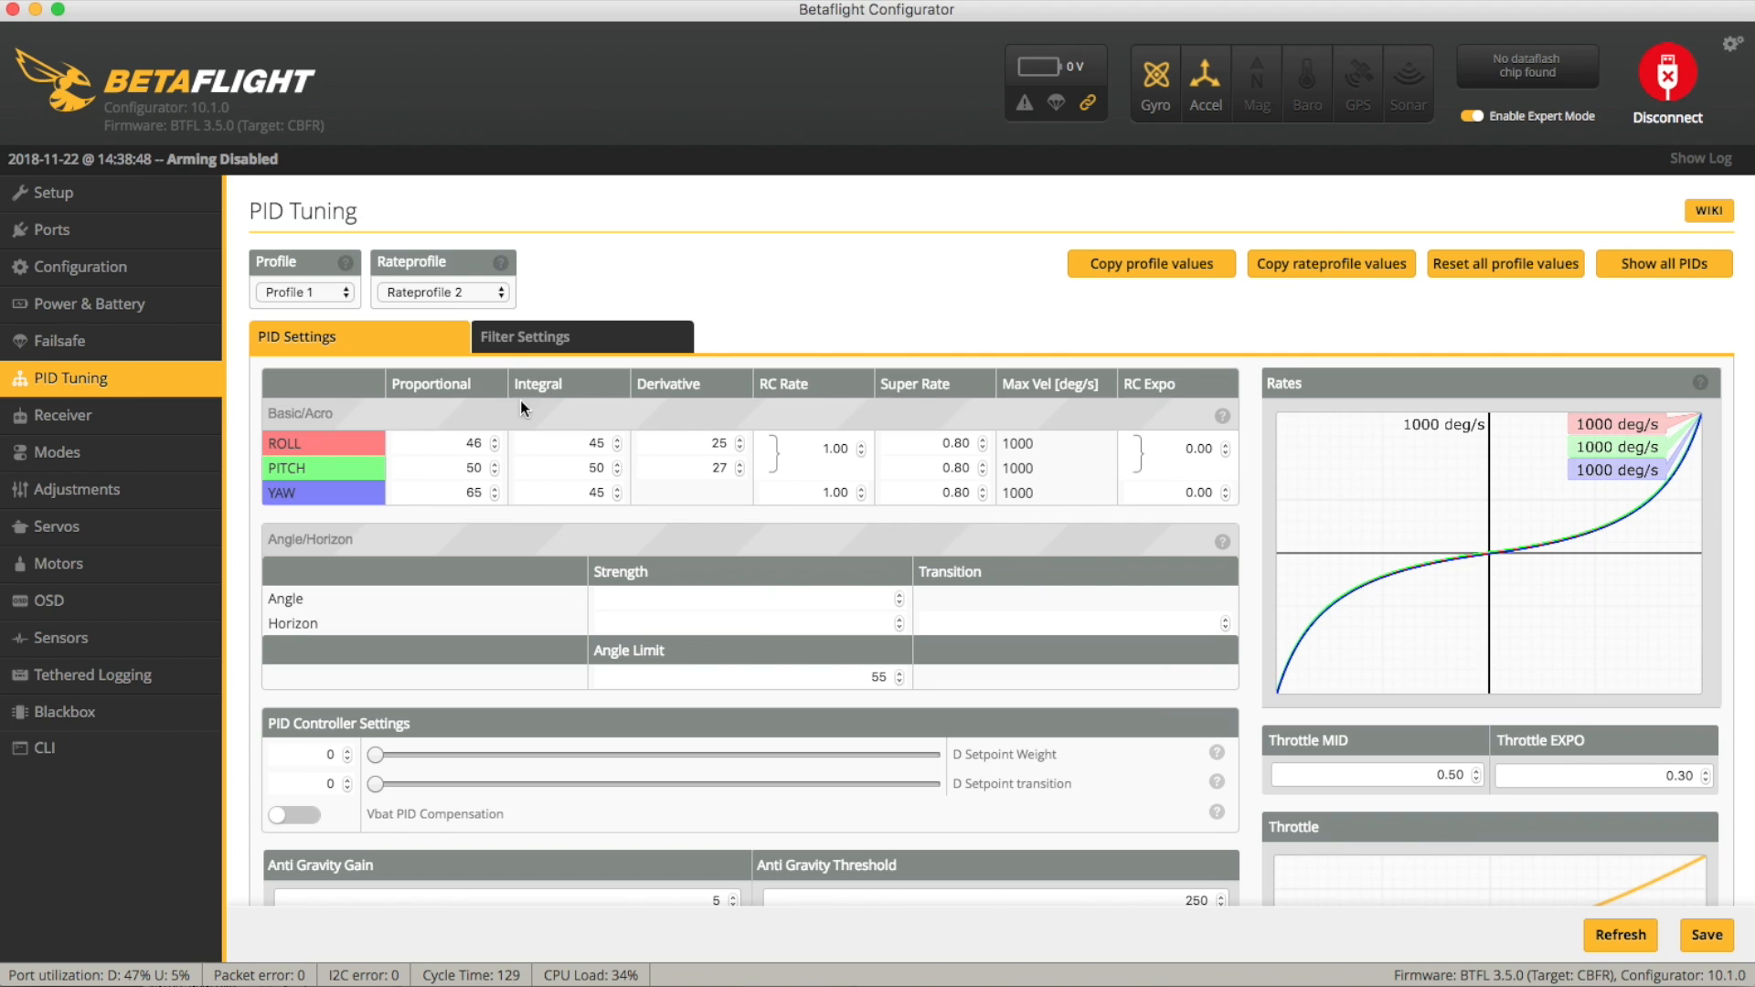
click(76, 489)
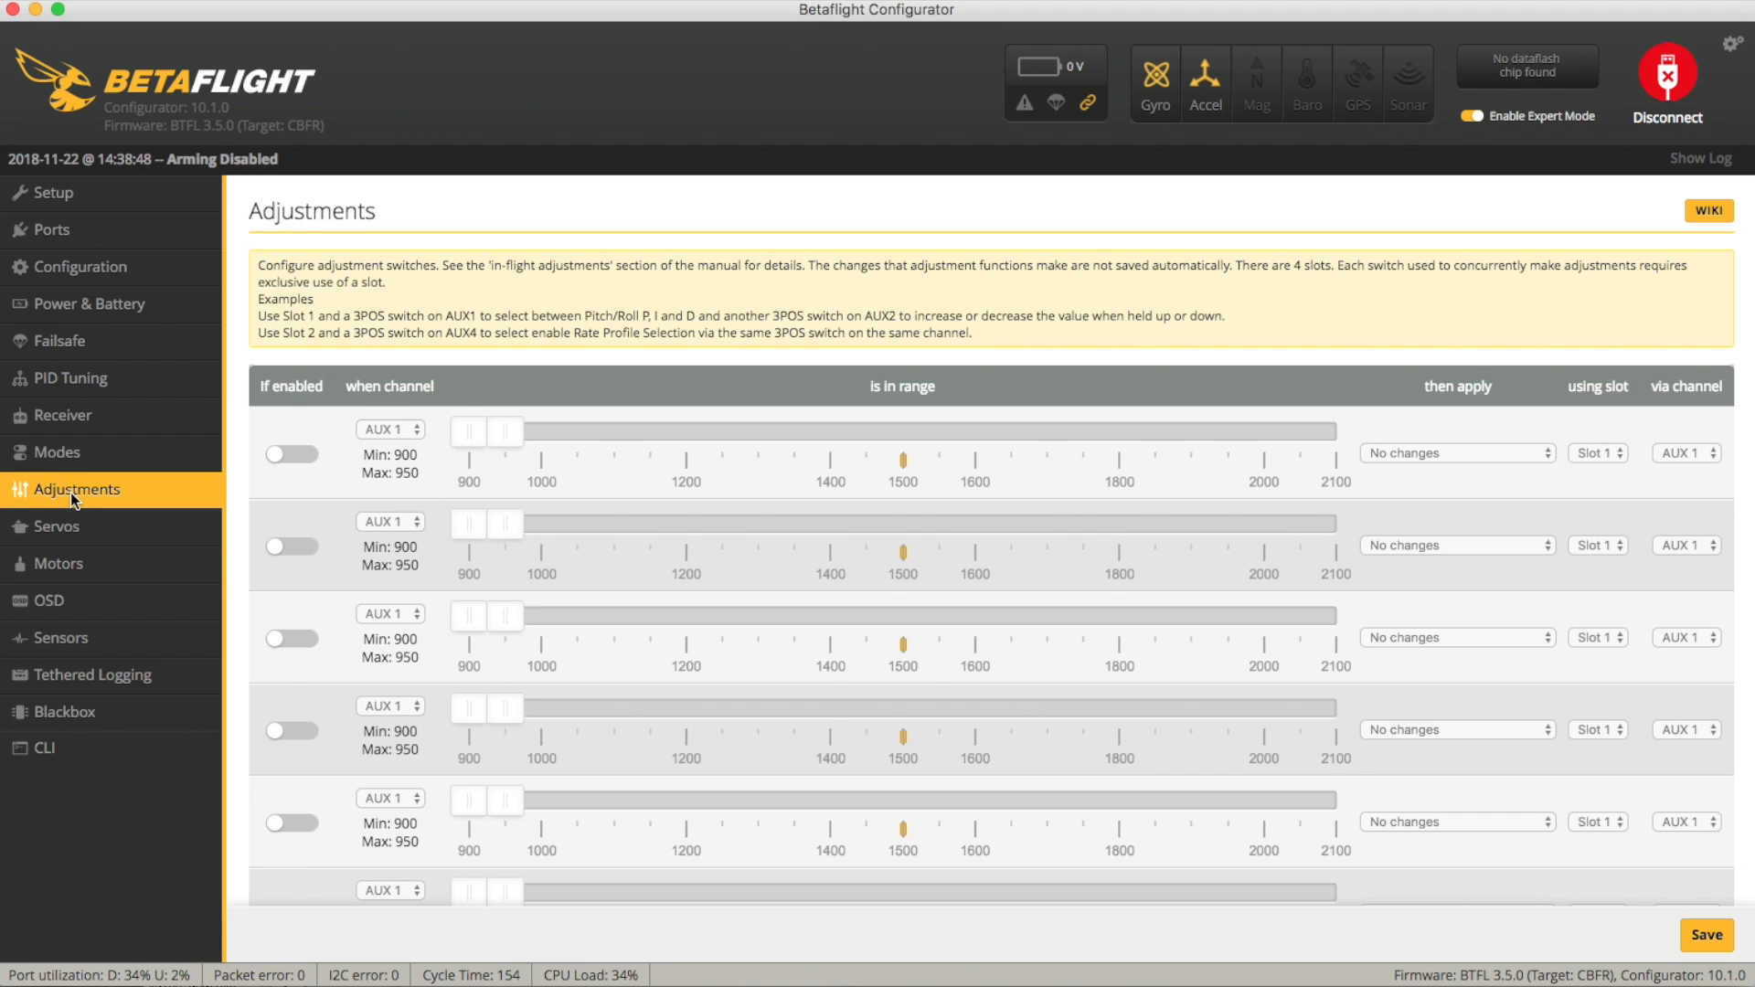
click(293, 454)
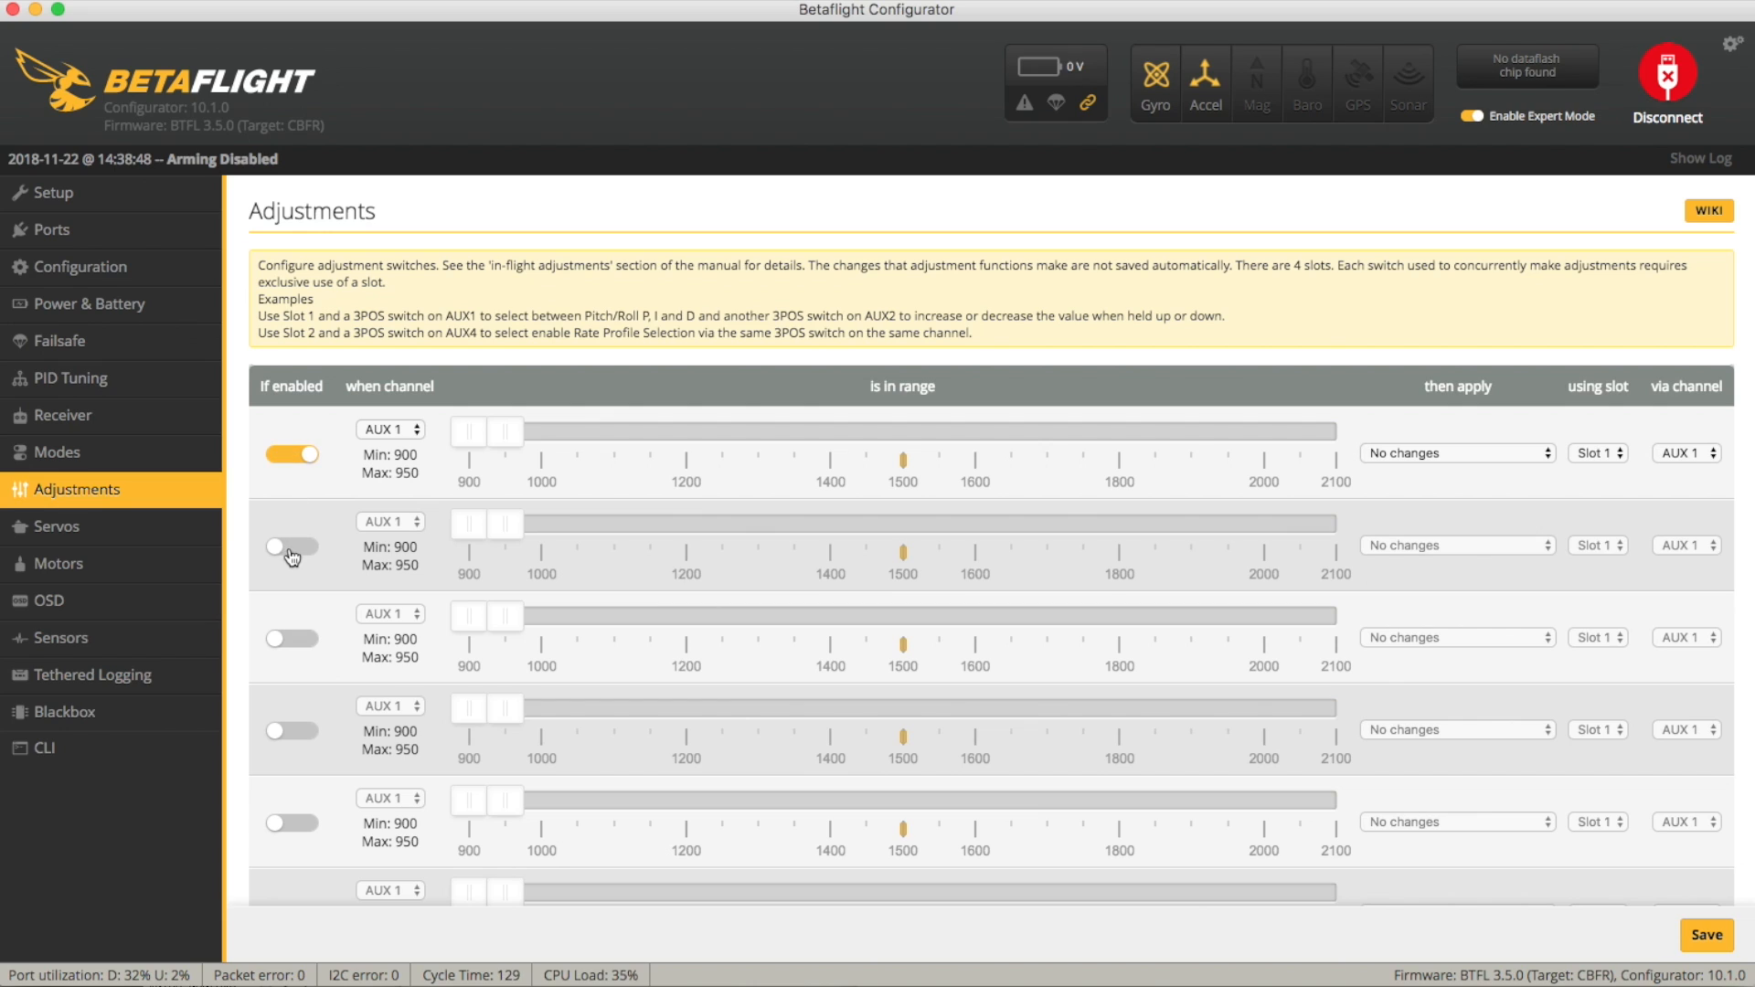
click(292, 547)
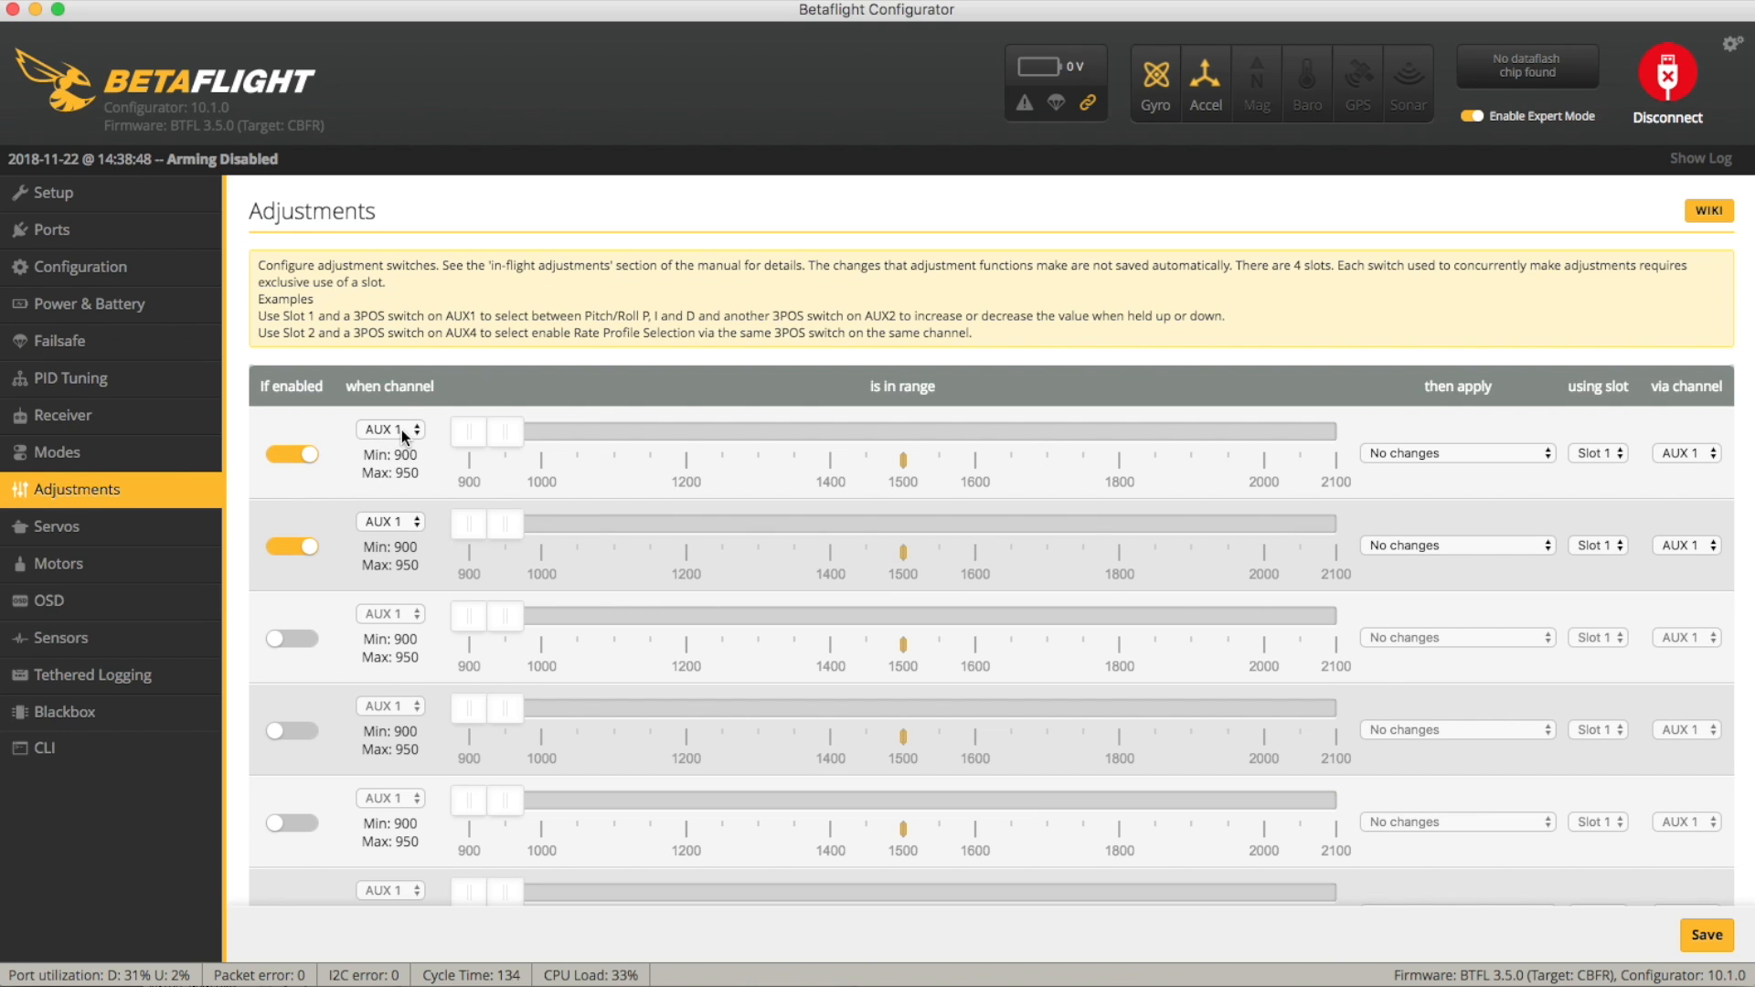
mouse_move(390, 570)
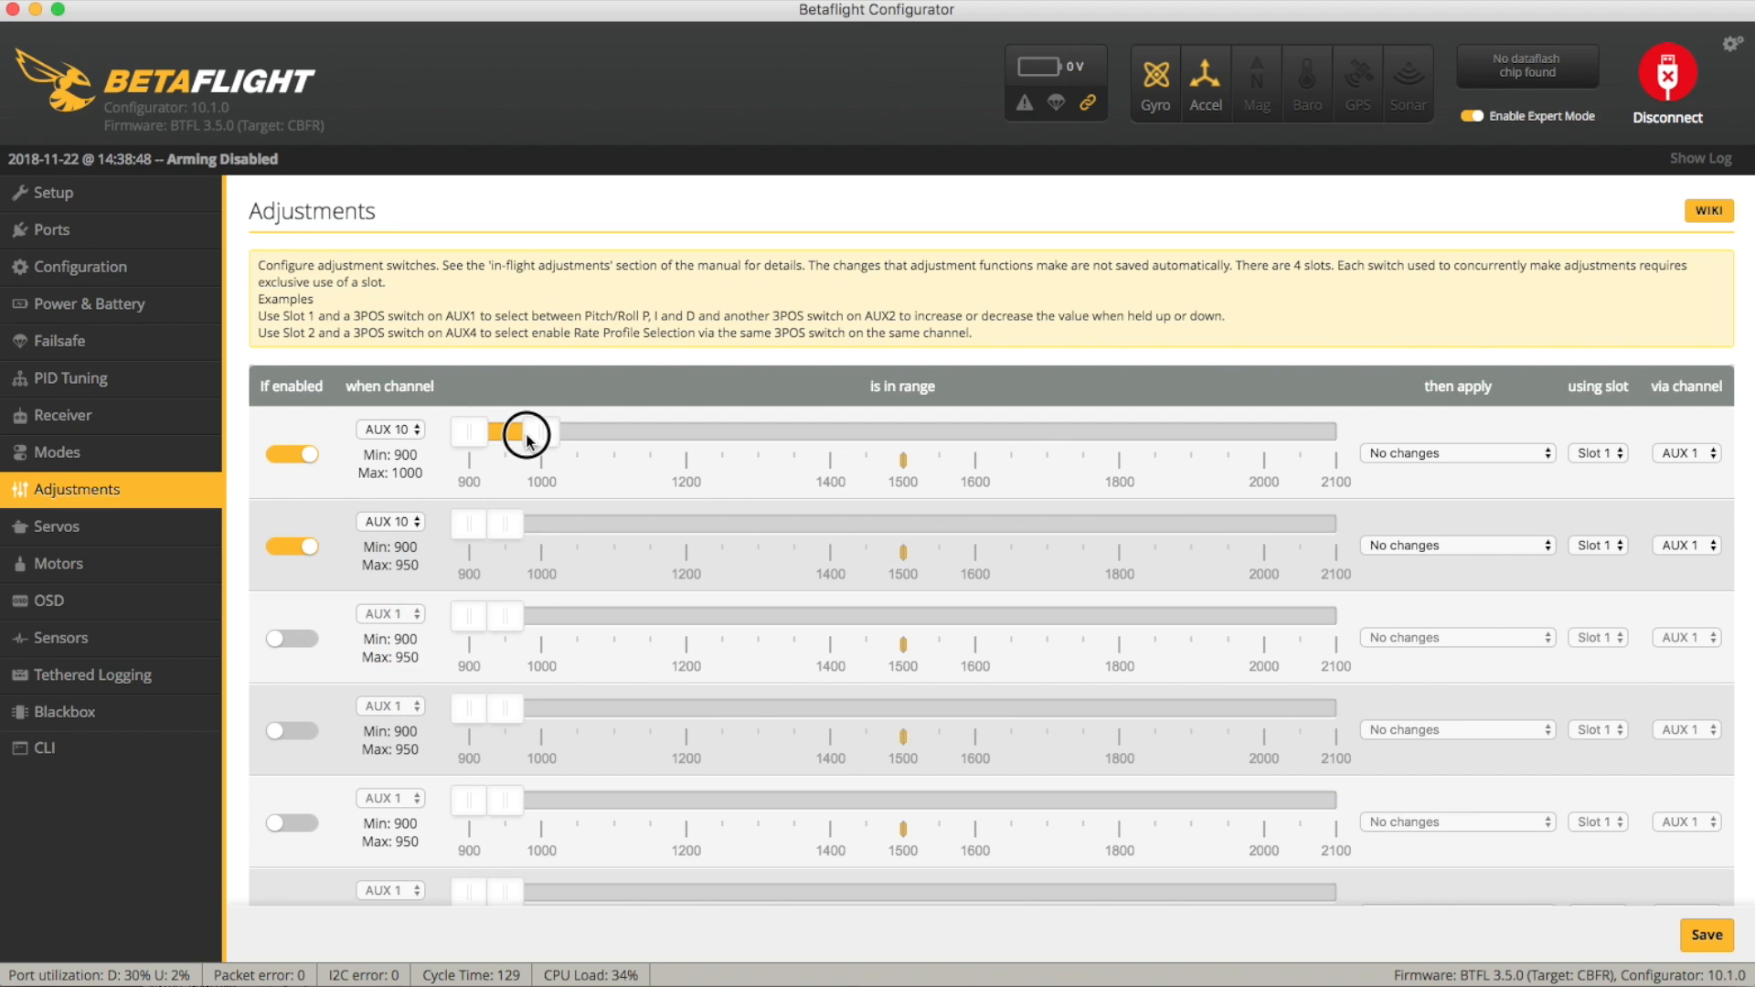
Set both ranges to Rate Profile Selection via AUX 10, with the second using slot 2.
click(1455, 453)
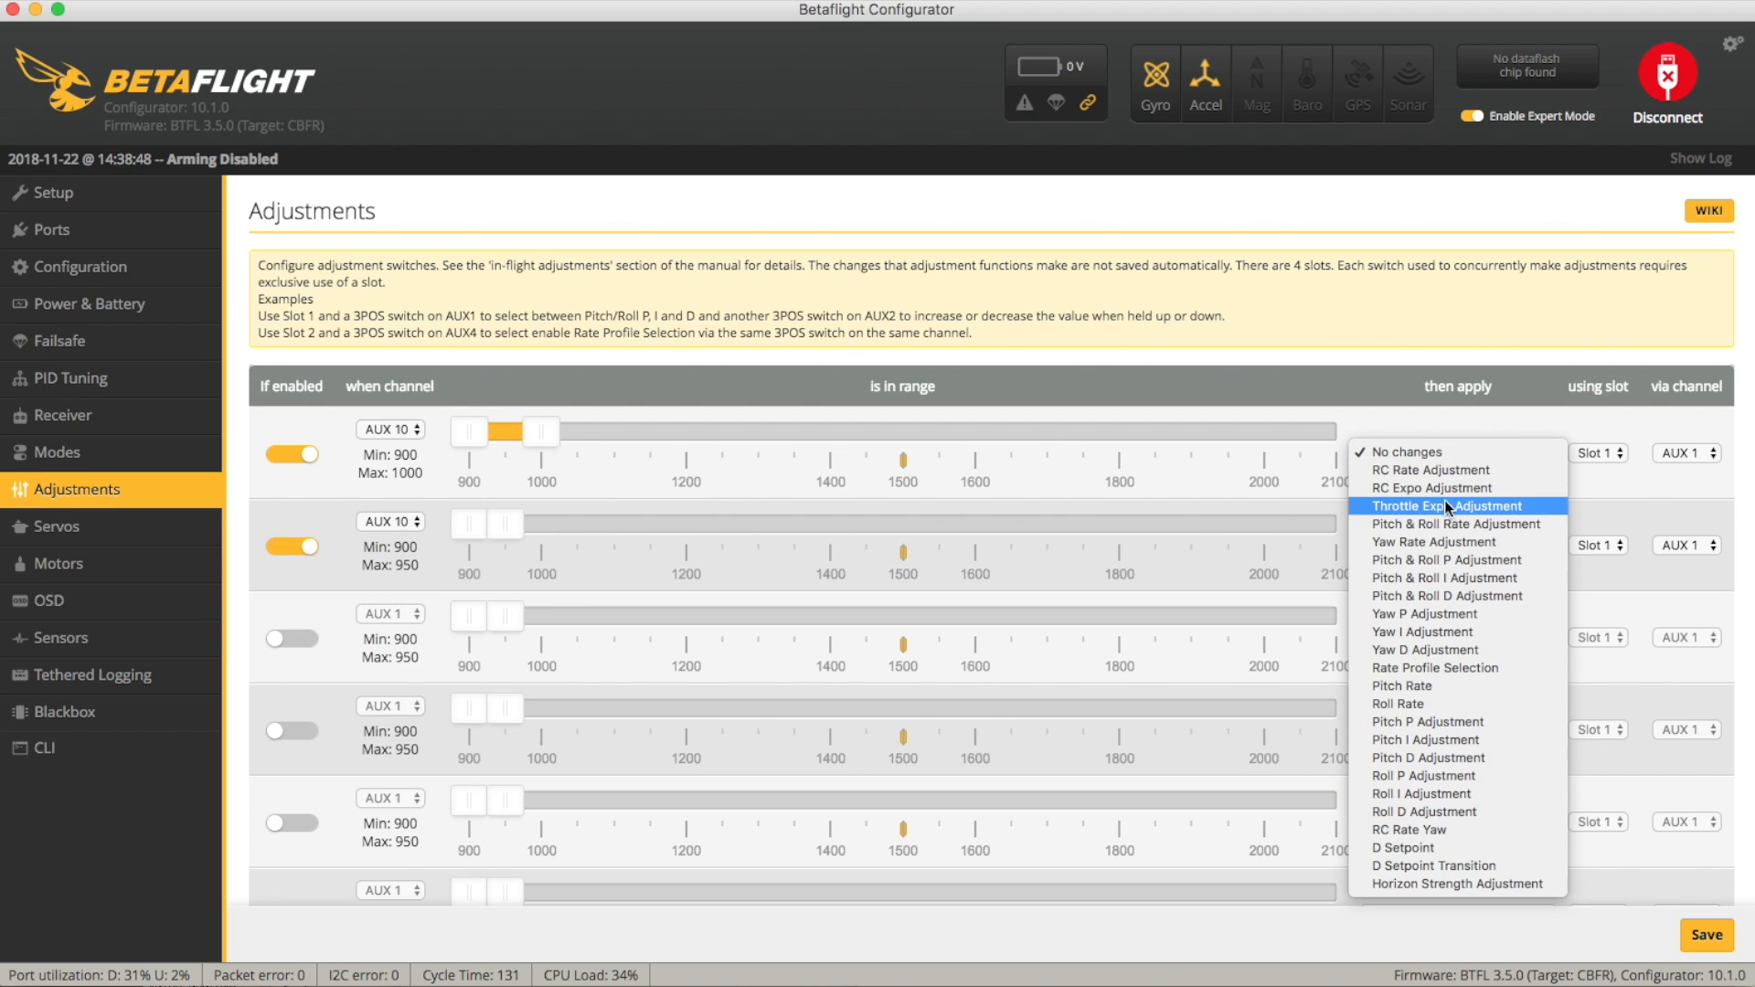
click(1434, 667)
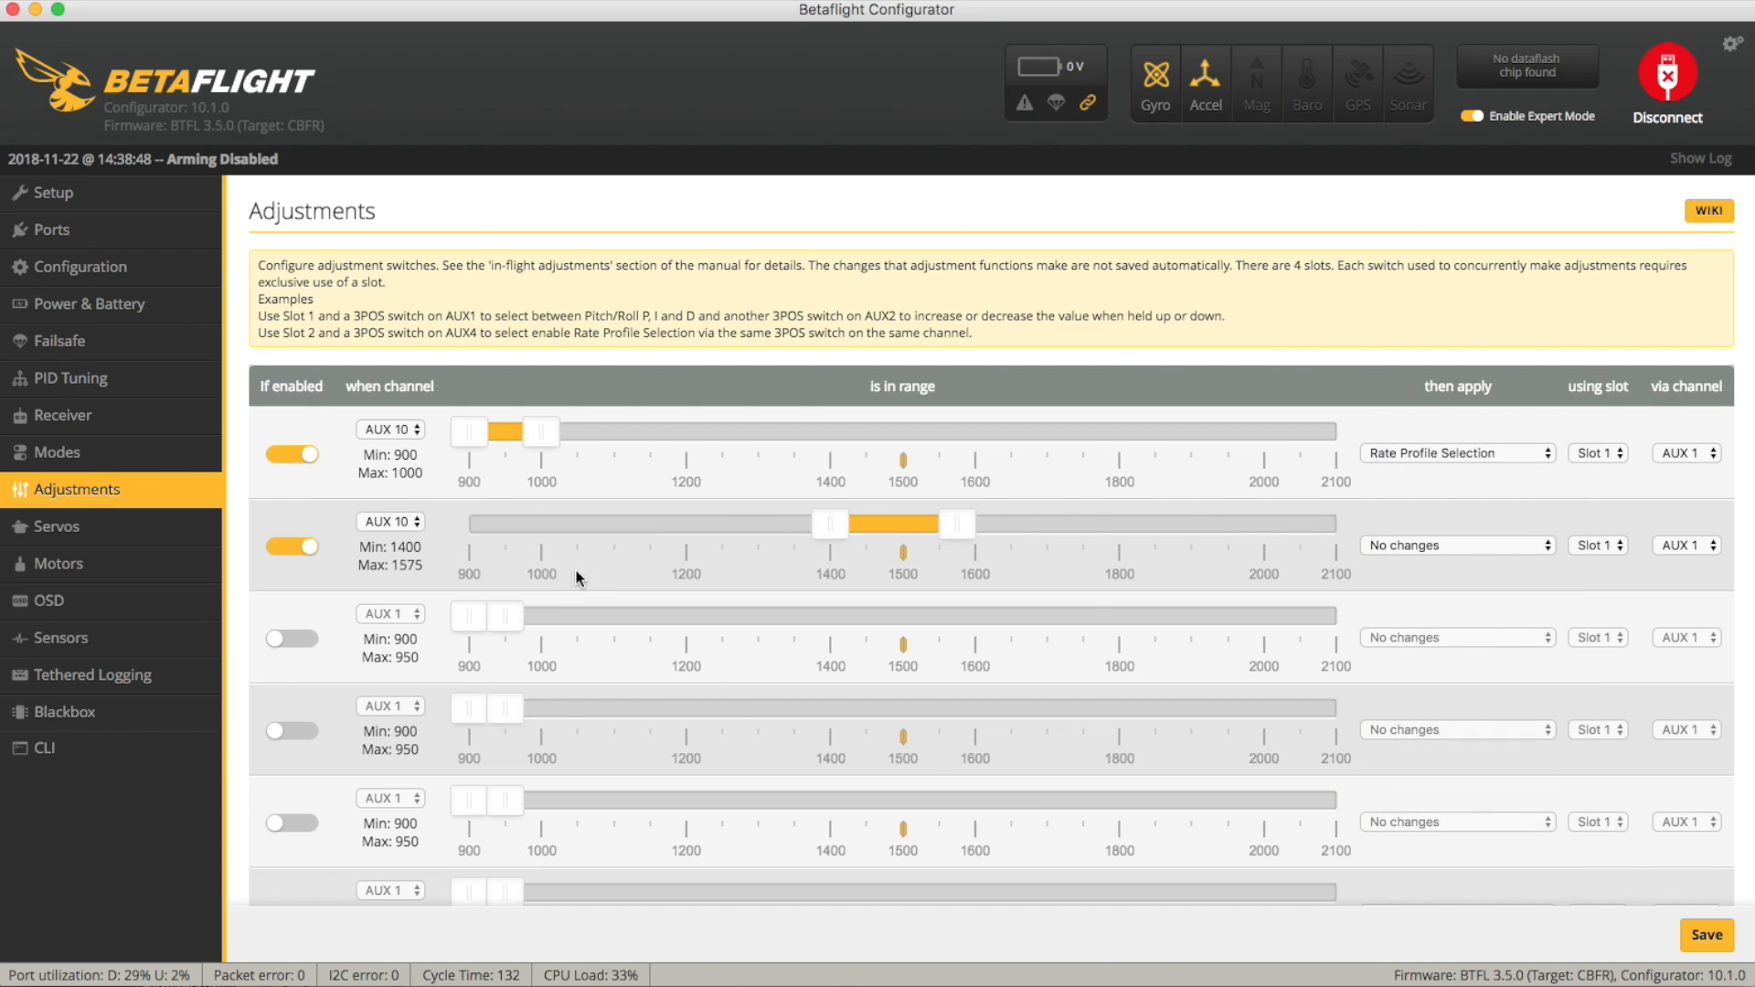
click(1684, 453)
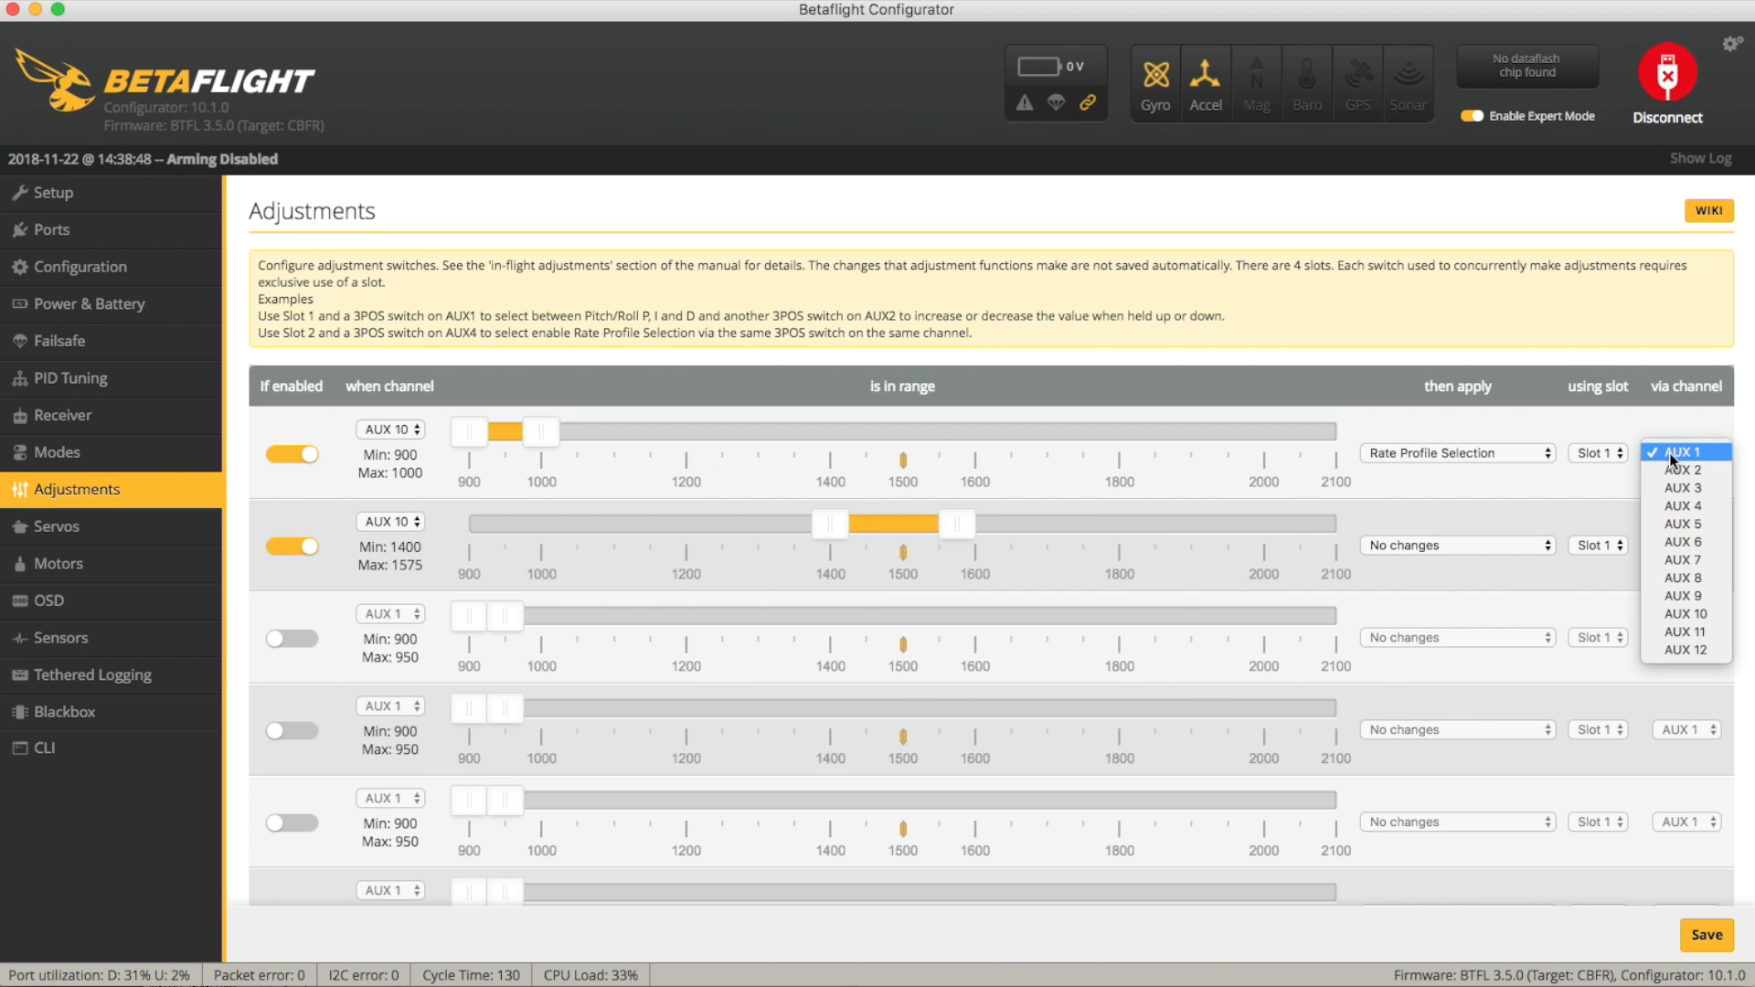
click(1455, 545)
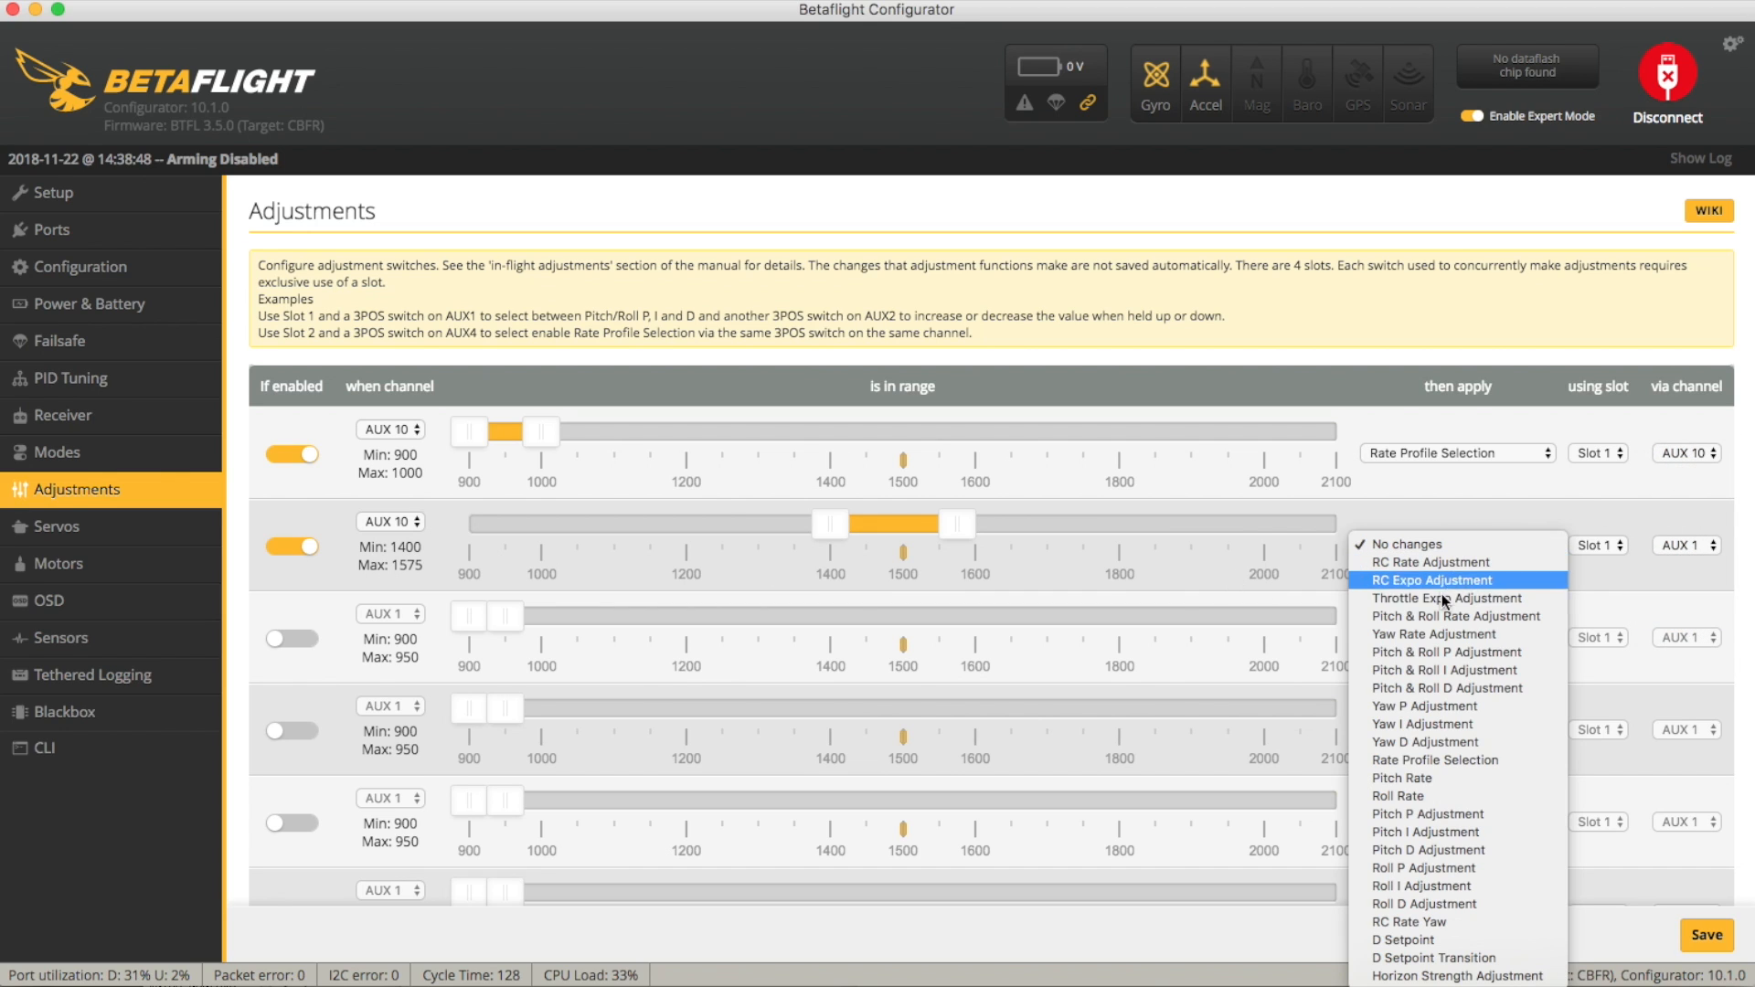
click(1434, 760)
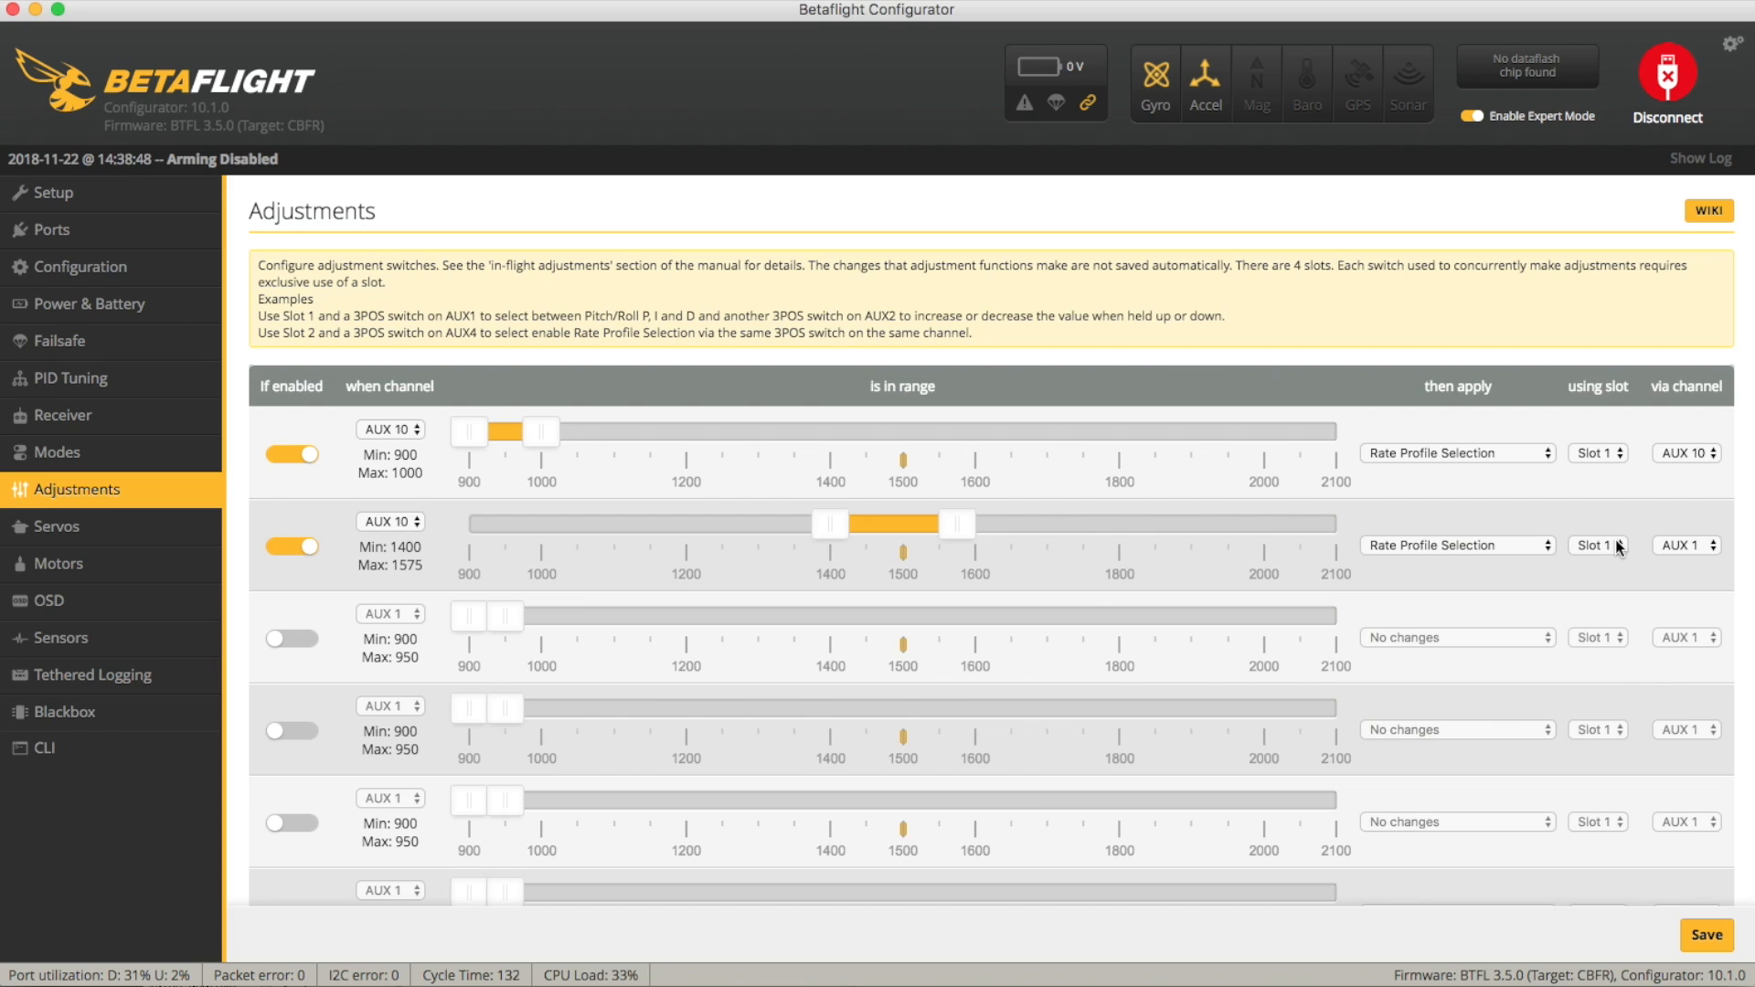
click(1614, 547)
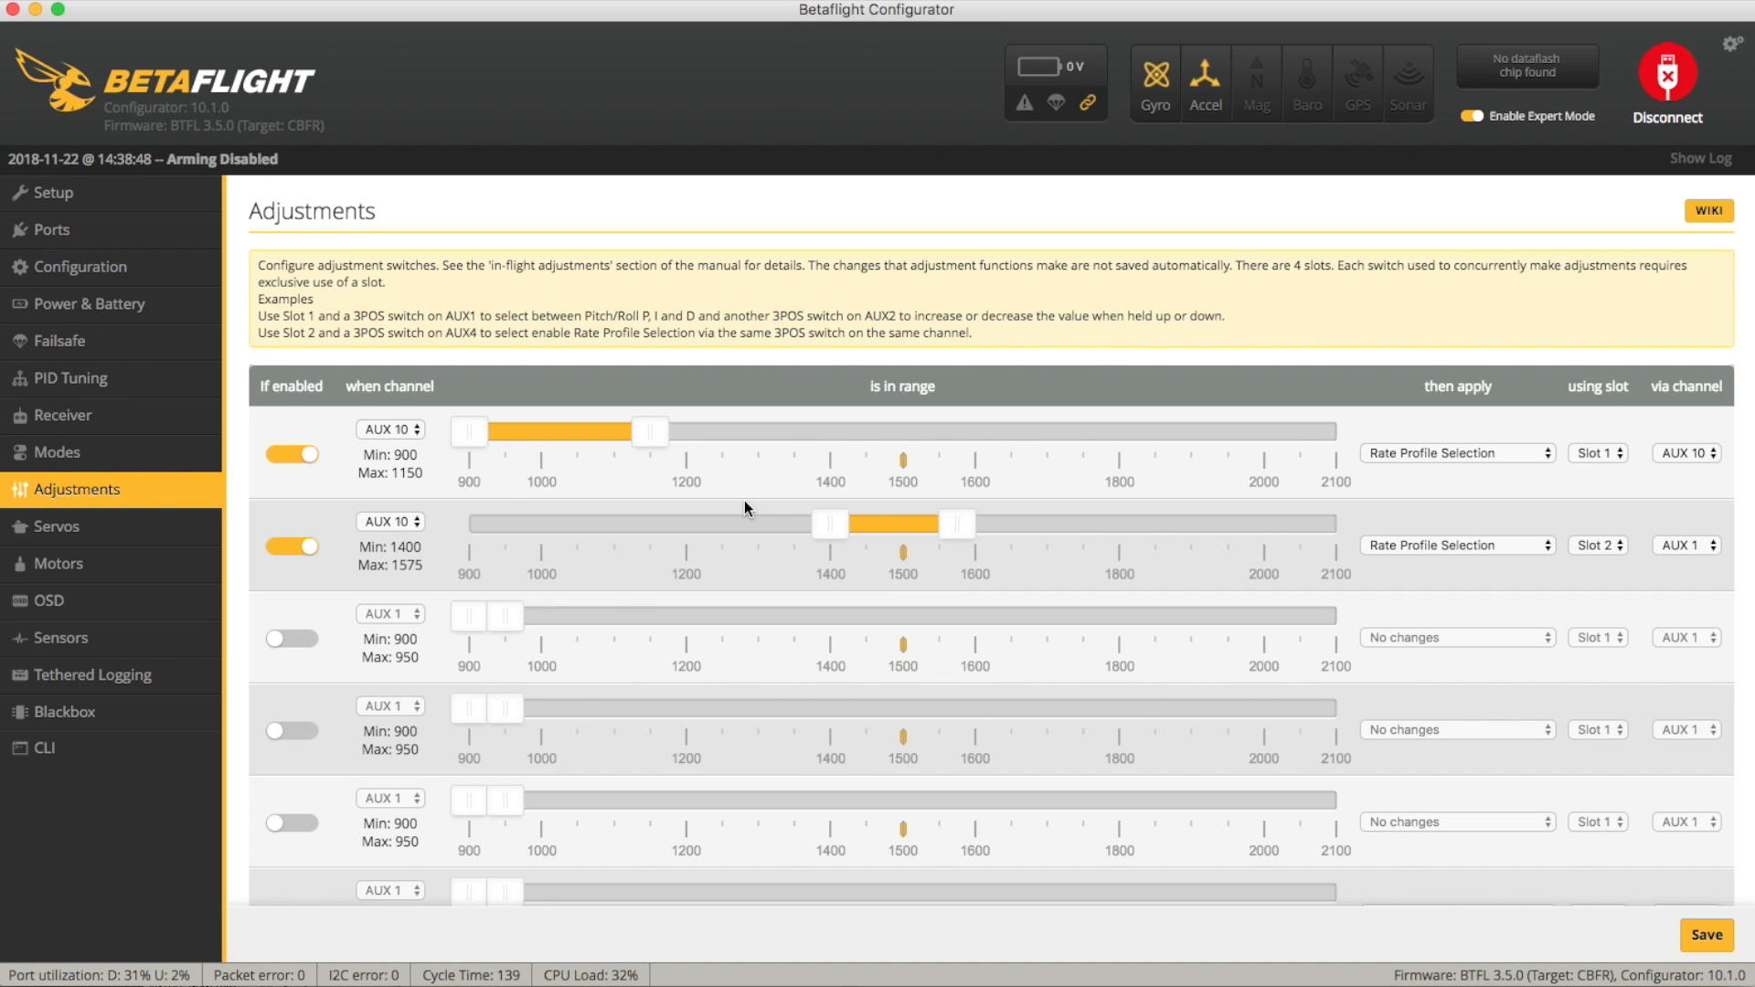
Open the Modes page and scroll through the Arm, Angle, Horizon, Beeper and Flip Over After Crash ranges.
click(55, 452)
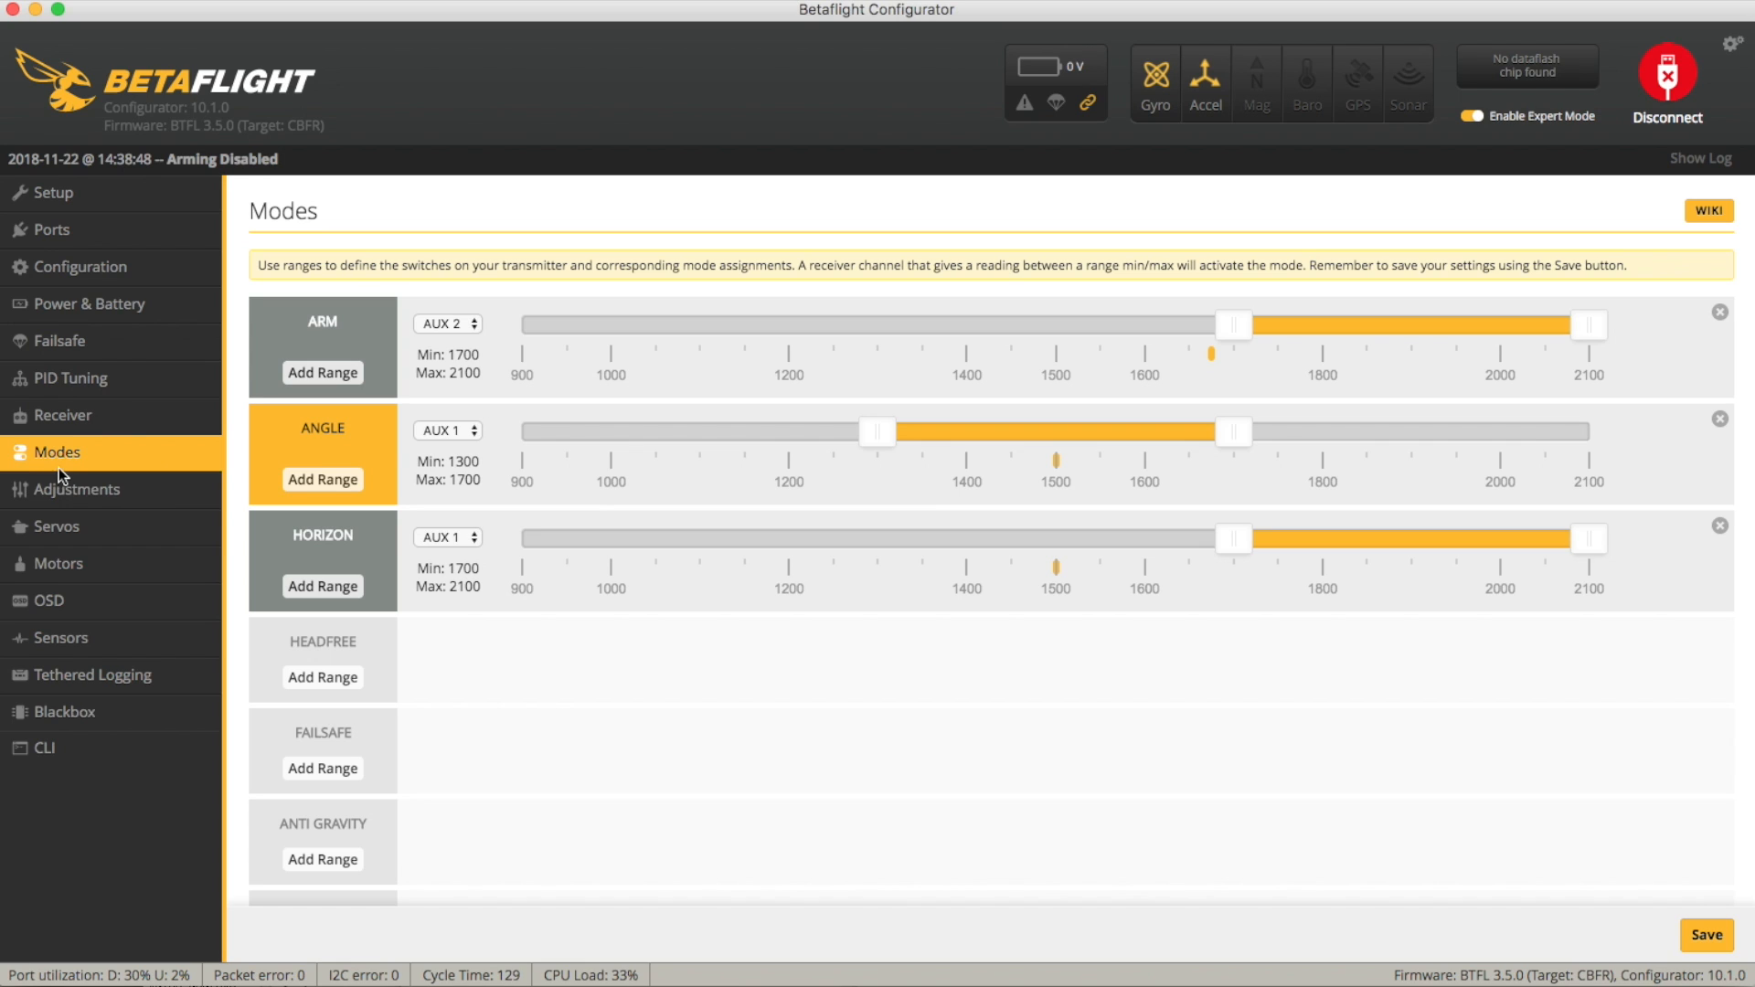
scroll(down, 3)
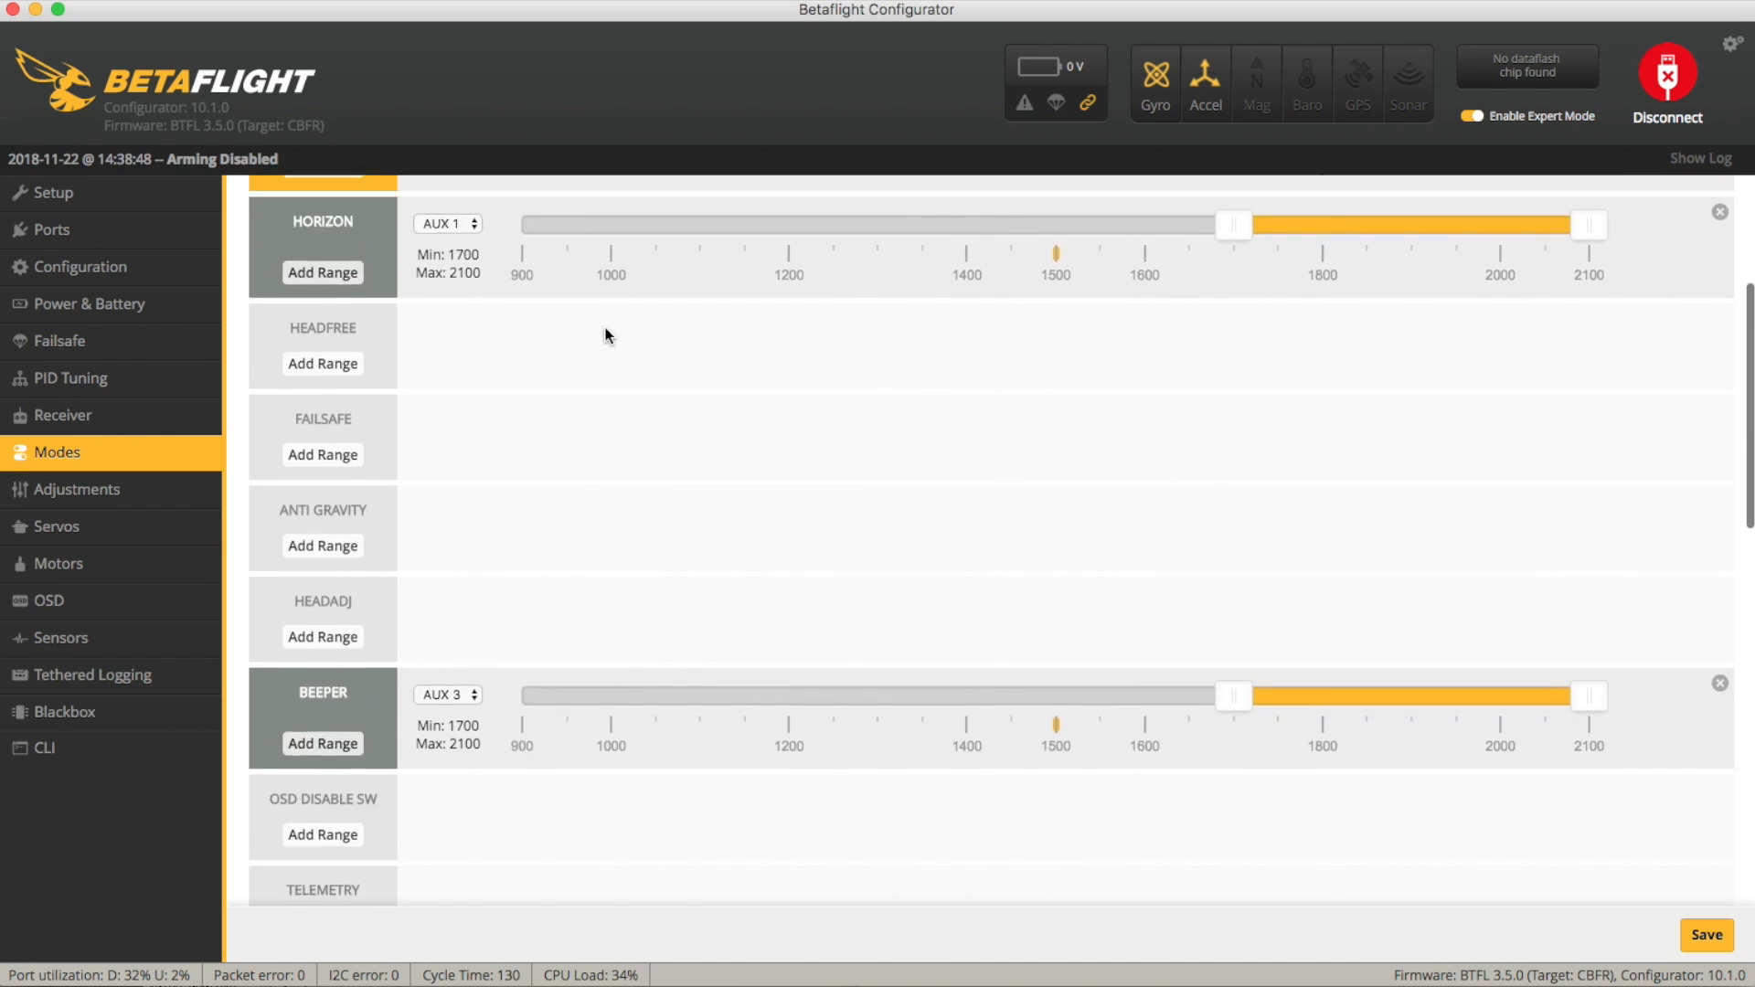
scroll(down, 3)
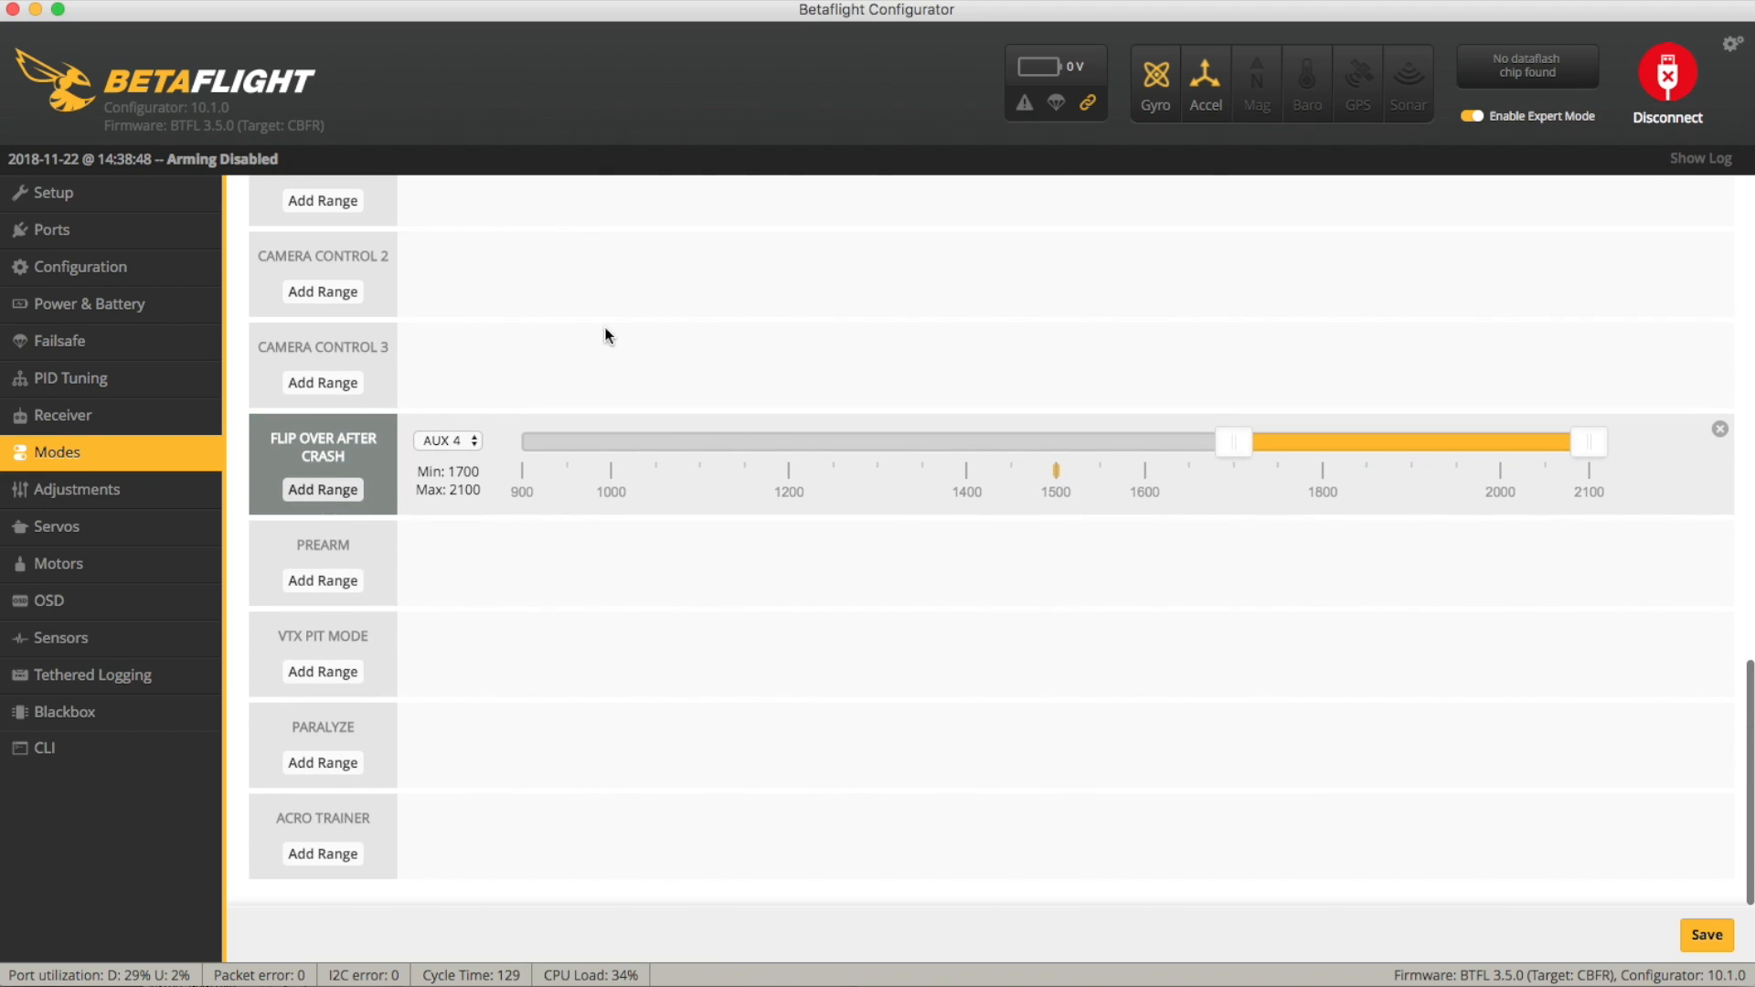
scroll(up, 3)
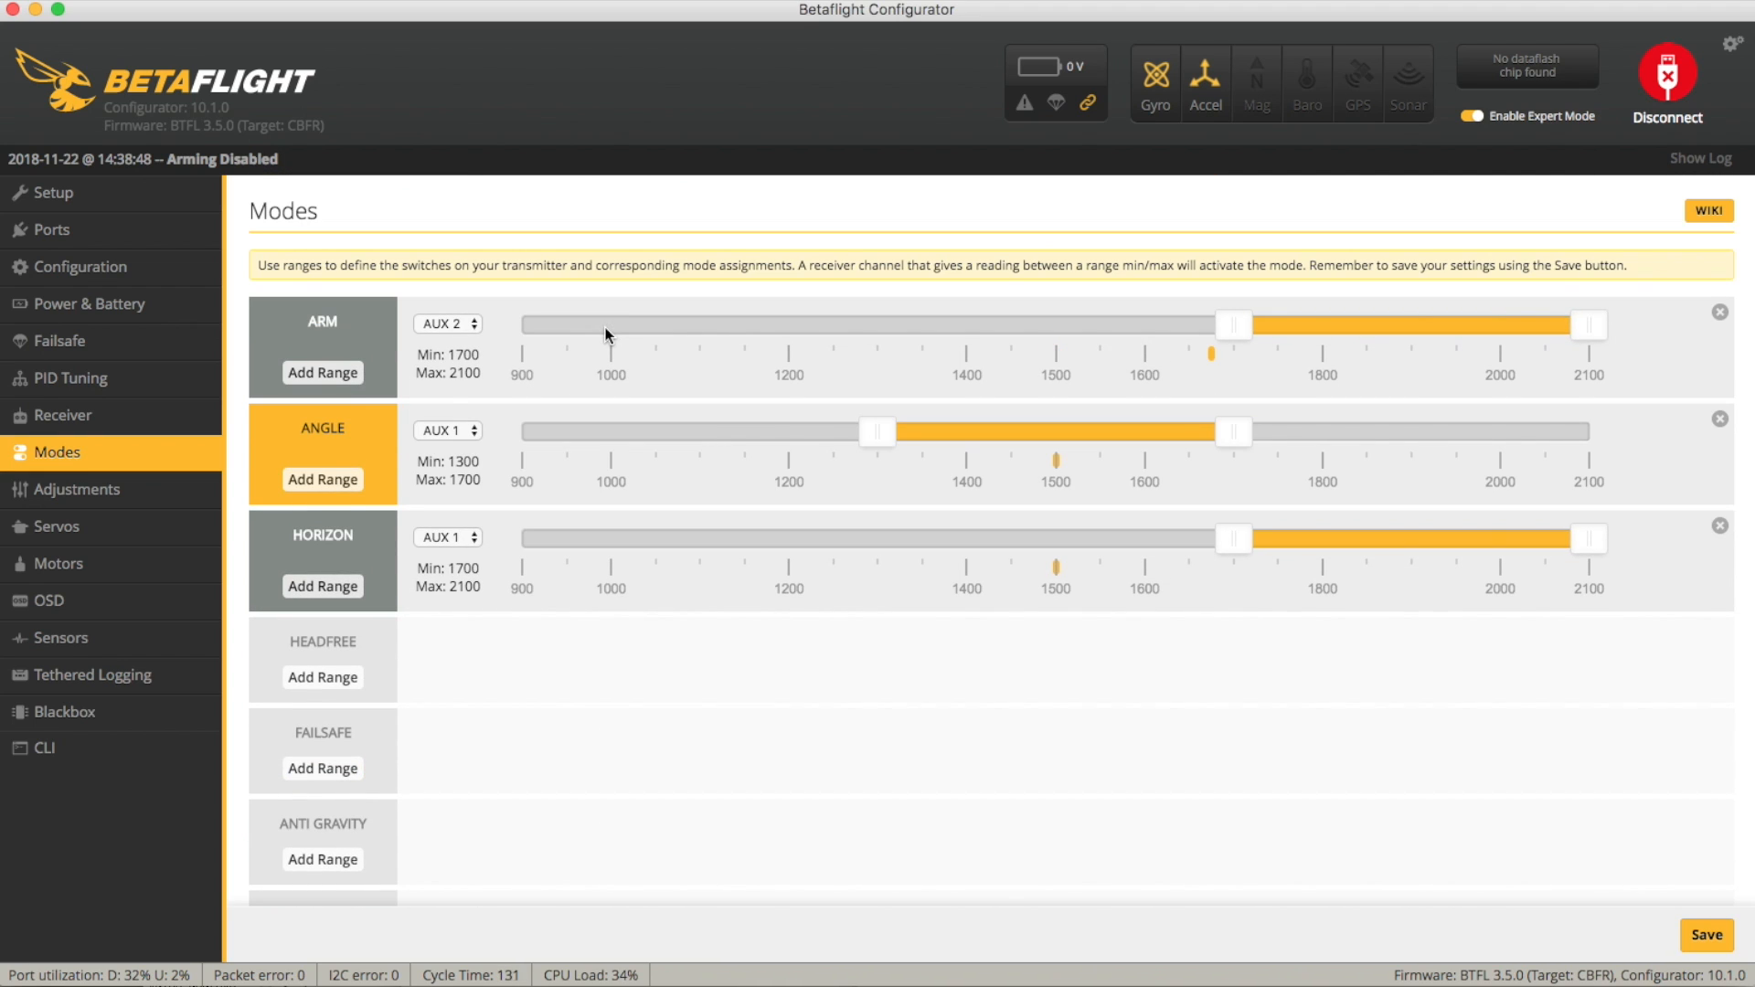